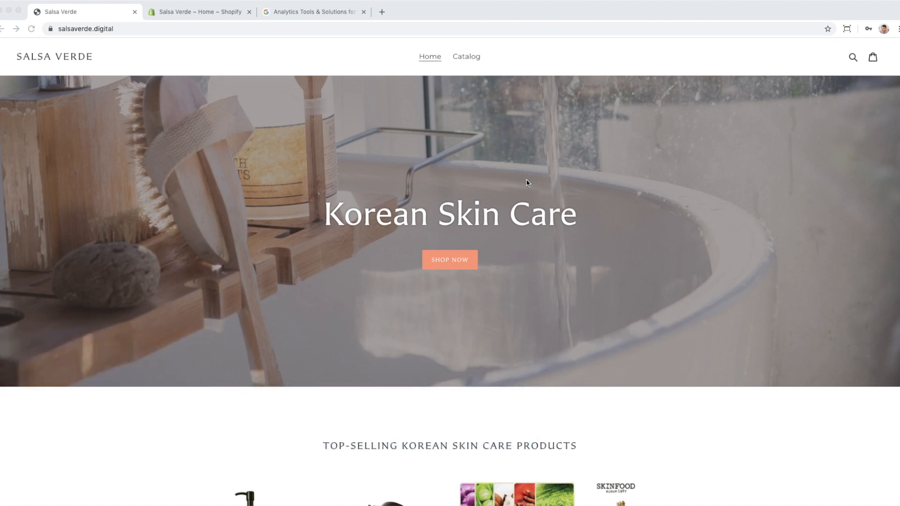
# - Sign in to Google Analytics from the Analytics marketing page
pyautogui.click(313, 11)
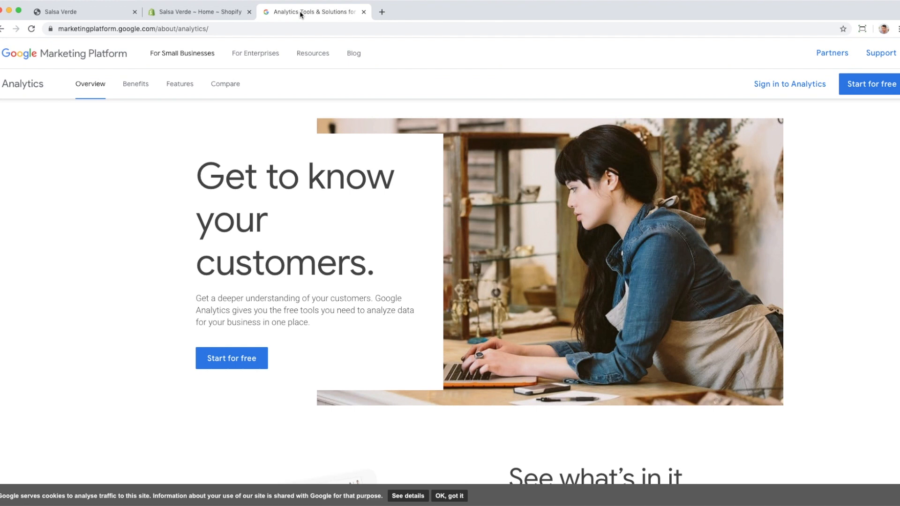
pyautogui.moveTo(313, 12)
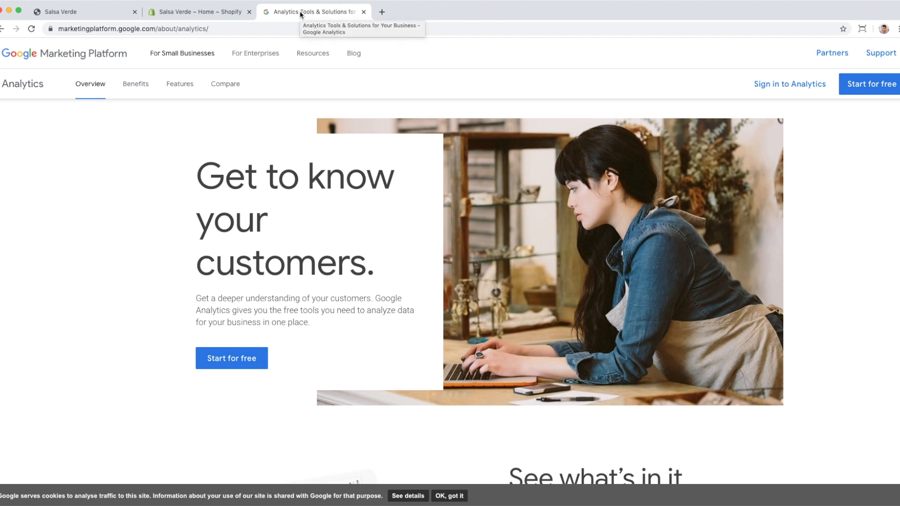
pyautogui.moveTo(308, 216)
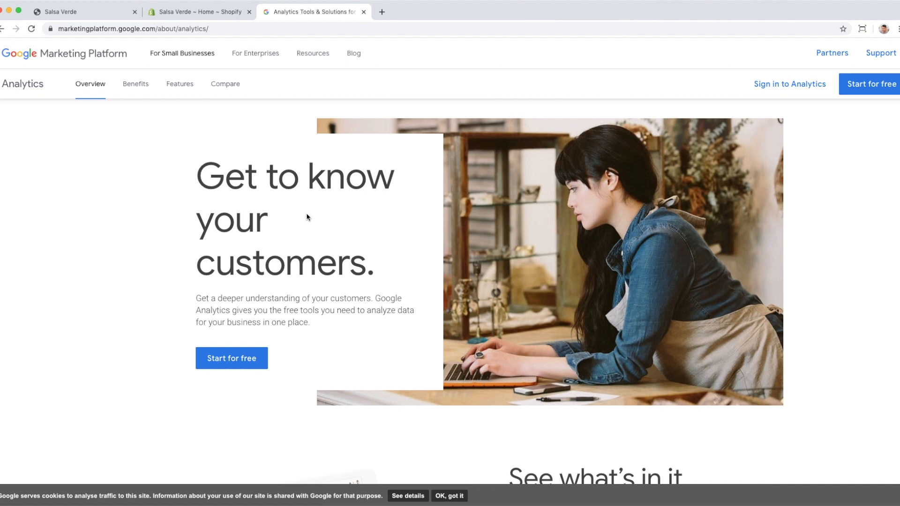
pyautogui.click(231, 357)
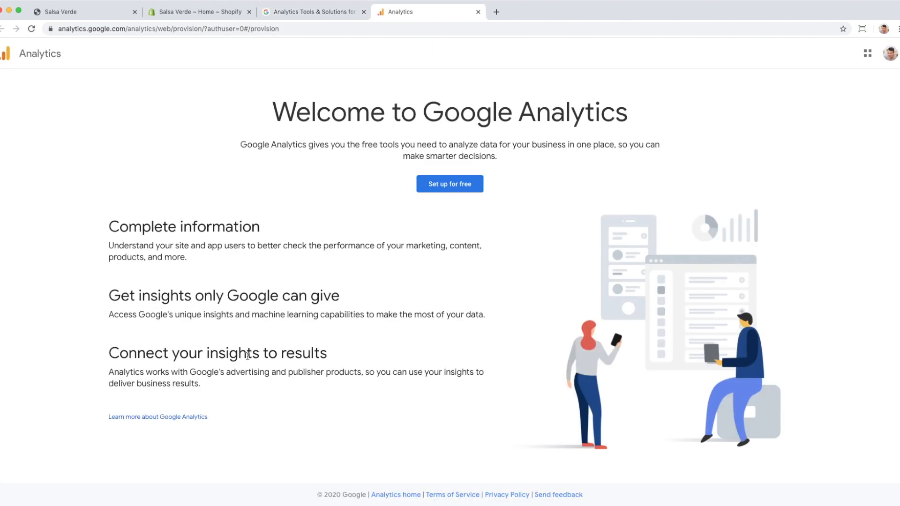
# - Start free setup with a new account named 'Salsa Verde'
pyautogui.click(449, 184)
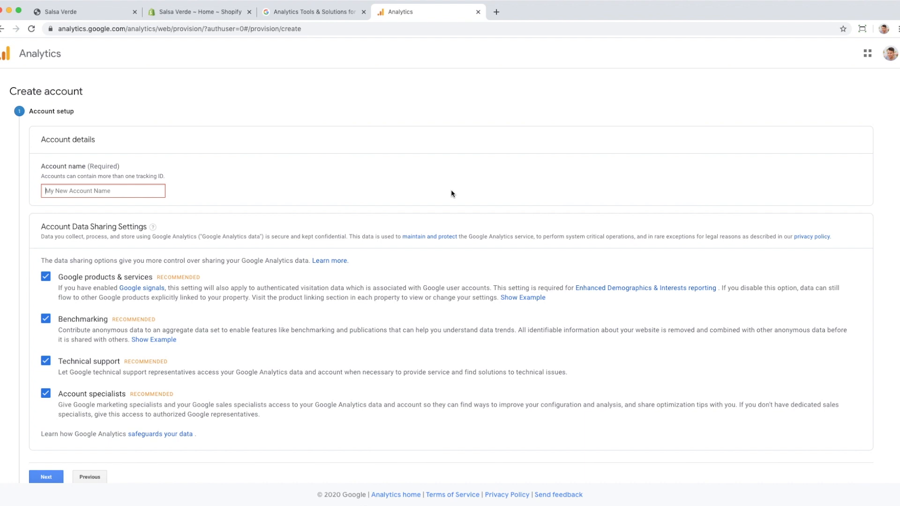
pyautogui.write('Salsa')
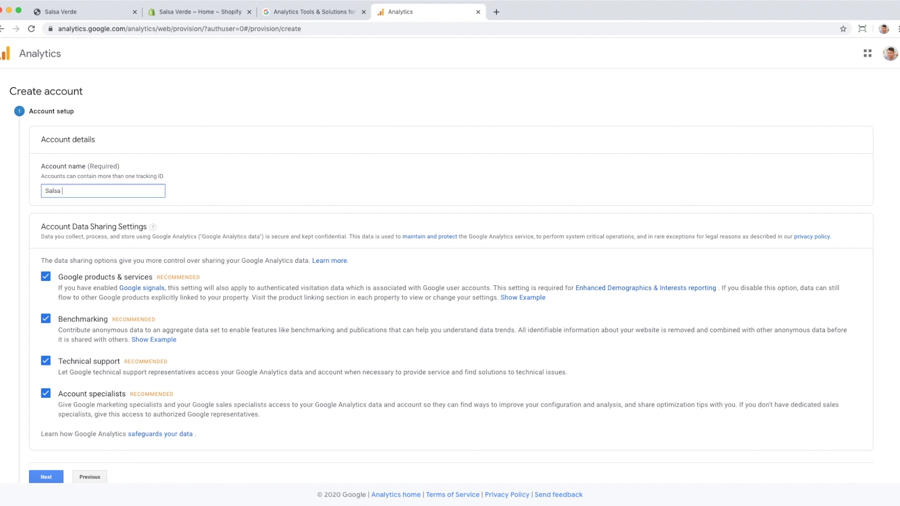
pyautogui.write('Verde')
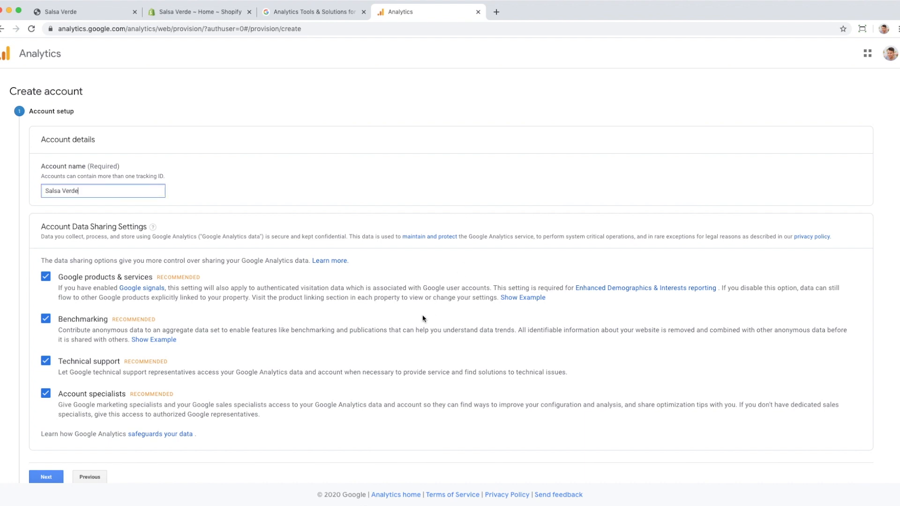
pyautogui.scroll(-3)
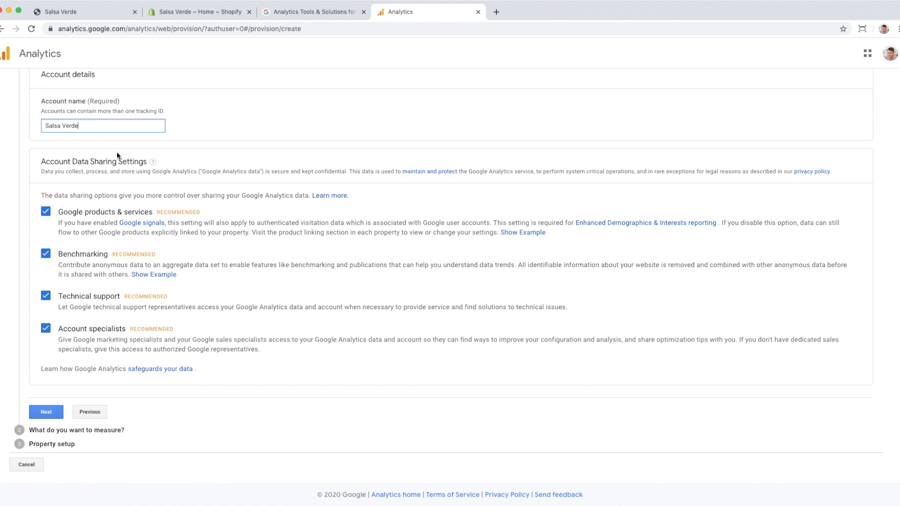
pyautogui.moveTo(103, 261)
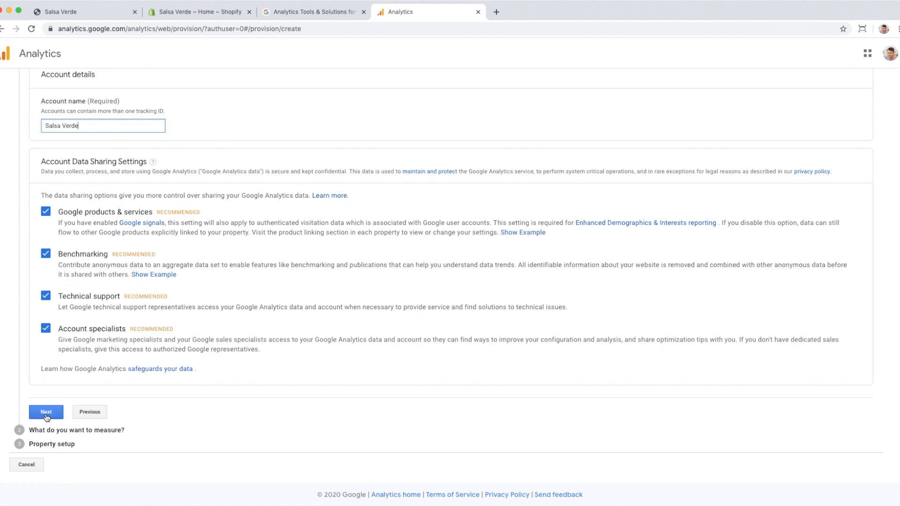
pyautogui.click(46, 412)
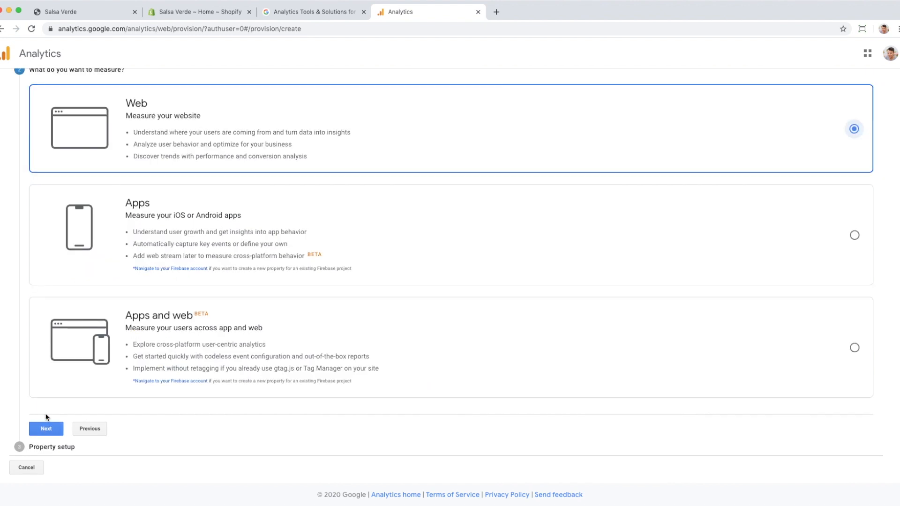
# - Choose Web as what to measure and continue to property details
pyautogui.scroll(3)
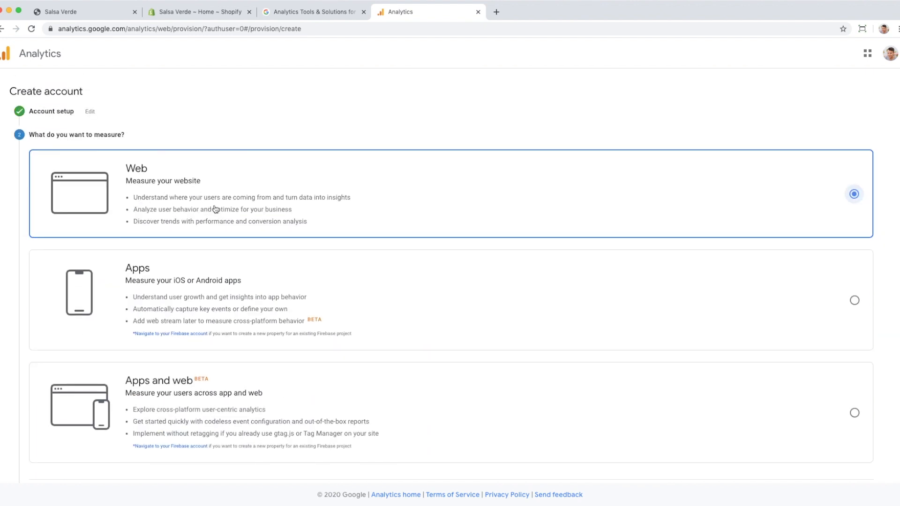
pyautogui.scroll(-3)
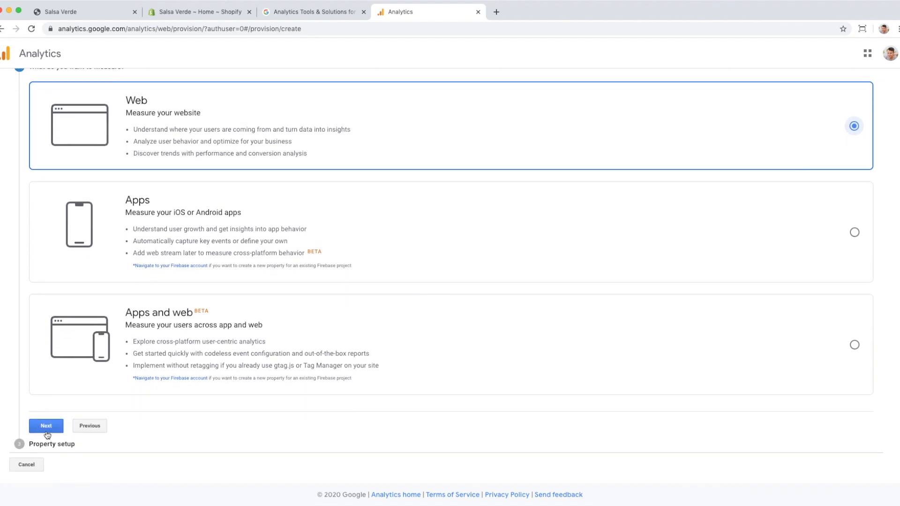
pyautogui.click(46, 426)
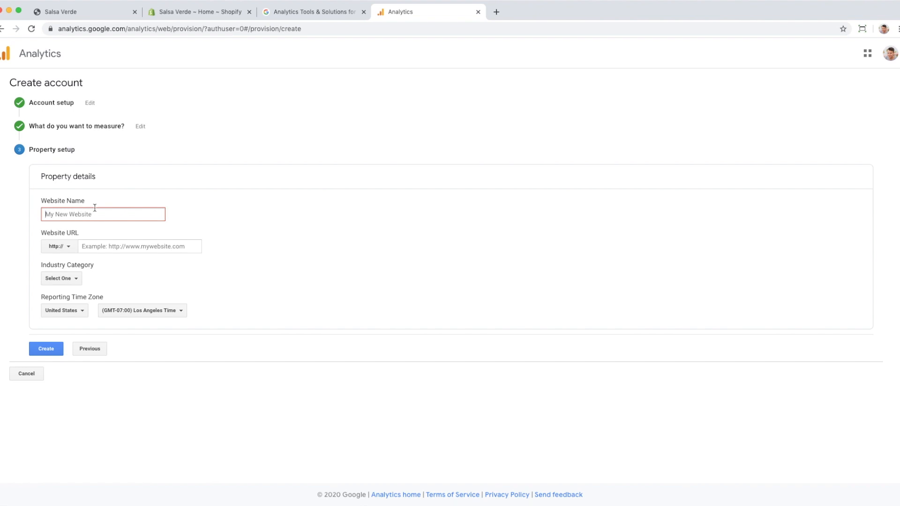
pyautogui.write('Salsa')
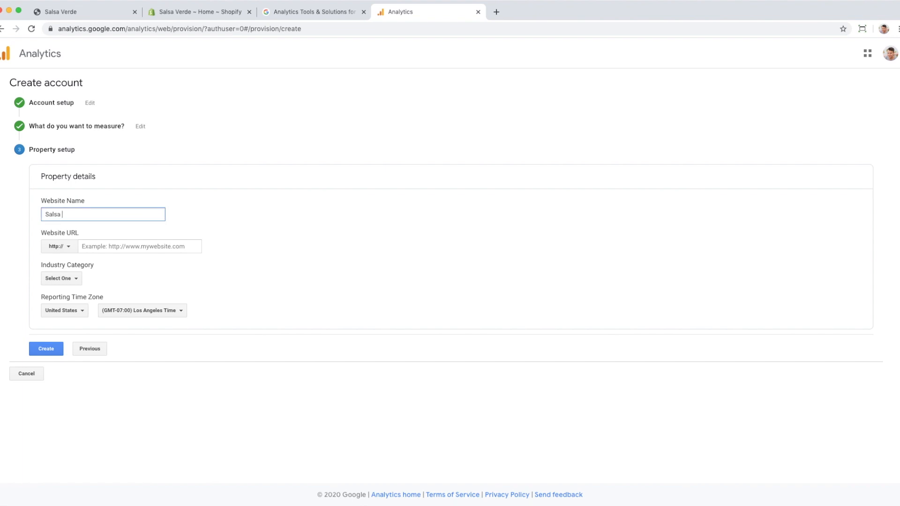
pyautogui.write('Verde')
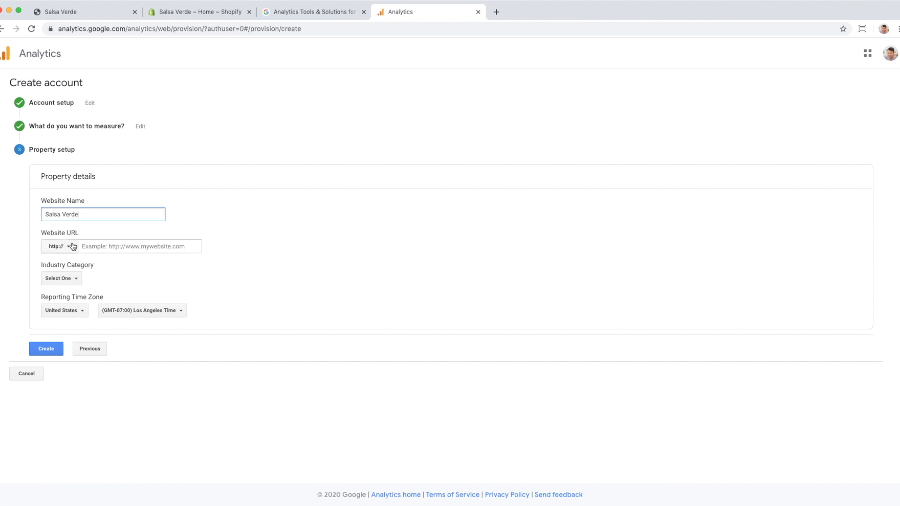
pyautogui.click(59, 246)
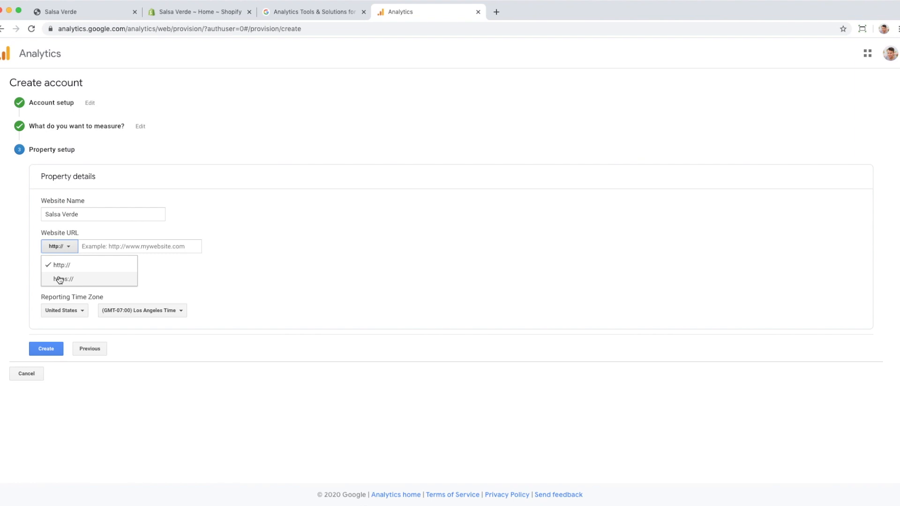
pyautogui.click(63, 279)
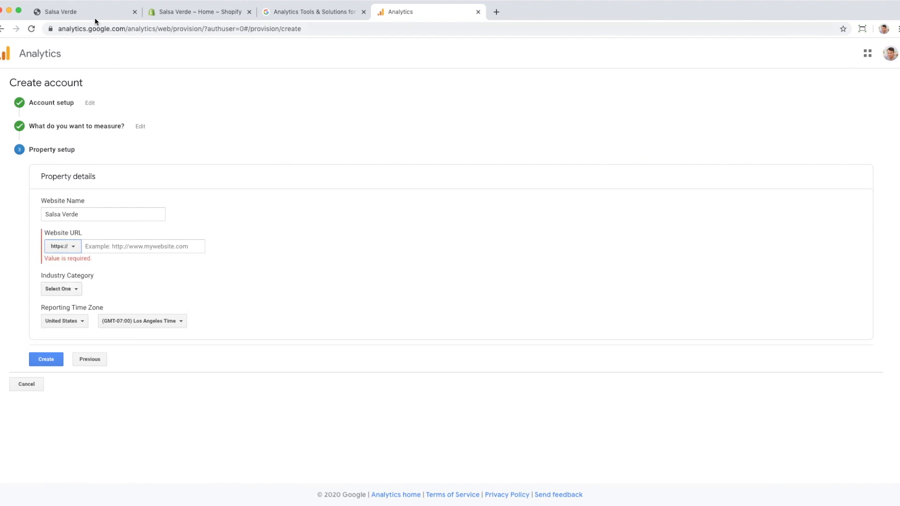
pyautogui.click(81, 11)
pyautogui.write('salsaverde.digital')
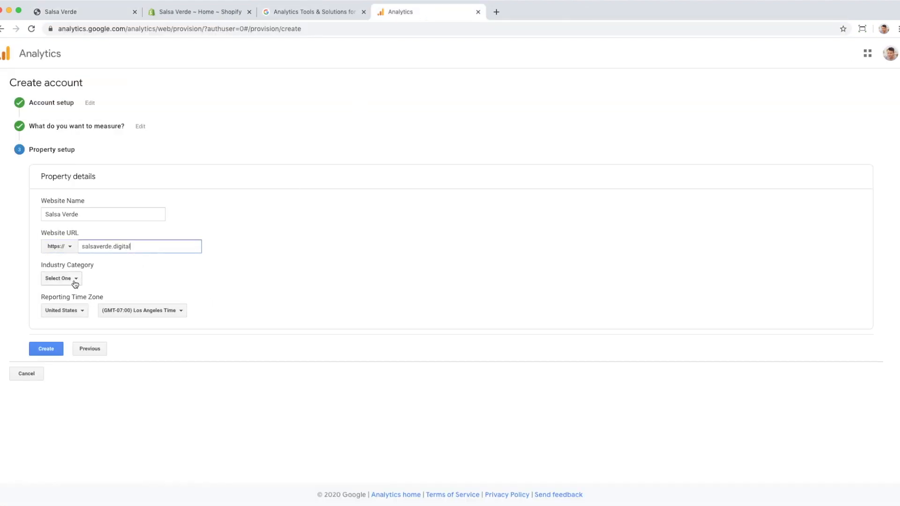
# - Set the industry to Beauty and Fitness and the reporting time zone to Chicago
pyautogui.click(60, 278)
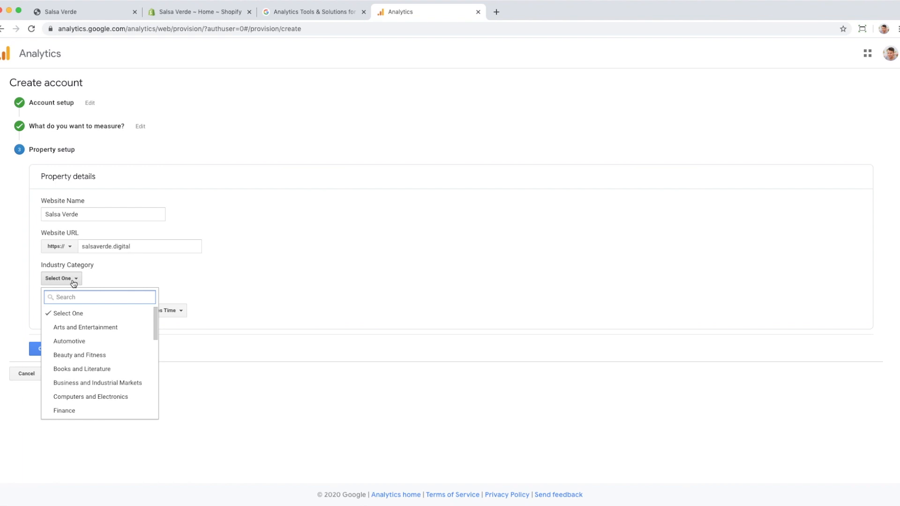
pyautogui.write('be')
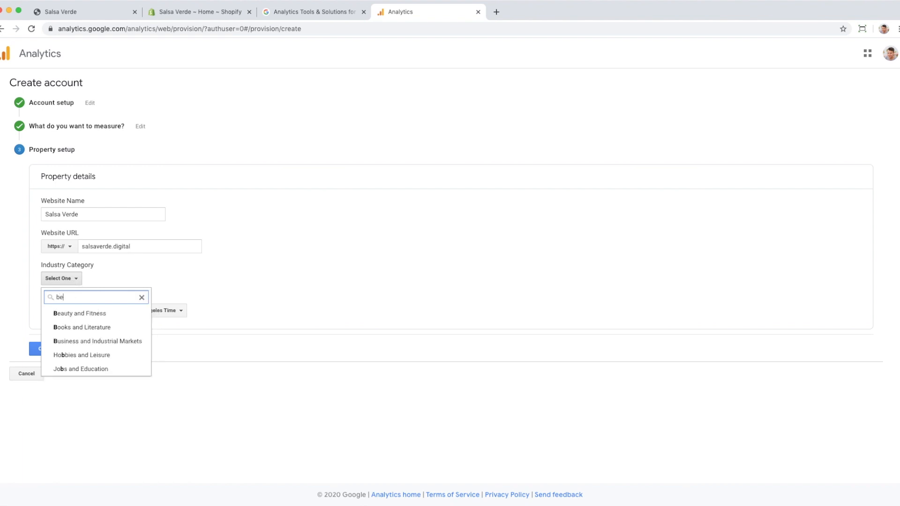
pyautogui.click(79, 313)
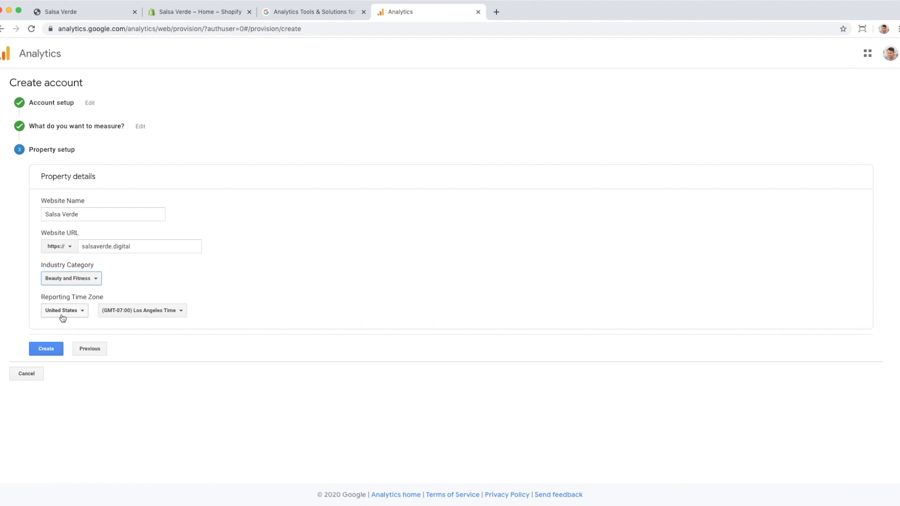
pyautogui.moveTo(155, 323)
pyautogui.write('c')
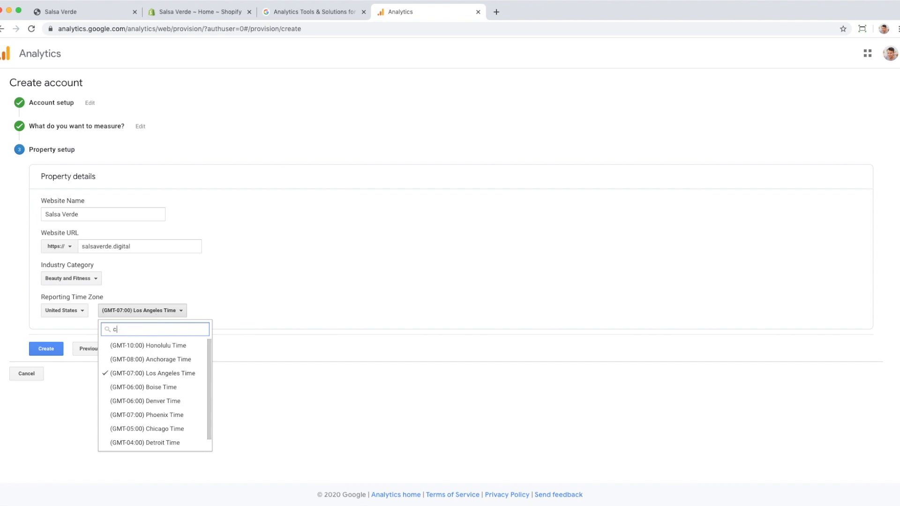
pyautogui.click(147, 428)
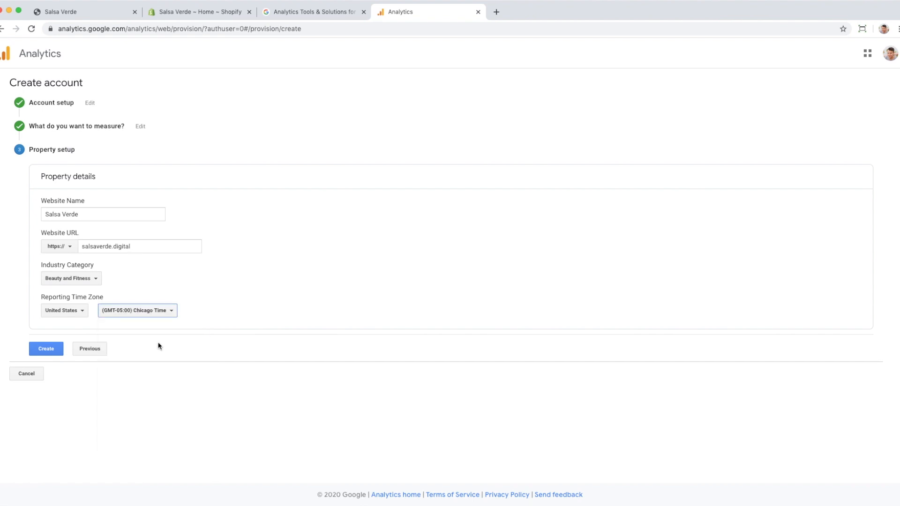
# - Create the Salsa Verde account, accepting the Data Processing Terms and terms of service
pyautogui.click(45, 349)
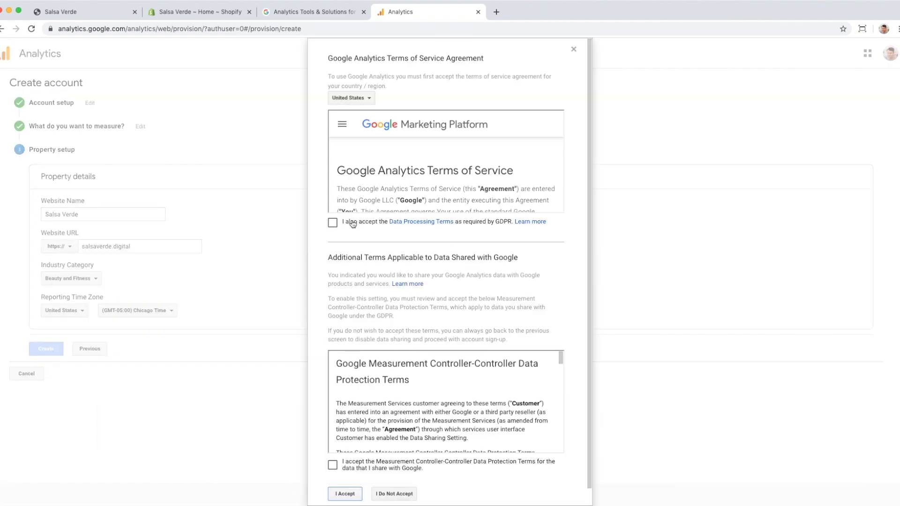
pyautogui.click(332, 222)
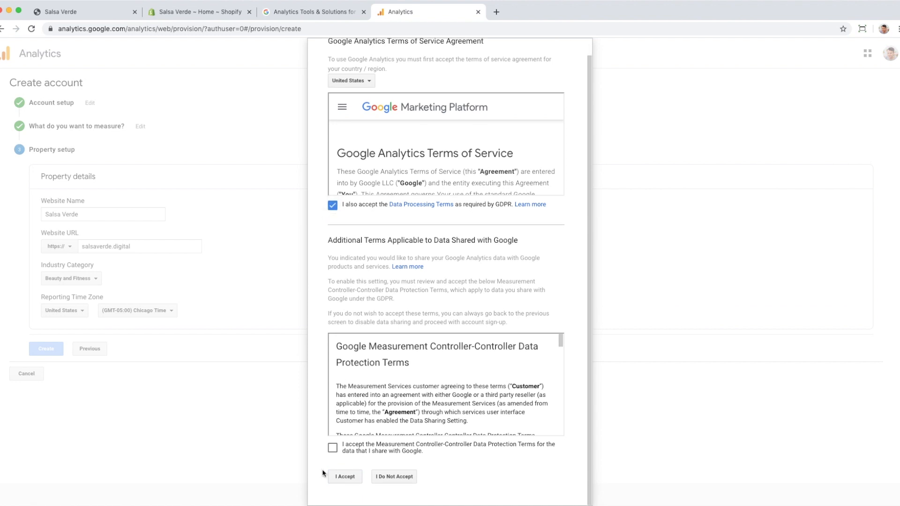
pyautogui.click(344, 476)
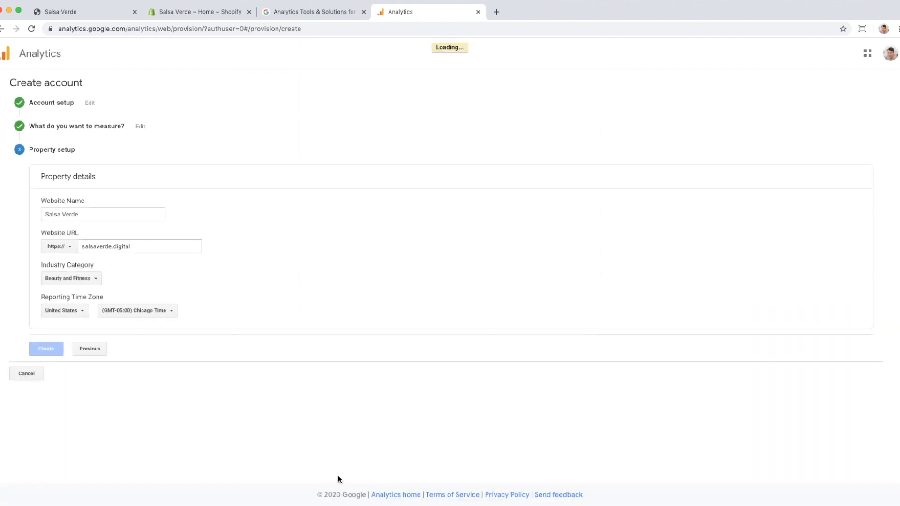
pyautogui.click(45, 349)
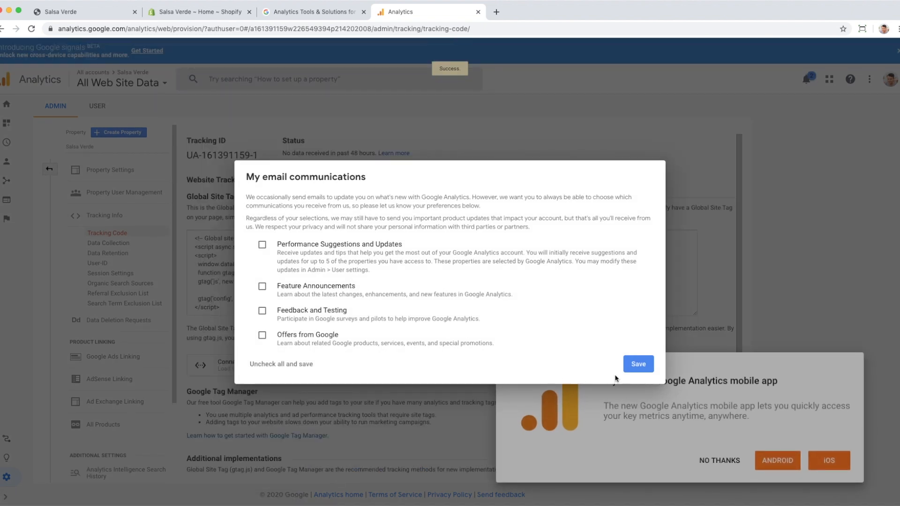
# - Save email preferences and dismiss the mobile app promotion and search tip
pyautogui.click(638, 364)
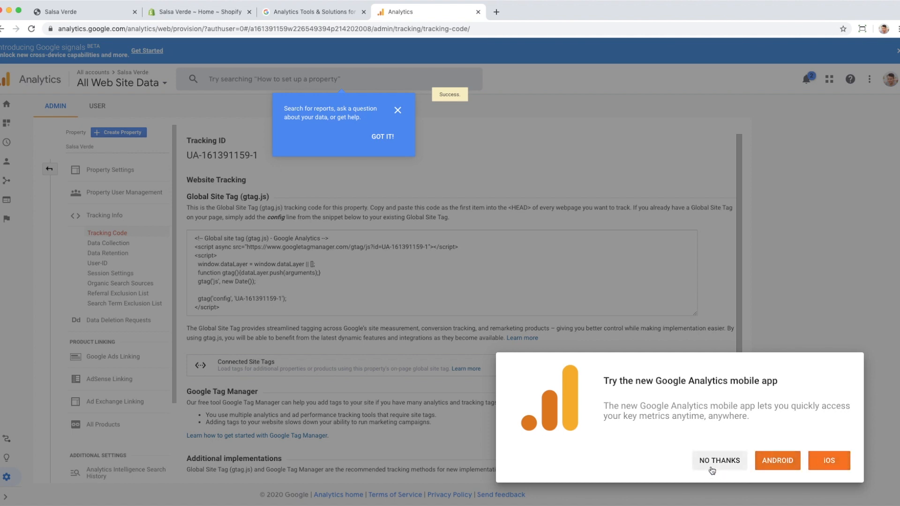
pyautogui.click(719, 460)
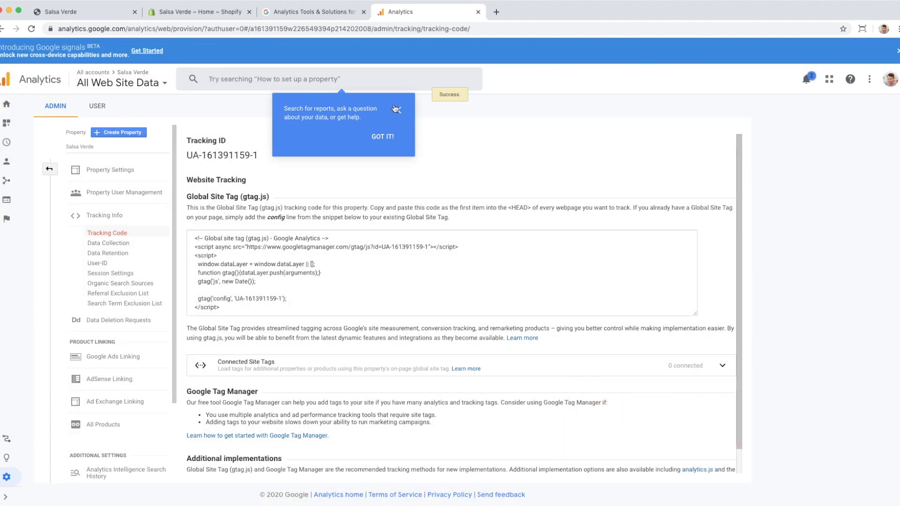
pyautogui.click(382, 137)
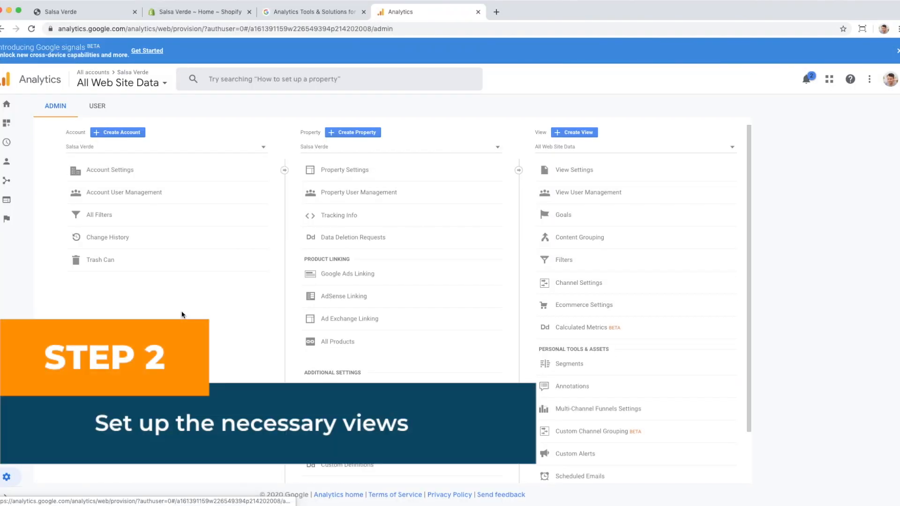
pyautogui.moveTo(6, 477)
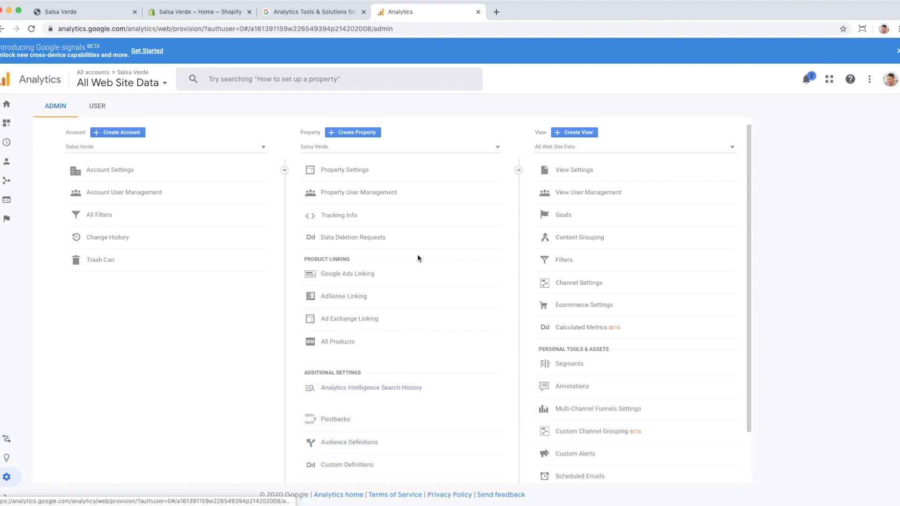
pyautogui.moveTo(175, 328)
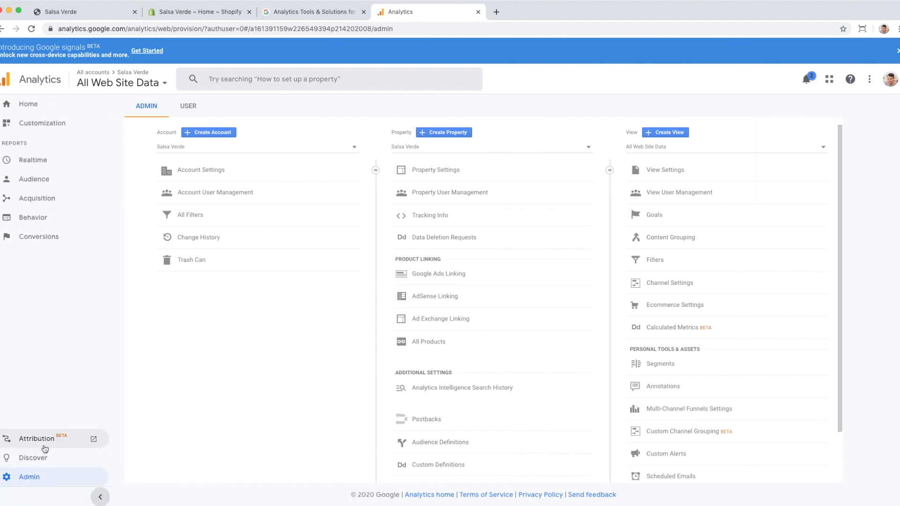
pyautogui.moveTo(87, 114)
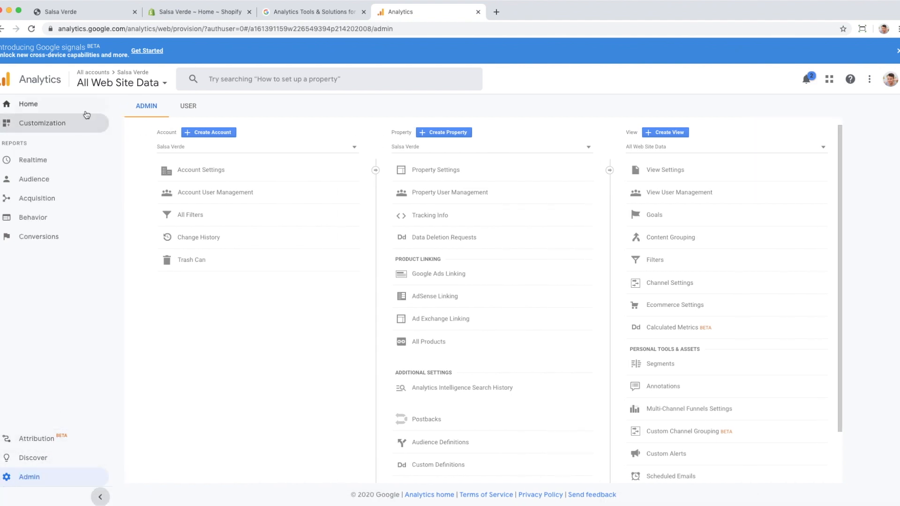
# - Go to the Salsa Verde Home dashboard from Admin
pyautogui.click(27, 104)
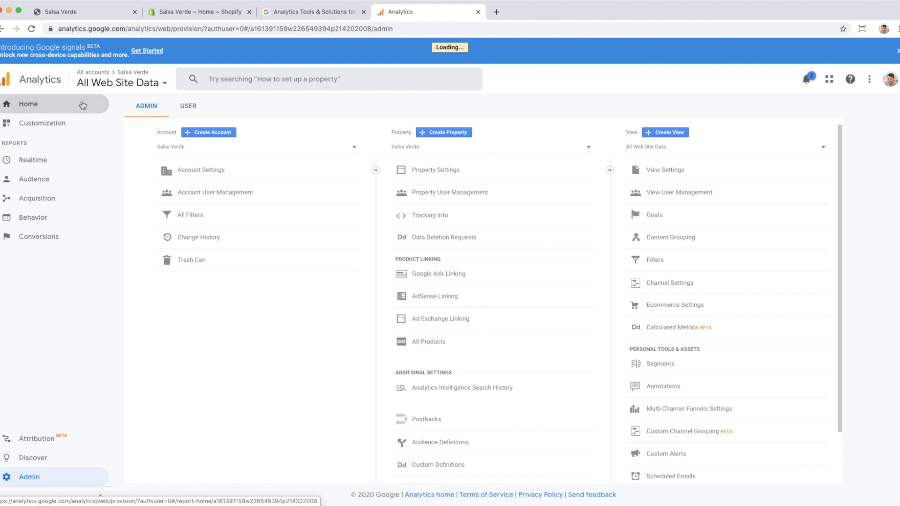
# - Expand the Customization, Realtime, Acquisition and Behavior report lists, then return to Admin
pyautogui.click(27, 104)
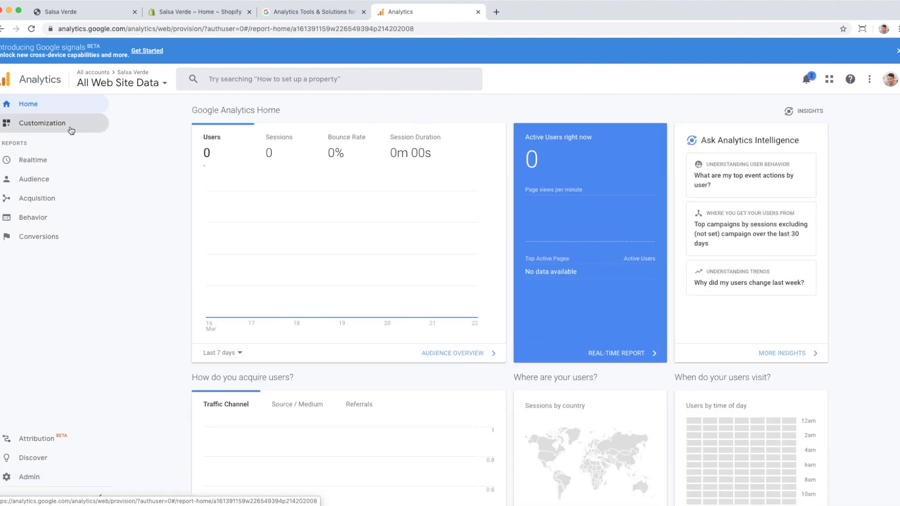
pyautogui.click(42, 123)
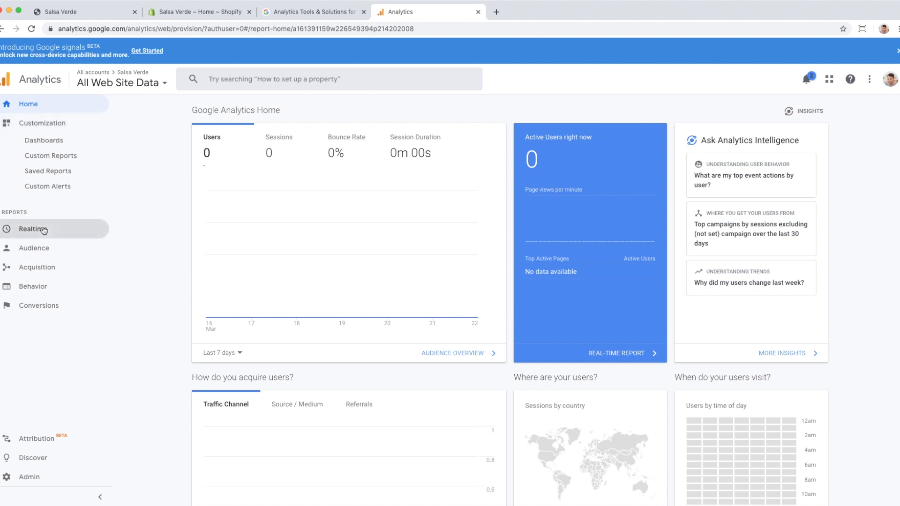
pyautogui.click(33, 229)
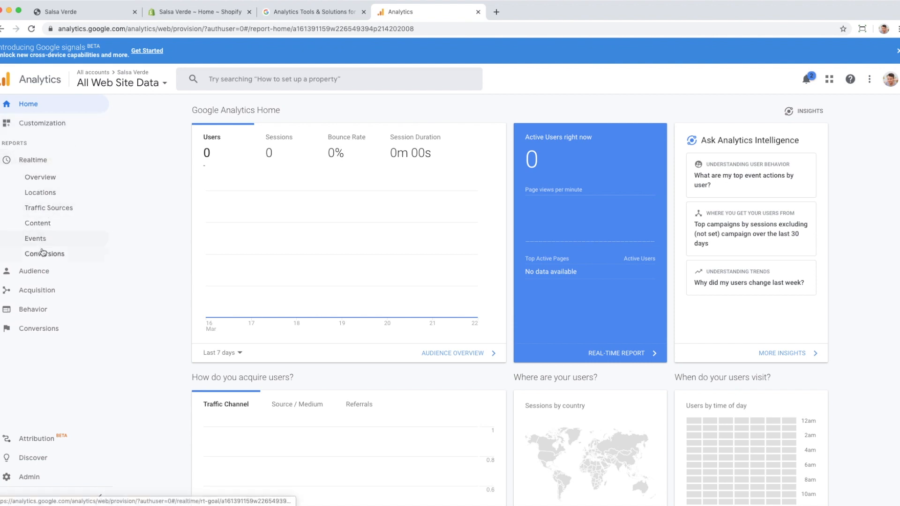
pyautogui.moveTo(41, 177)
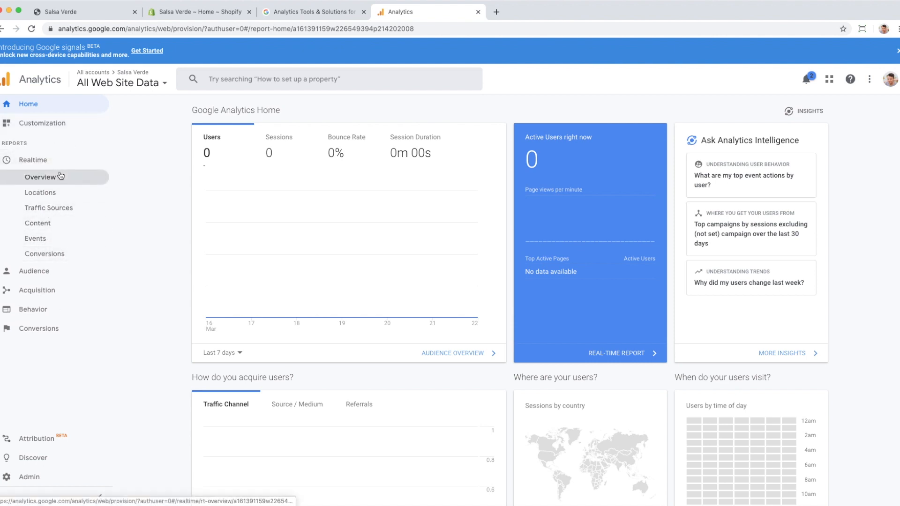
pyautogui.moveTo(40, 193)
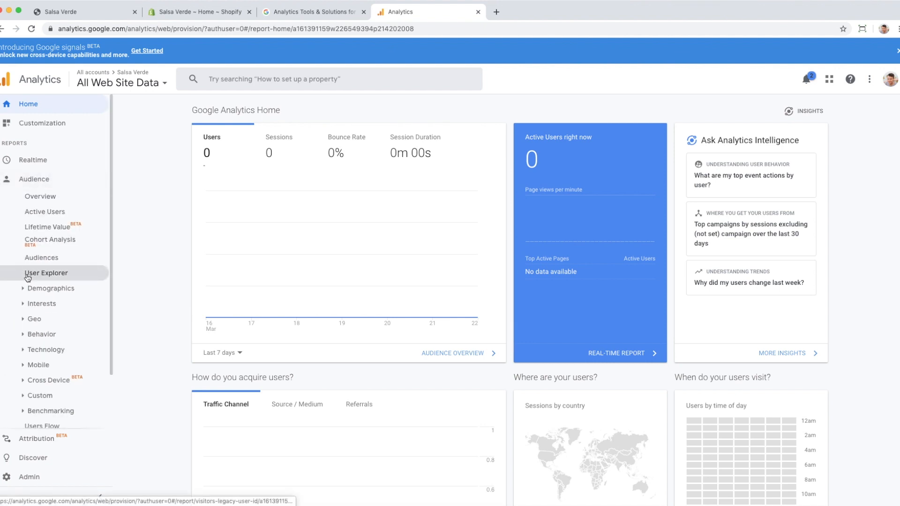
pyautogui.moveTo(50, 227)
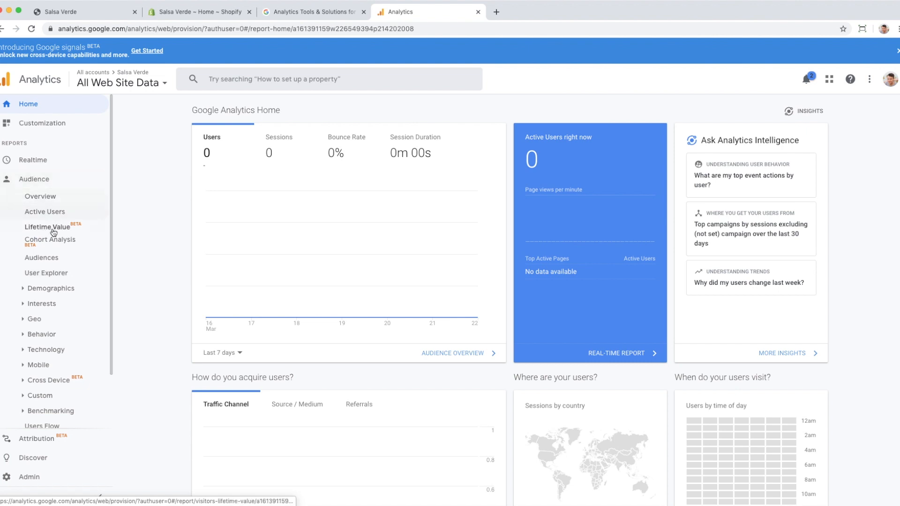
pyautogui.scroll(-3)
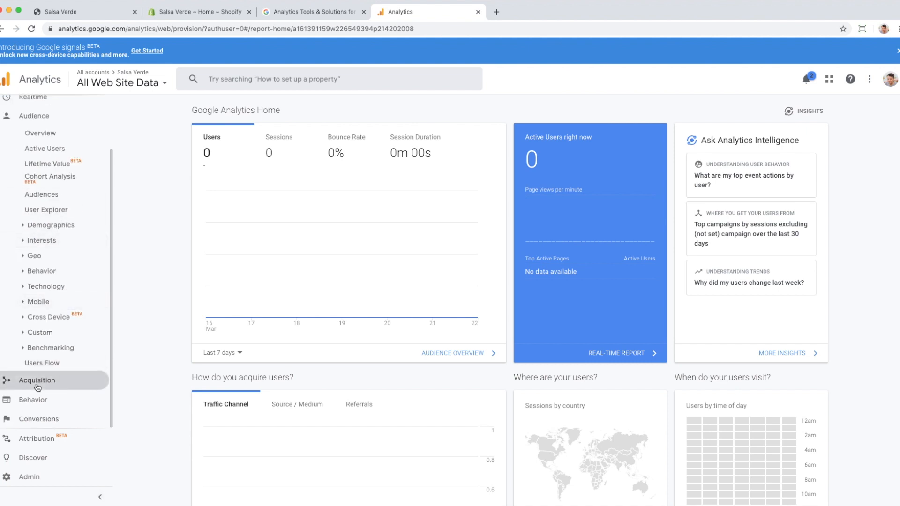
pyautogui.click(37, 379)
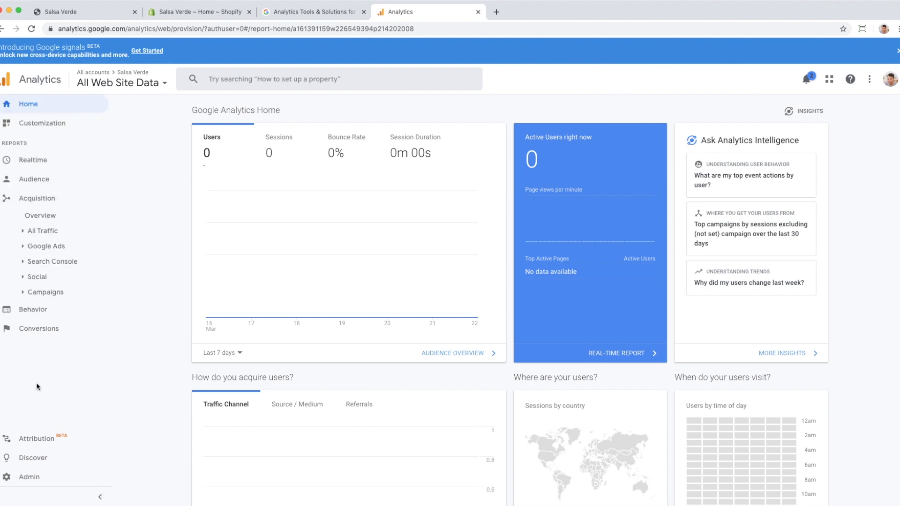
pyautogui.click(33, 309)
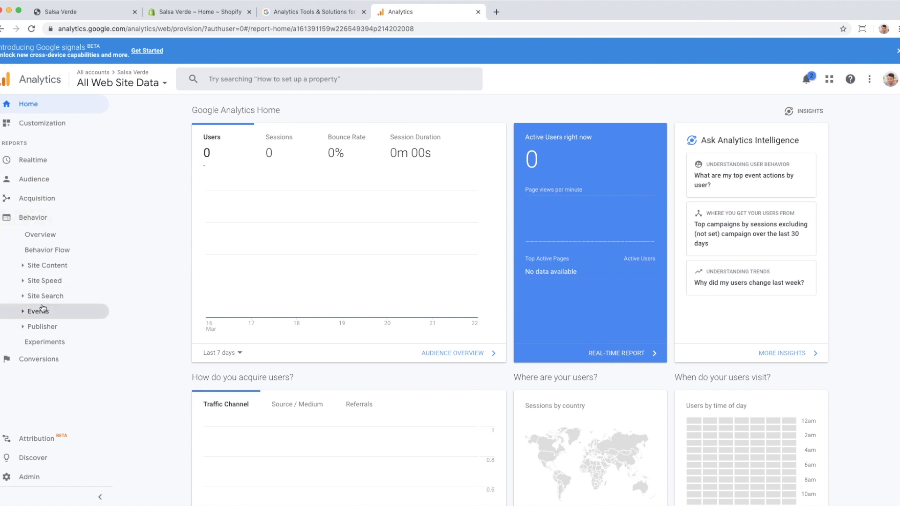
pyautogui.moveTo(40, 234)
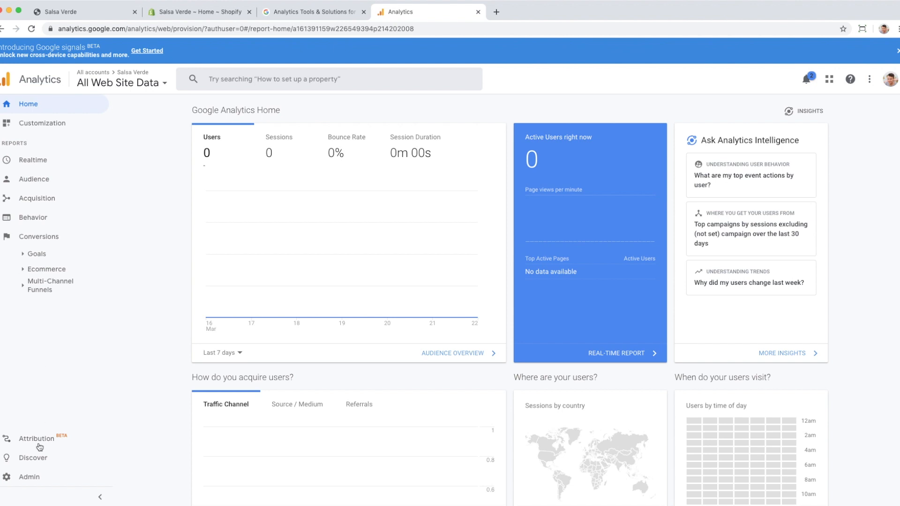
pyautogui.moveTo(36, 439)
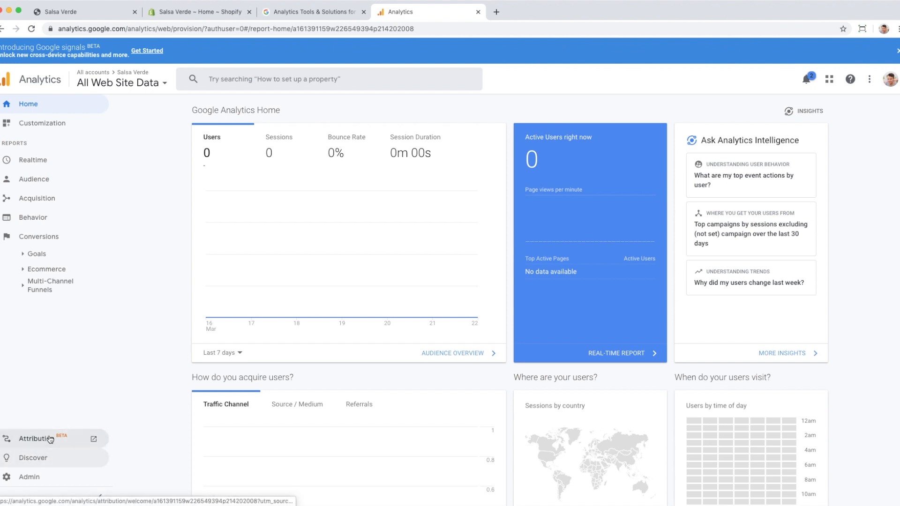
pyautogui.moveTo(55, 432)
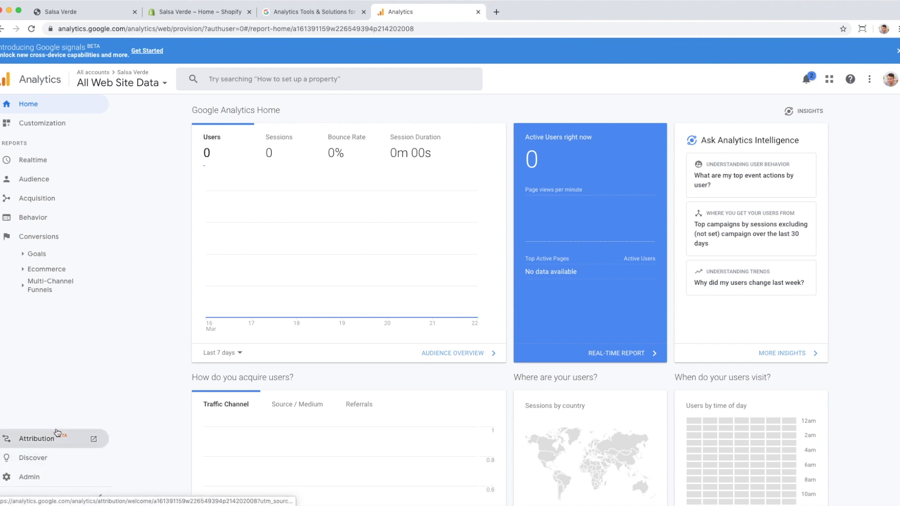
pyautogui.moveTo(30, 477)
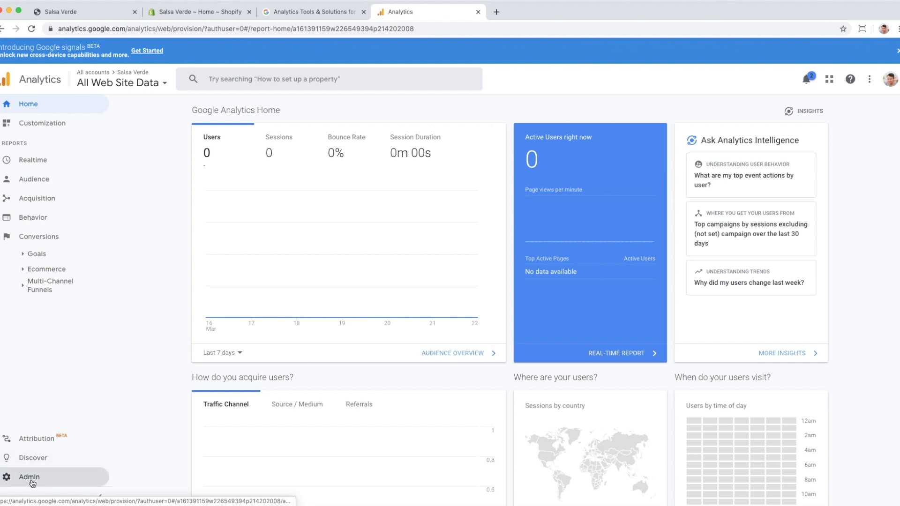
pyautogui.click(29, 477)
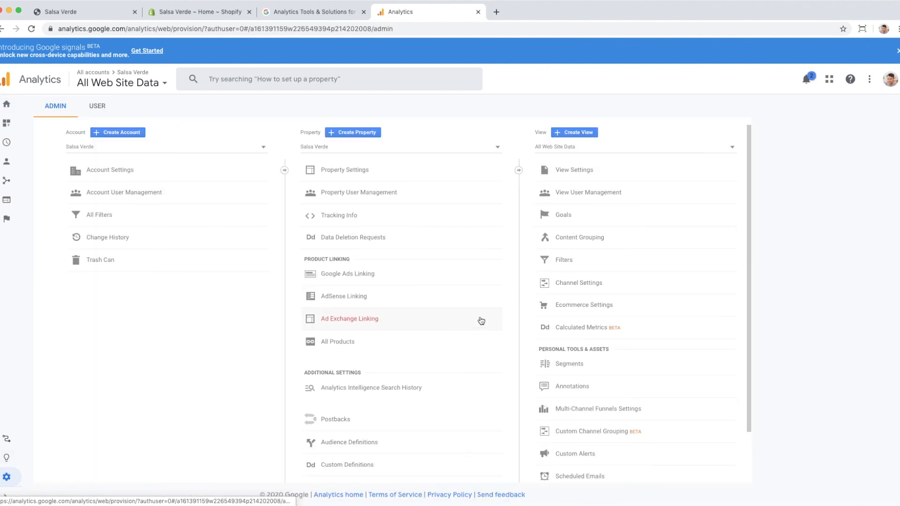
pyautogui.moveTo(86, 119)
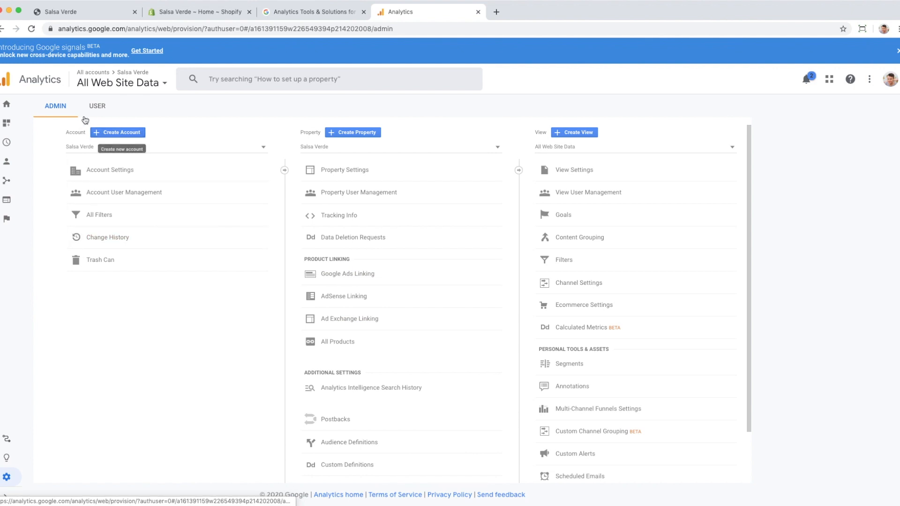
pyautogui.moveTo(241, 357)
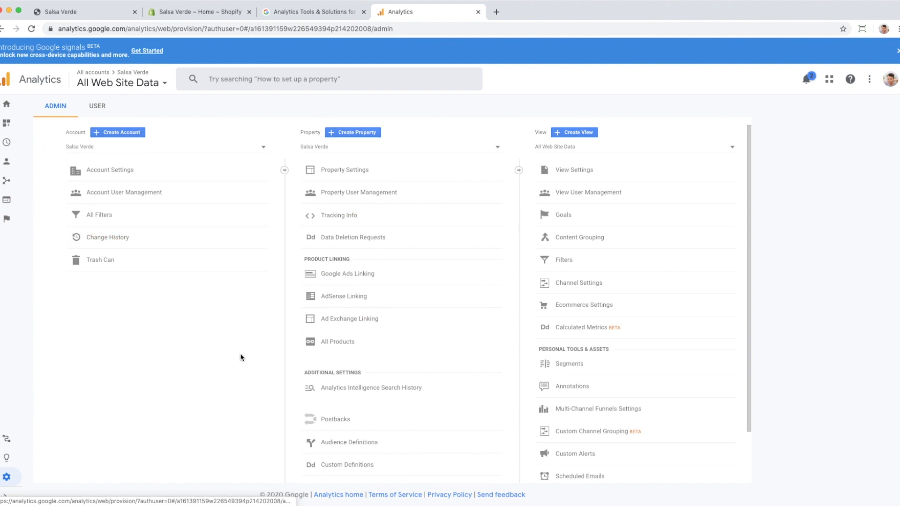
pyautogui.moveTo(439, 112)
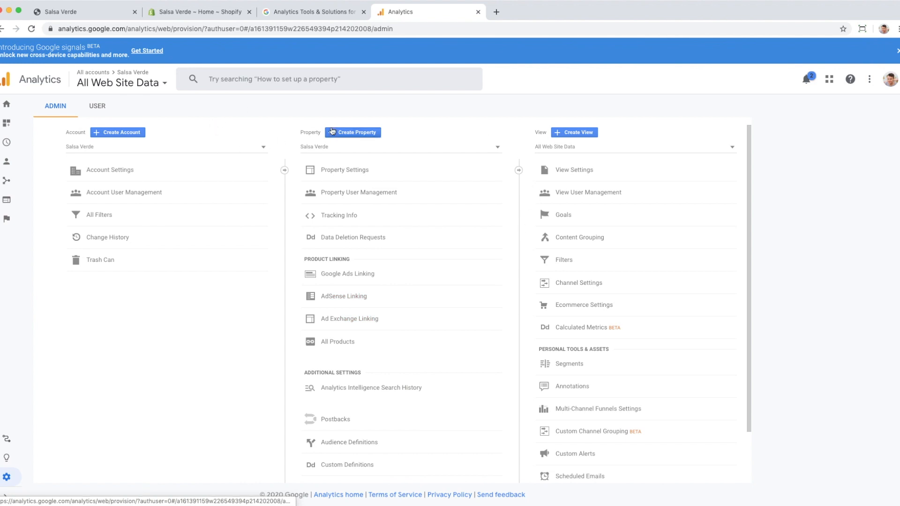
pyautogui.moveTo(544, 141)
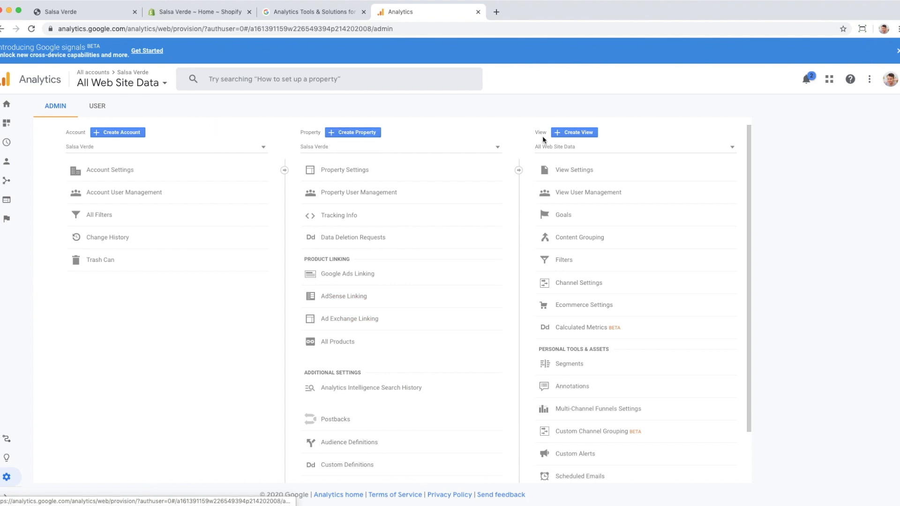
pyautogui.moveTo(582, 157)
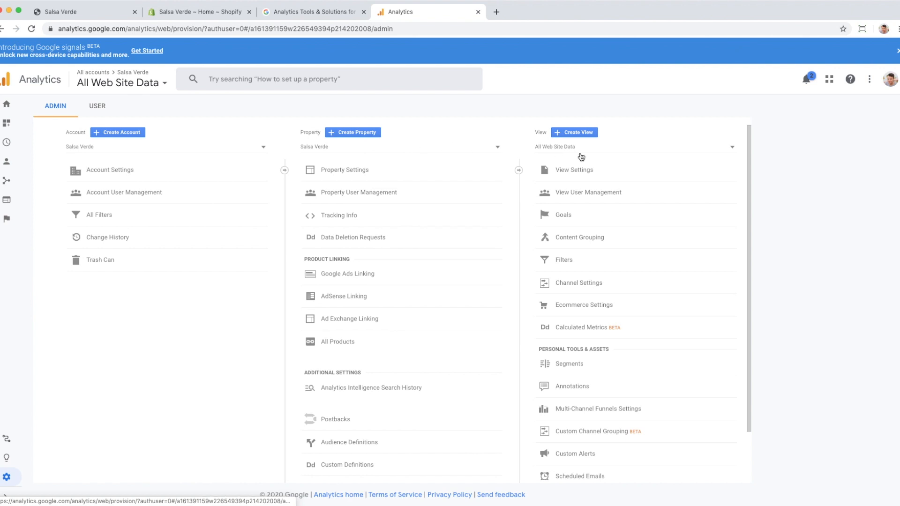
pyautogui.moveTo(505, 438)
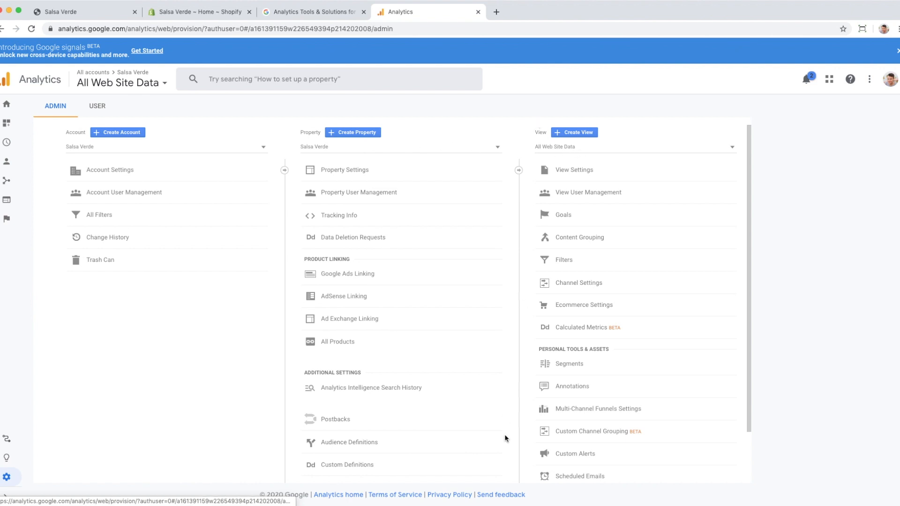
pyautogui.moveTo(714, 111)
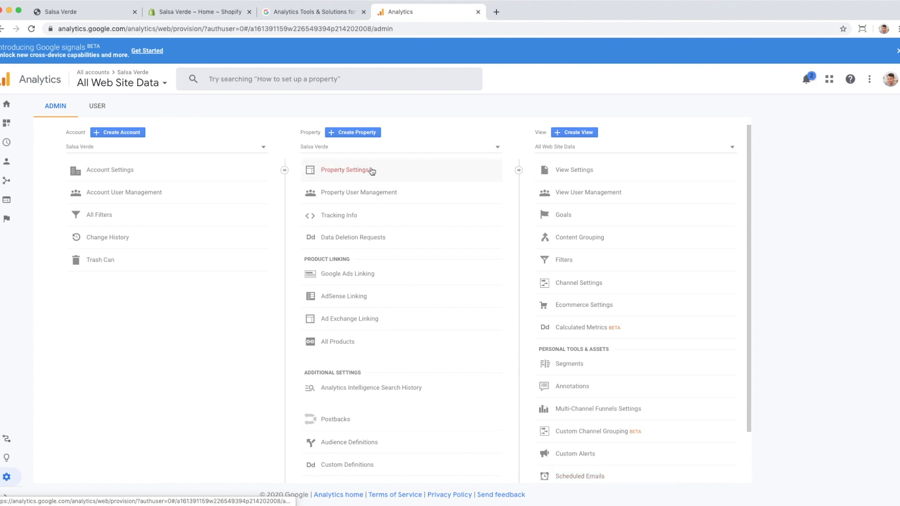
pyautogui.moveTo(426, 192)
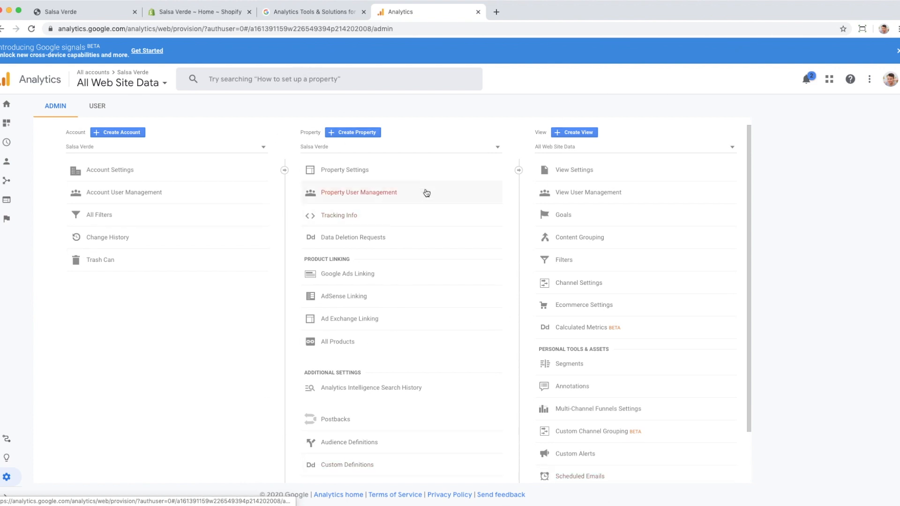
pyautogui.moveTo(513, 125)
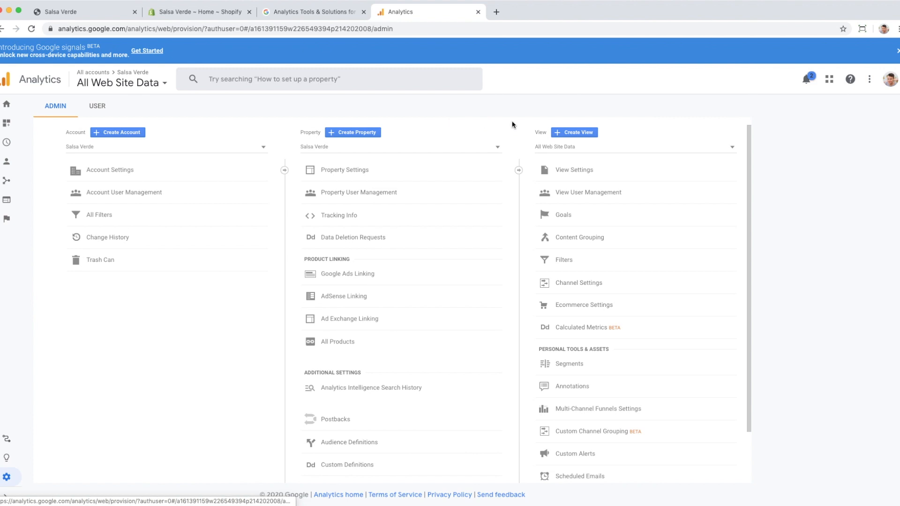
pyautogui.moveTo(730, 149)
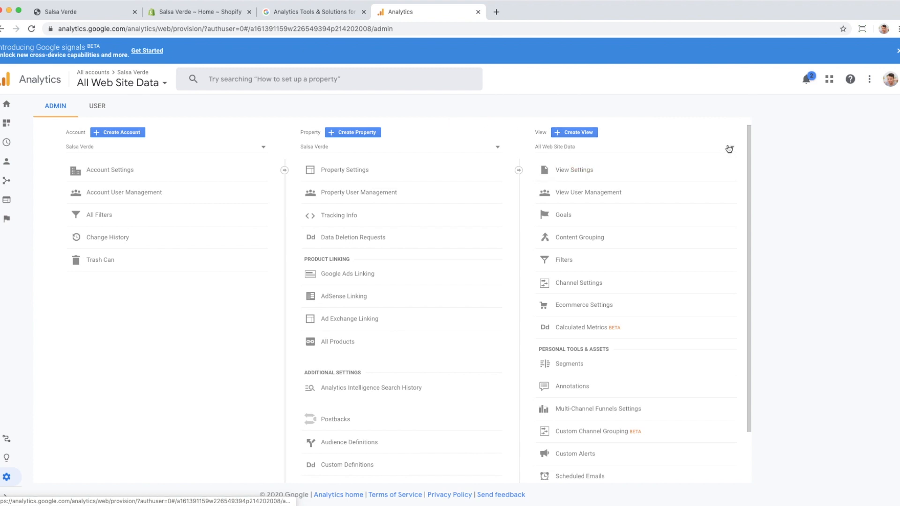
# - Copy the All Web Site Data view as a new view named 'Master View'
pyautogui.click(574, 170)
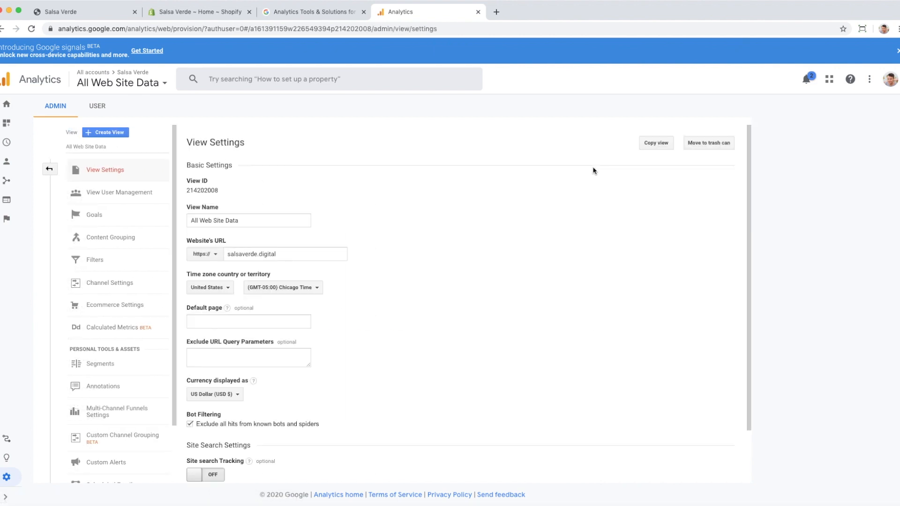
pyautogui.moveTo(222, 213)
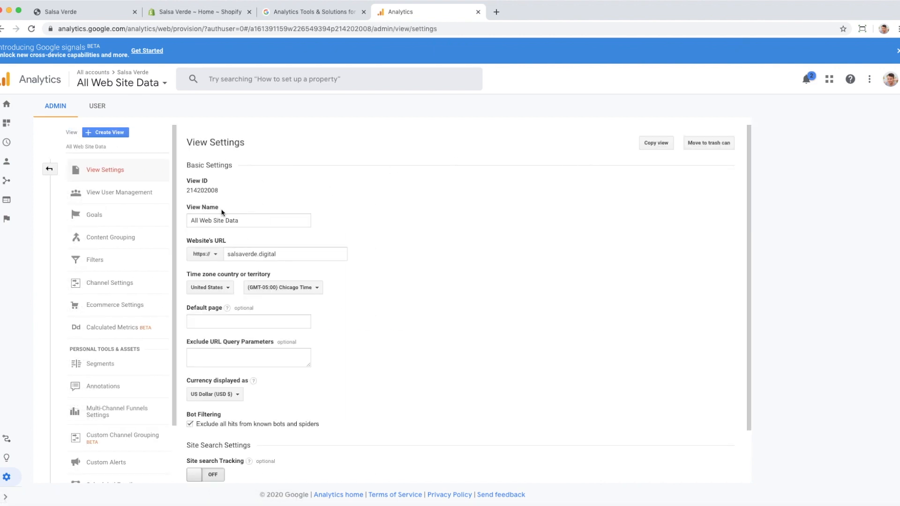
pyautogui.scroll(-3)
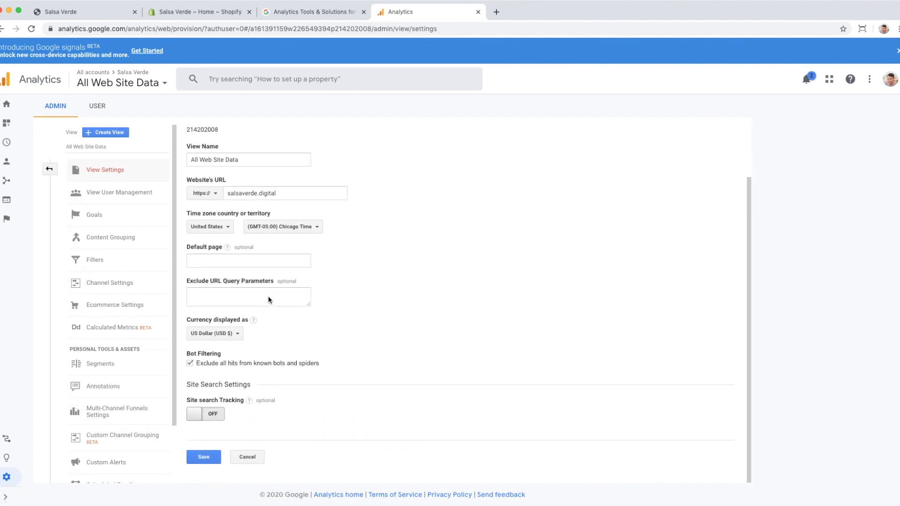
pyautogui.scroll(3)
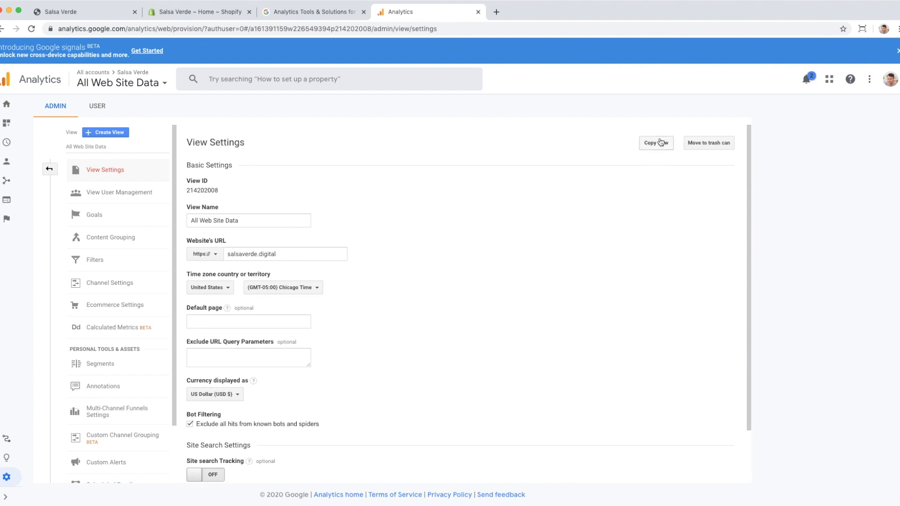
pyautogui.click(655, 142)
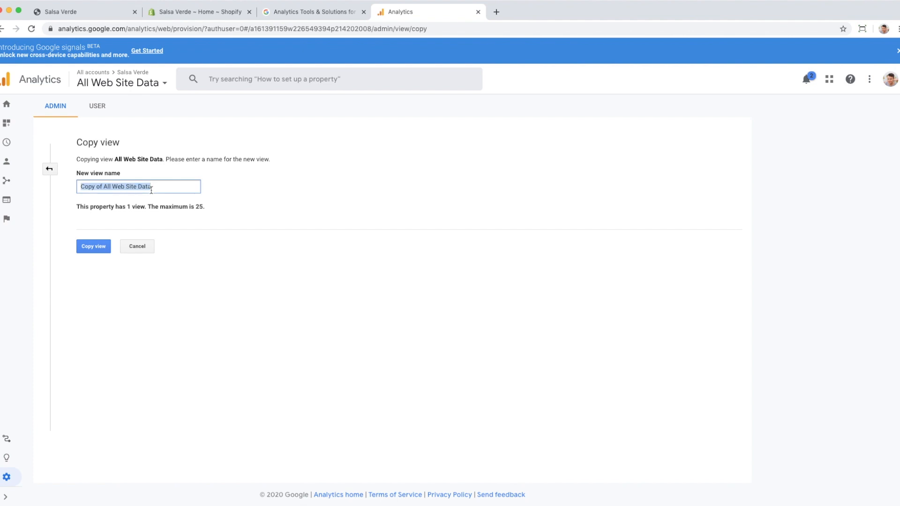
pyautogui.write('Master View')
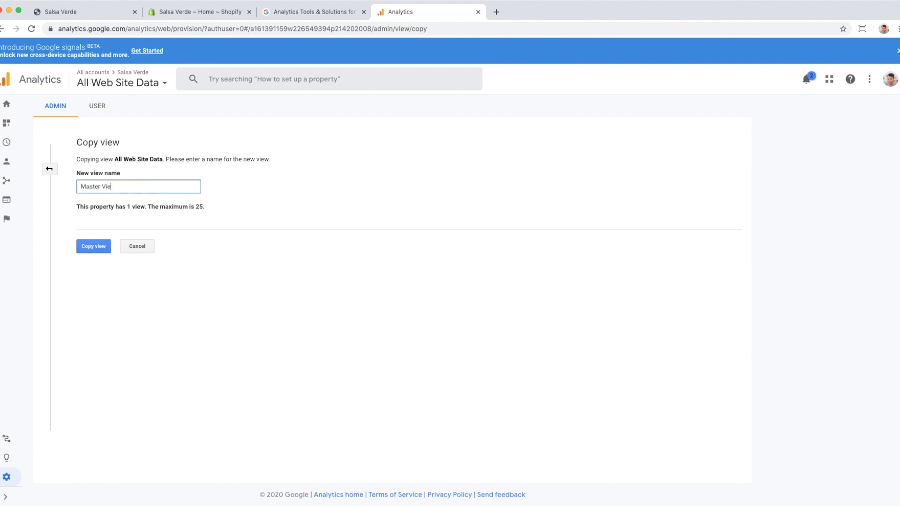
pyautogui.click(93, 247)
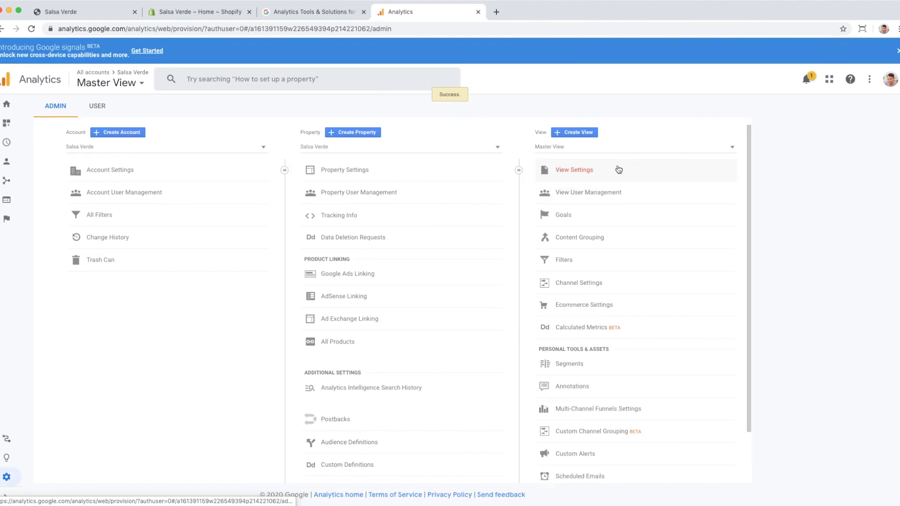
# - Copy Master View as another view named 'Test View'
pyautogui.click(574, 169)
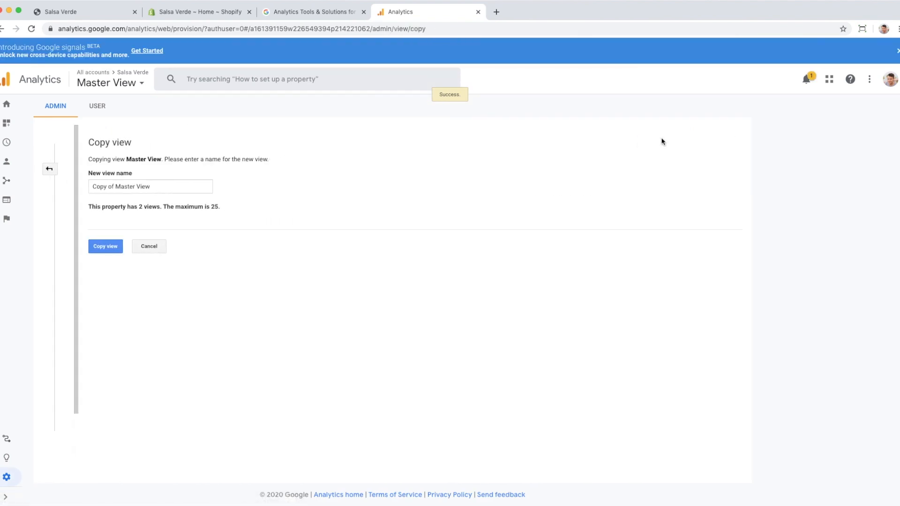
pyautogui.click(150, 187)
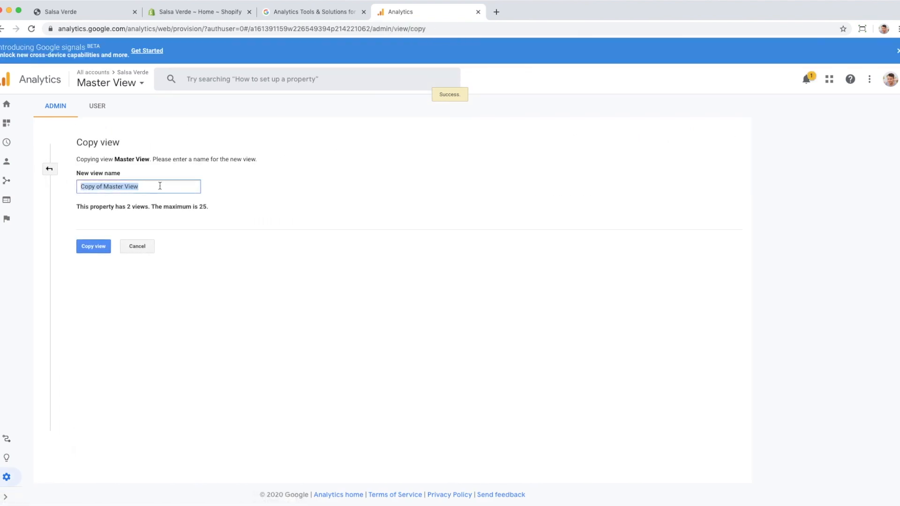
pyautogui.write('Test View')
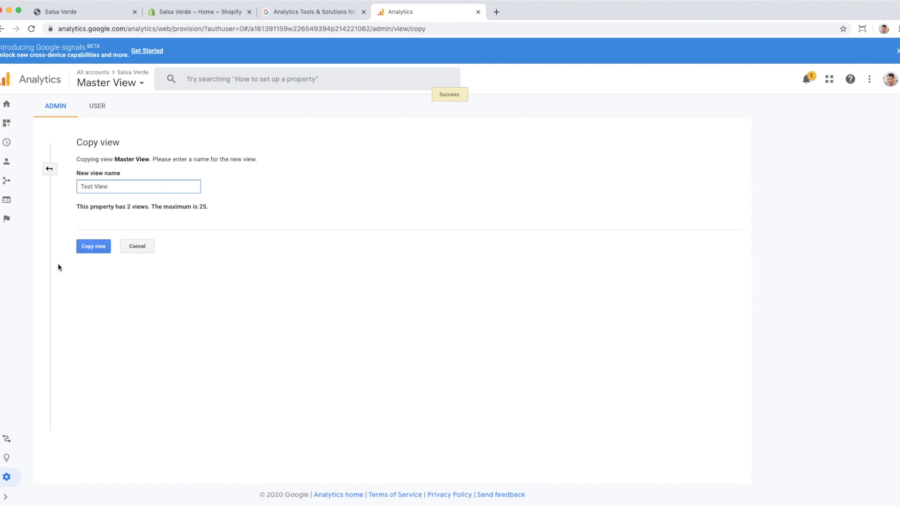
pyautogui.click(93, 247)
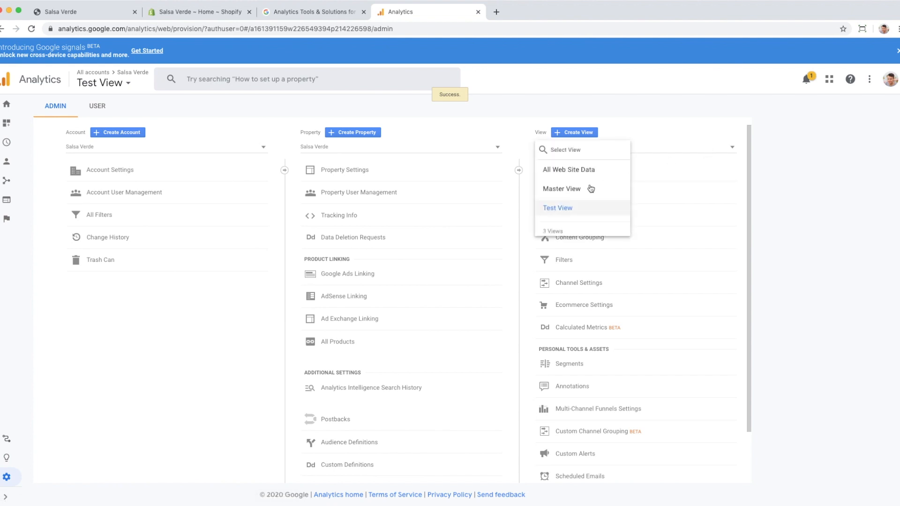
pyautogui.moveTo(590, 186)
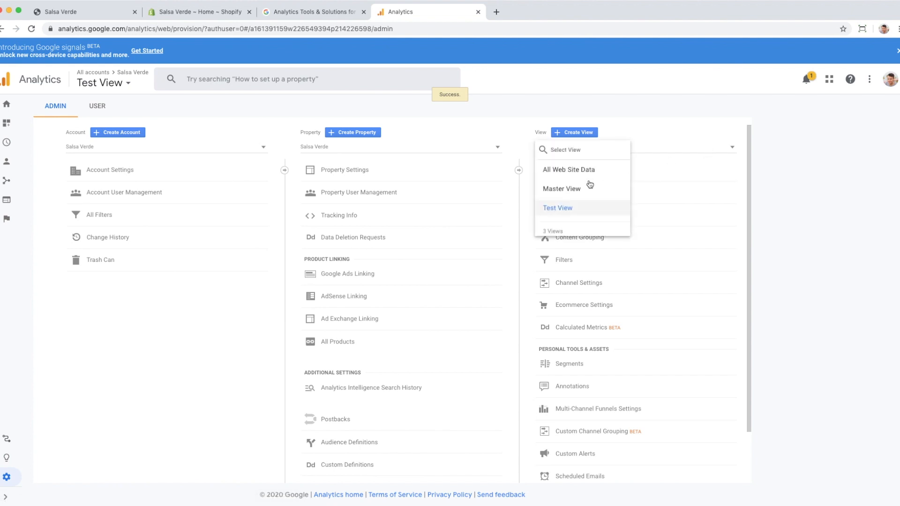
# - Set Master View as the Salsa Verde property's default view and save
pyautogui.click(557, 207)
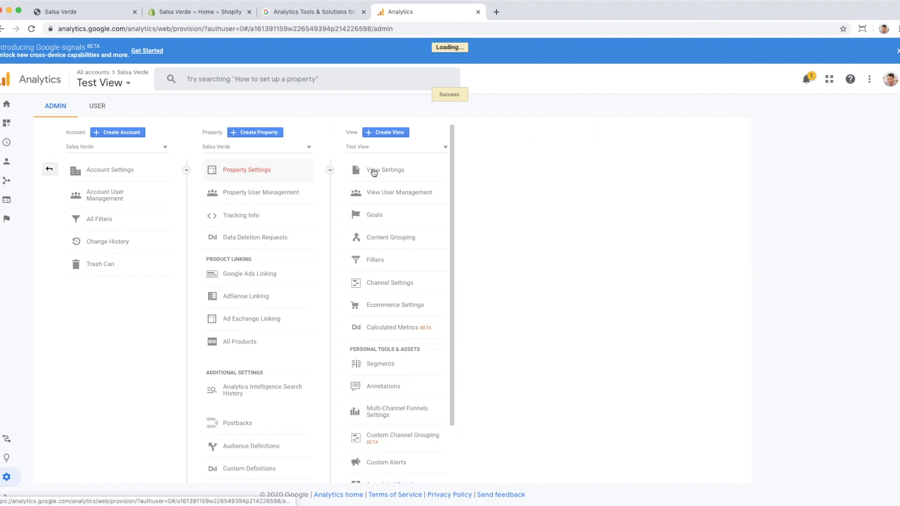
pyautogui.click(247, 170)
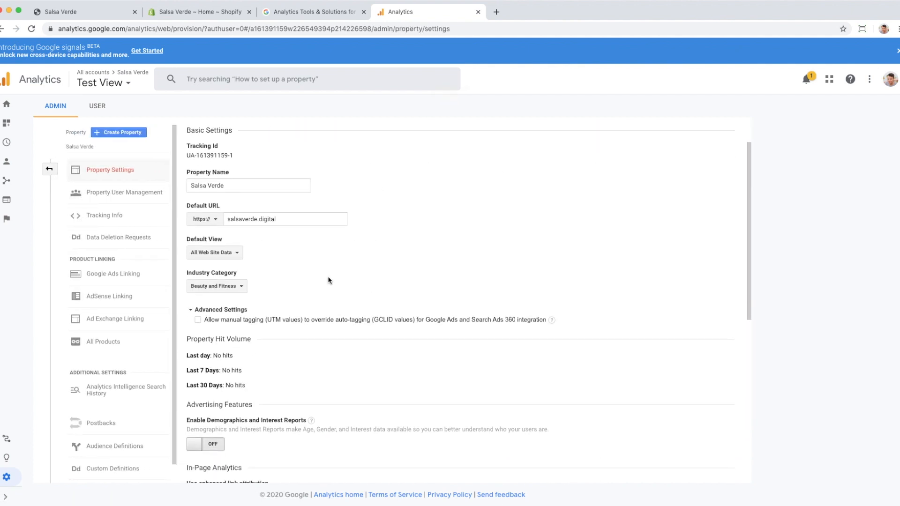
pyautogui.click(214, 252)
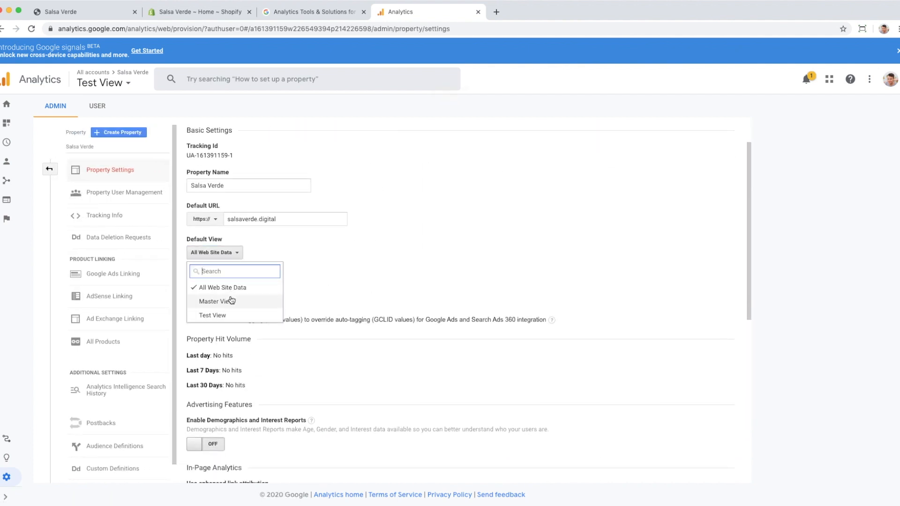
pyautogui.scroll(-3)
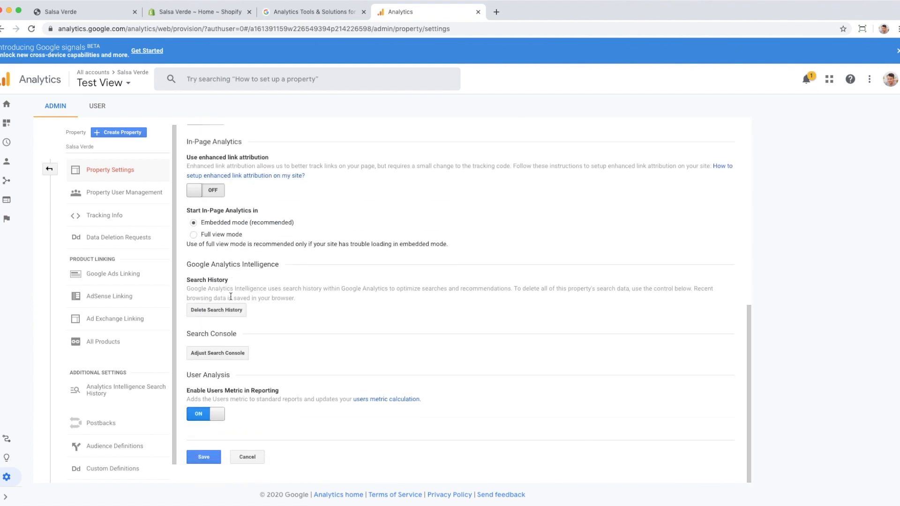
pyautogui.click(203, 457)
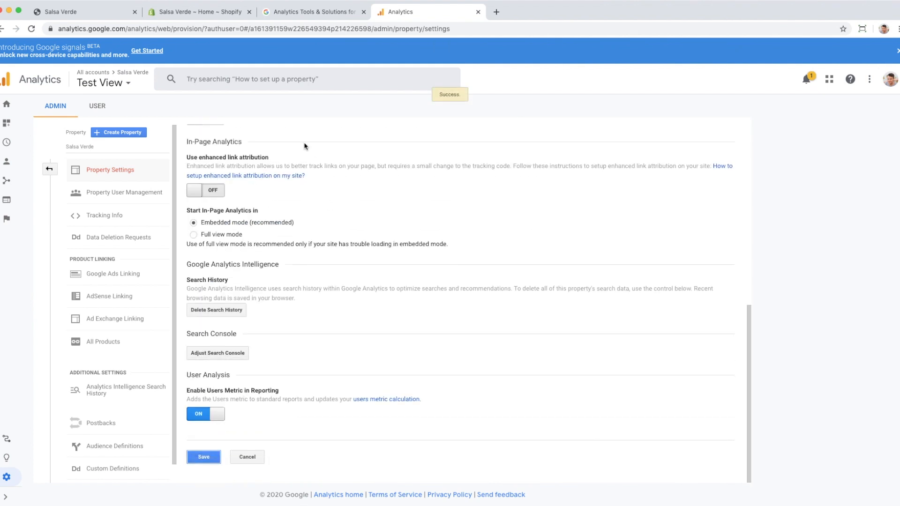
pyautogui.moveTo(285, 190)
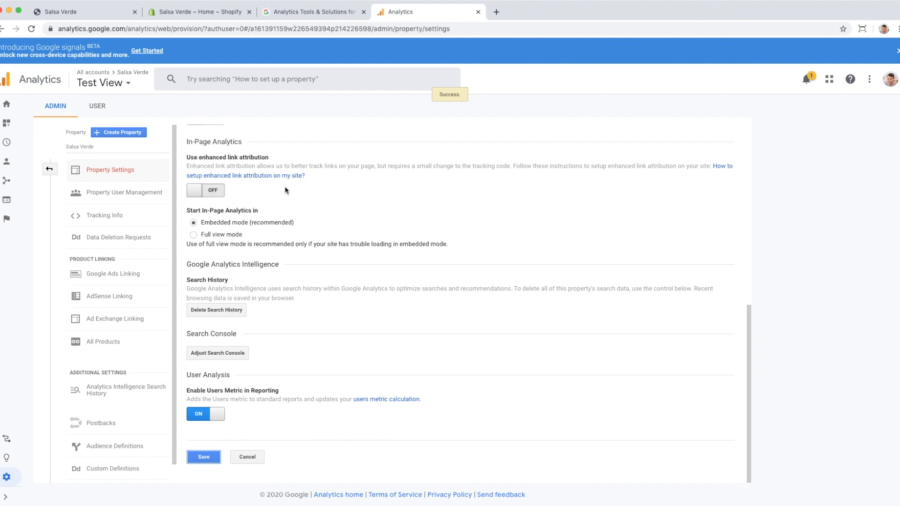
pyautogui.click(50, 169)
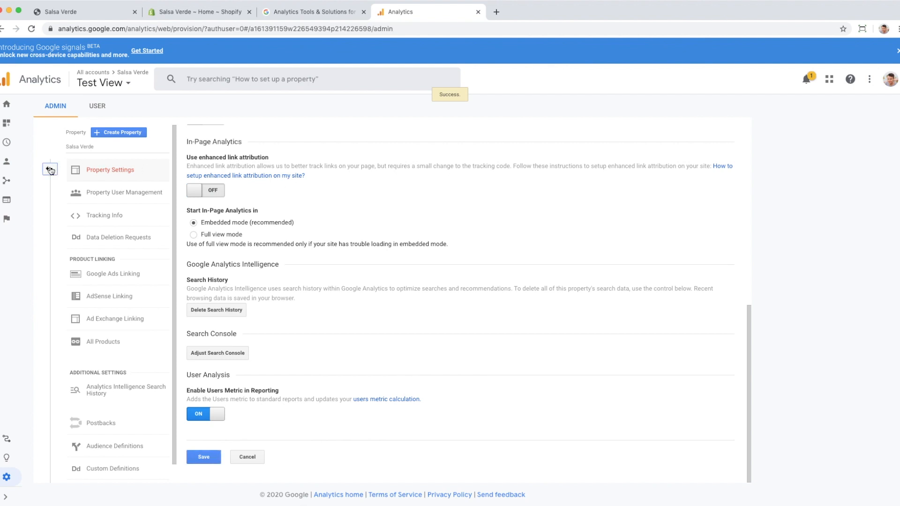
# - Go back to the admin overview working in Master View
pyautogui.click(50, 170)
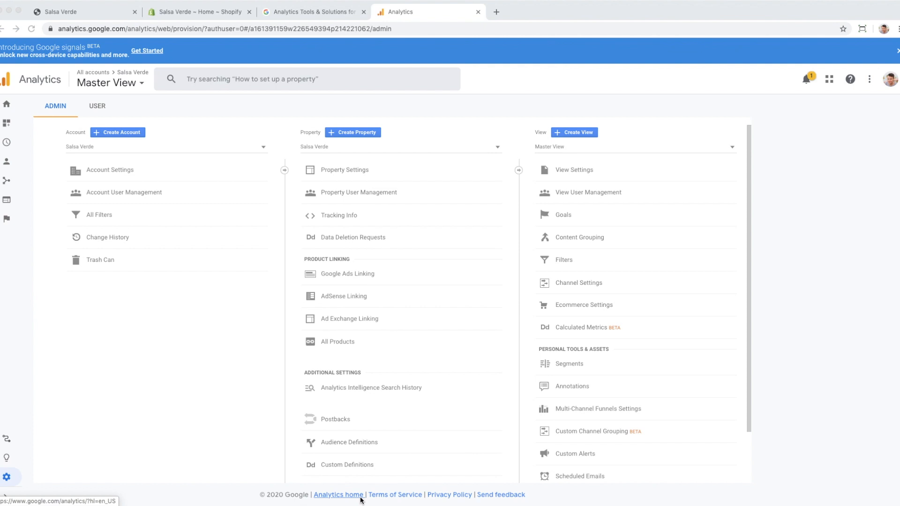
pyautogui.moveTo(630, 400)
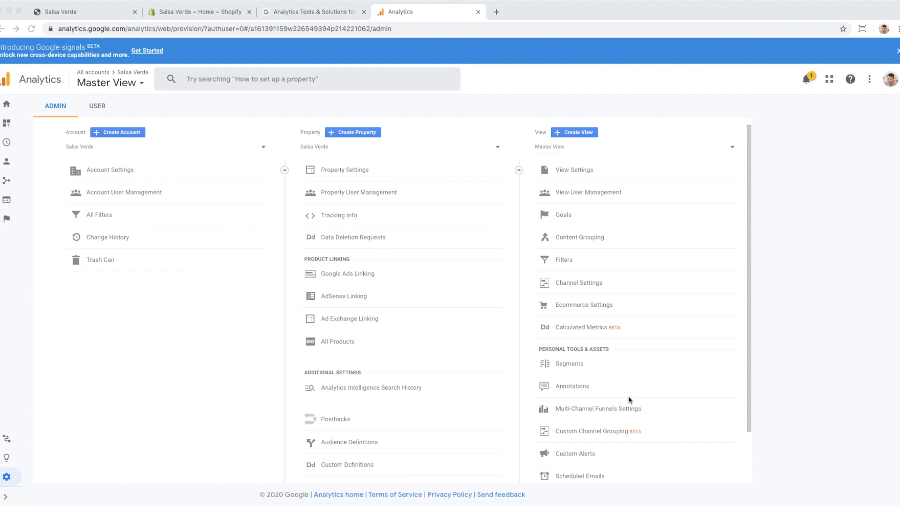
pyautogui.moveTo(601, 254)
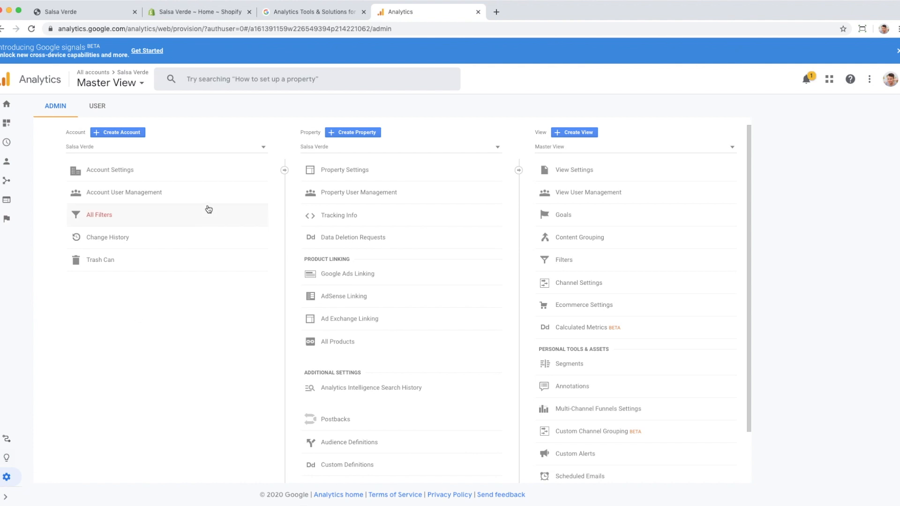
pyautogui.moveTo(581, 159)
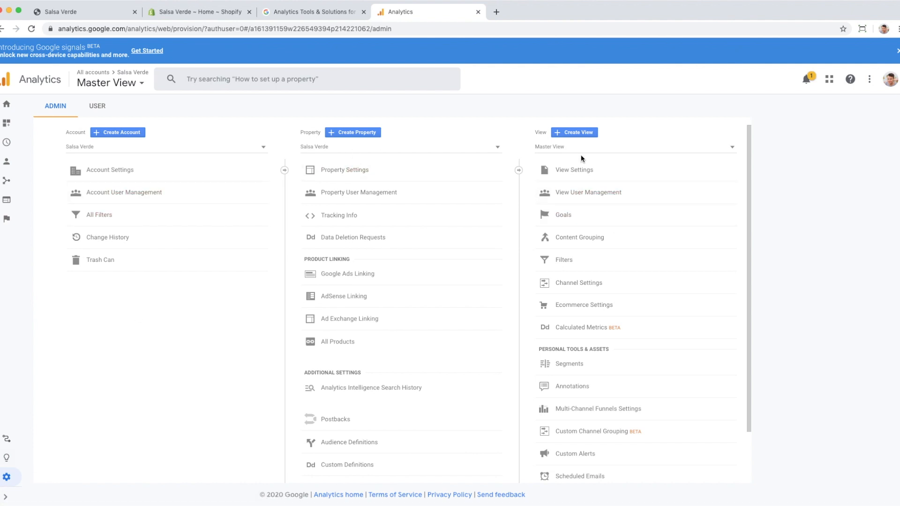
pyautogui.moveTo(576, 283)
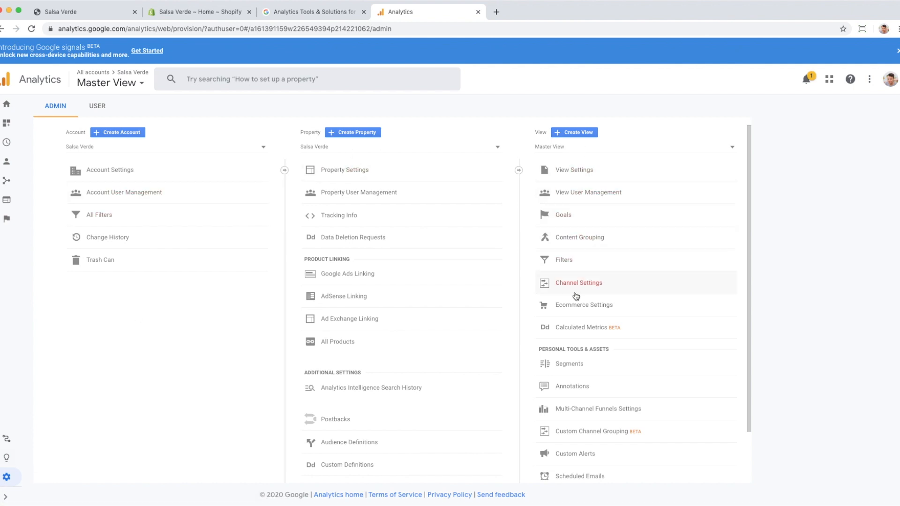
# - Add a Master View filter named 'Exclude Internal Traffic' set to exclude matching traffic
pyautogui.click(563, 260)
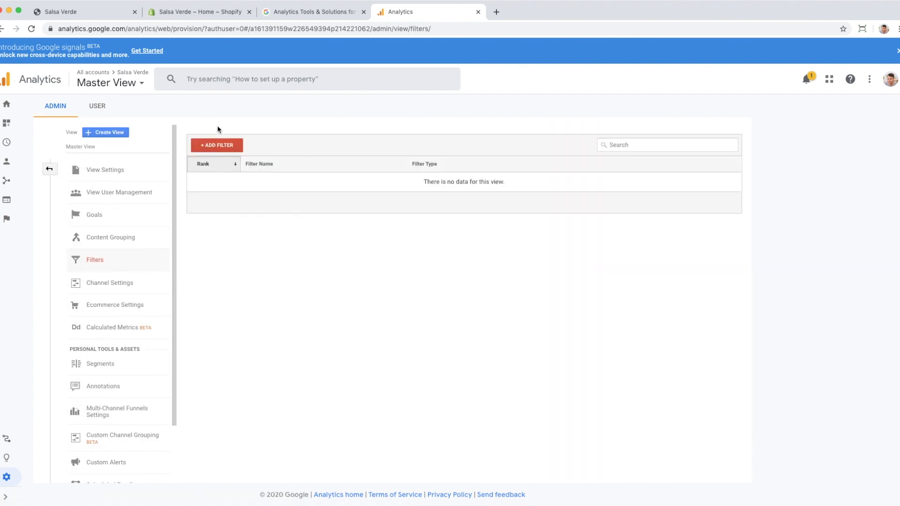
pyautogui.moveTo(216, 145)
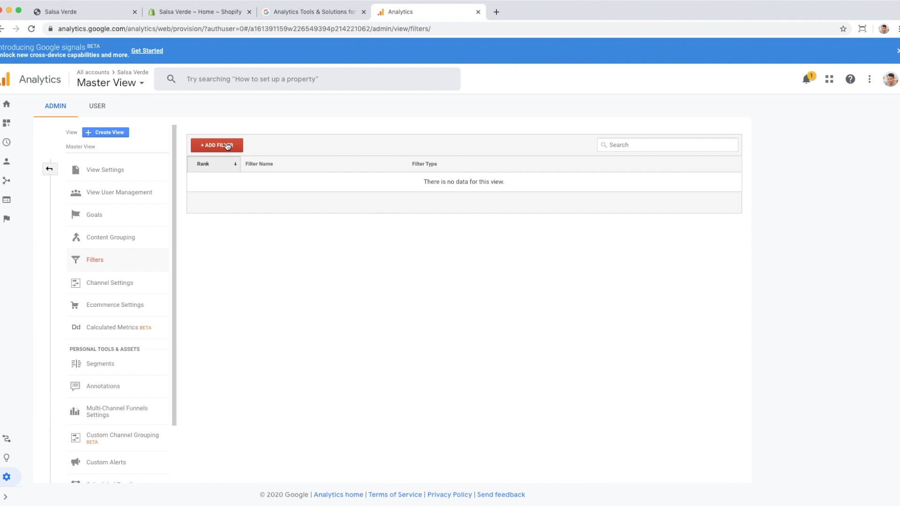
pyautogui.click(216, 145)
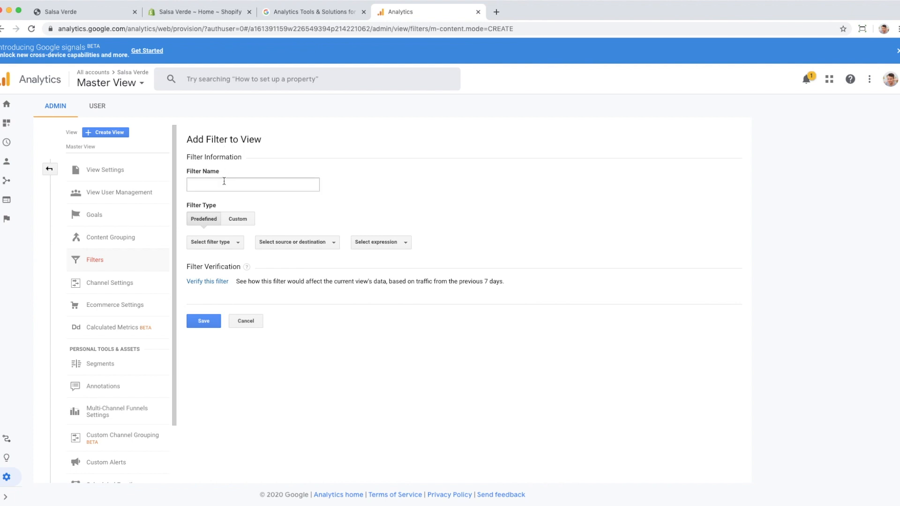
pyautogui.write('Exclude Internal t')
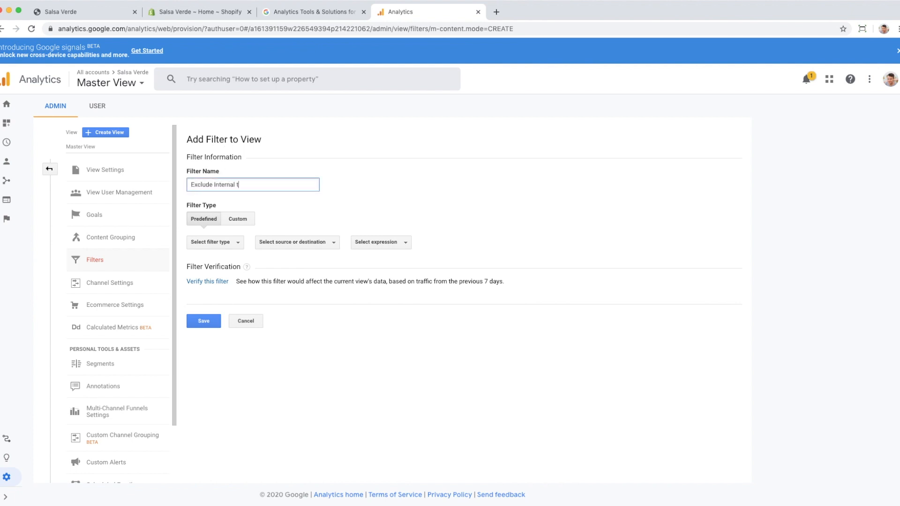
pyautogui.write('raffic')
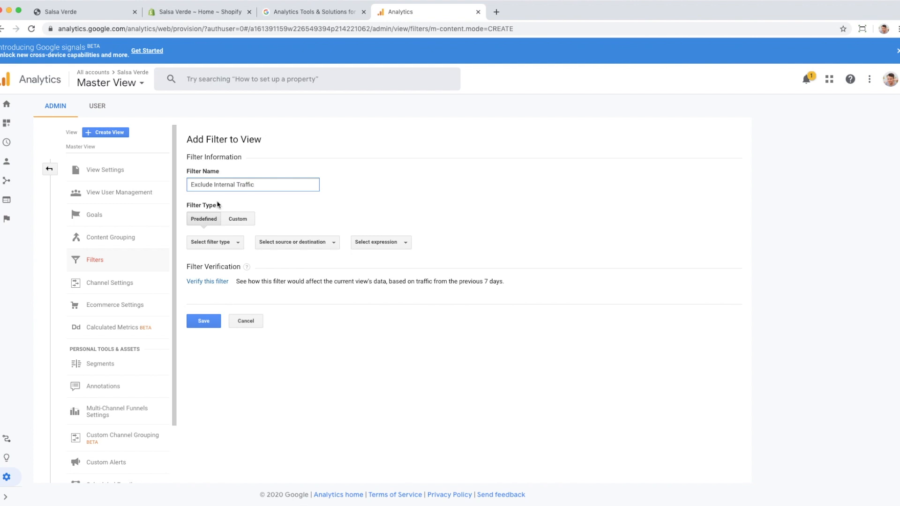
pyautogui.click(214, 242)
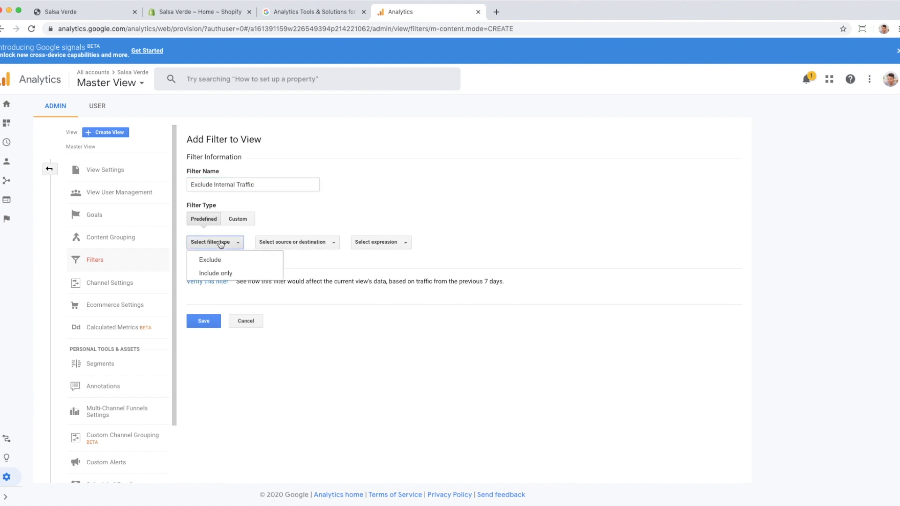
pyautogui.click(209, 260)
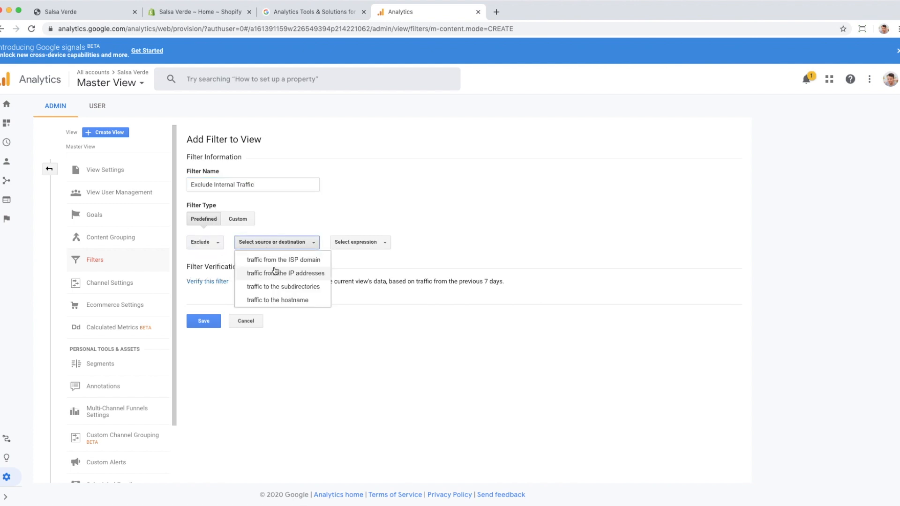
# - Make the filter match IP addresses that begin with a given value
pyautogui.click(284, 273)
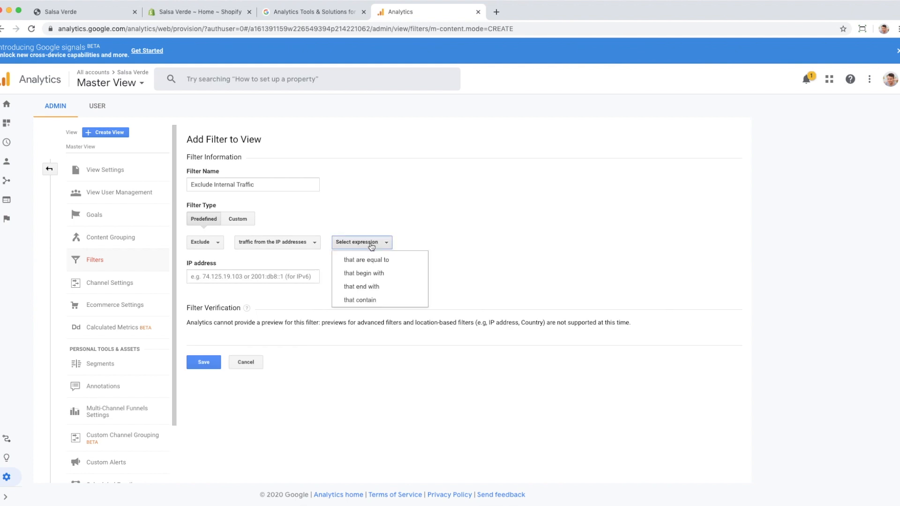
pyautogui.moveTo(383, 273)
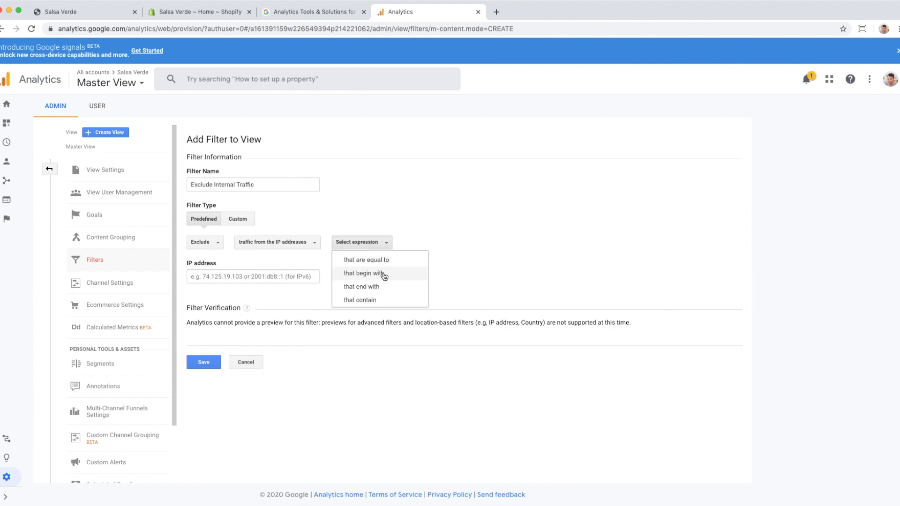
pyautogui.click(364, 272)
pyautogui.write('what is')
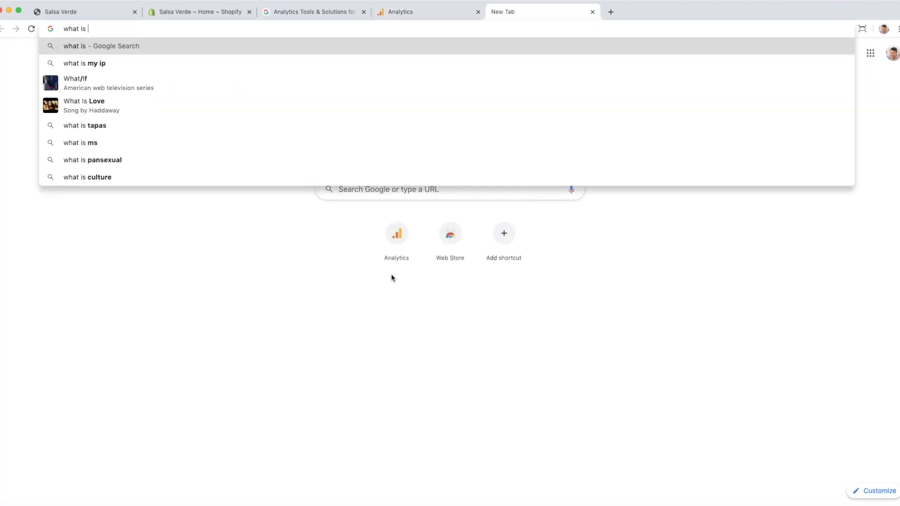
# - Search 'what is my ip address' in a new Chrome tab
pyautogui.write('my ip address')
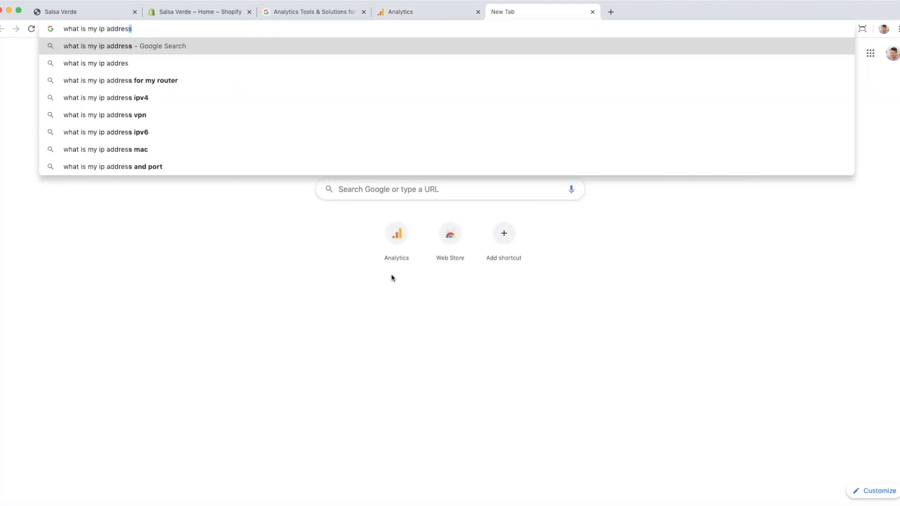
pyautogui.press('Return')
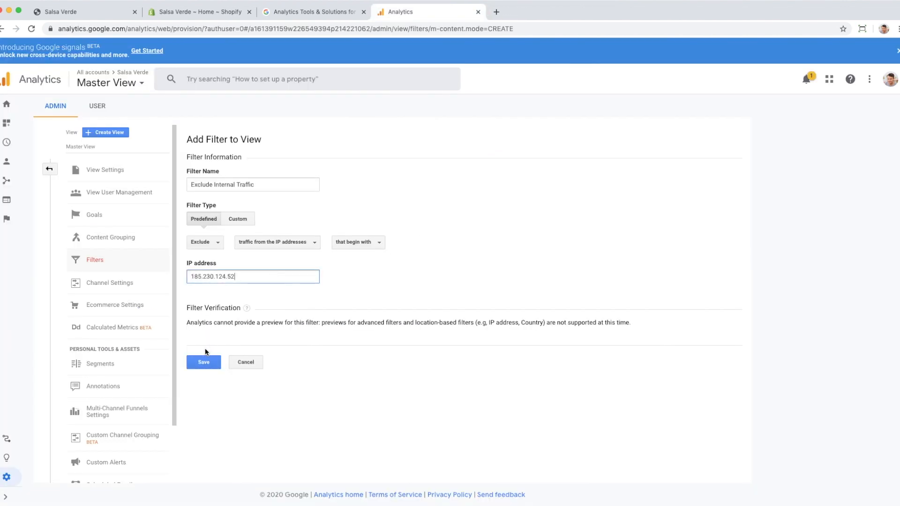
pyautogui.click(204, 362)
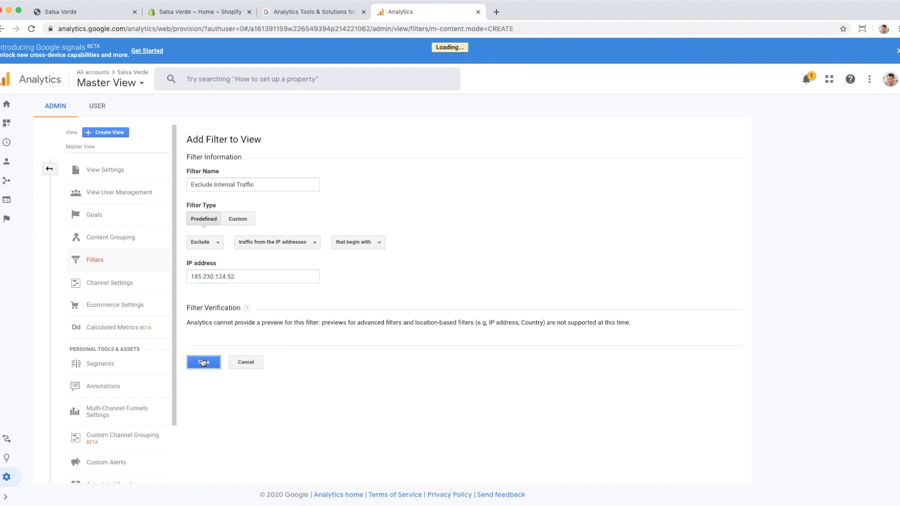
pyautogui.click(204, 362)
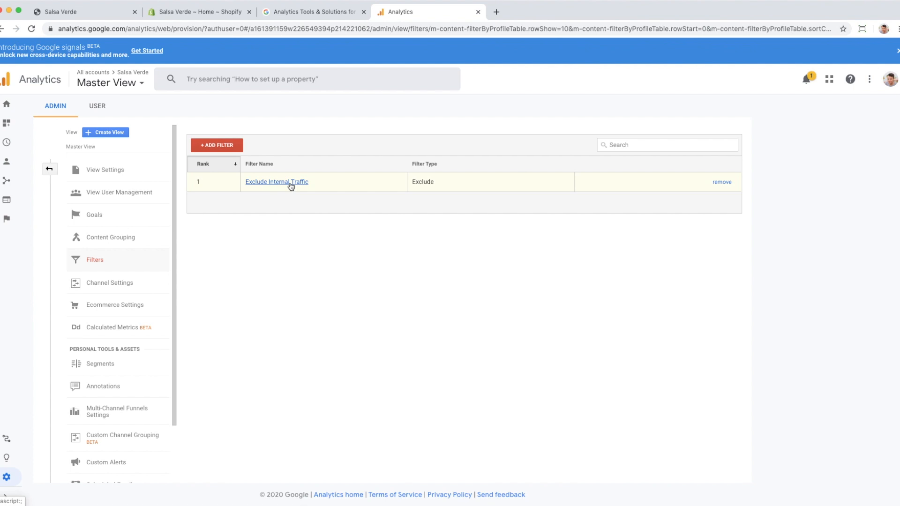
pyautogui.moveTo(330, 206)
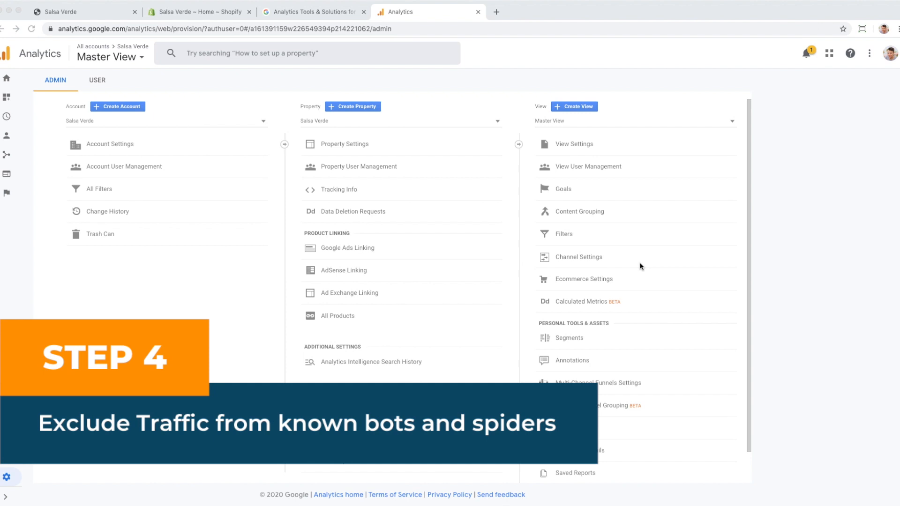
pyautogui.moveTo(507, 156)
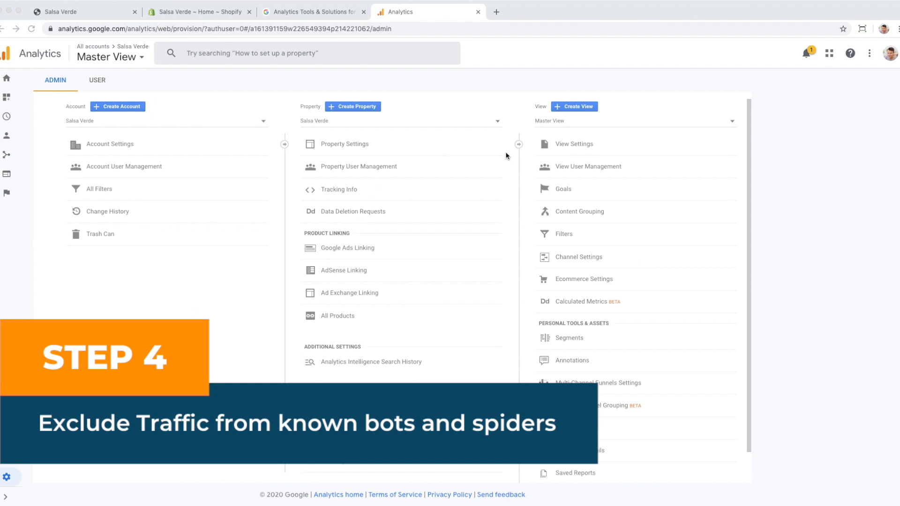
pyautogui.click(574, 144)
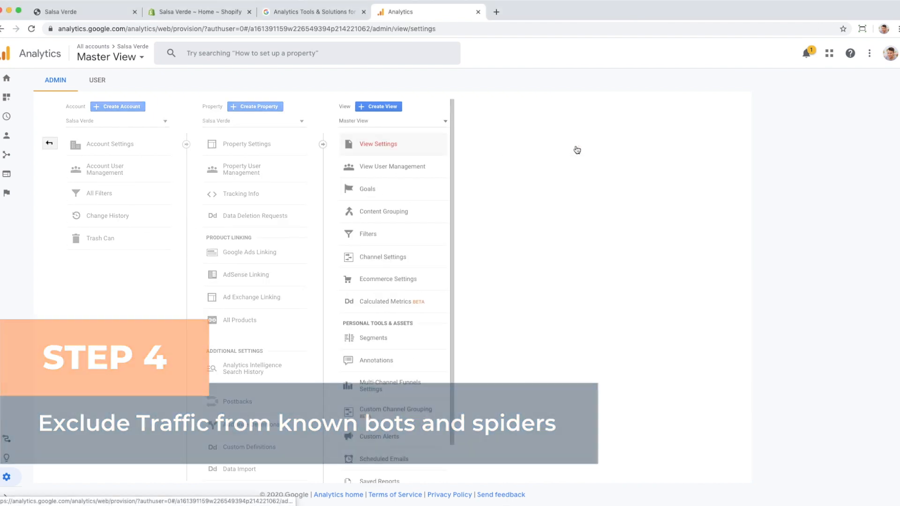
pyautogui.click(378, 143)
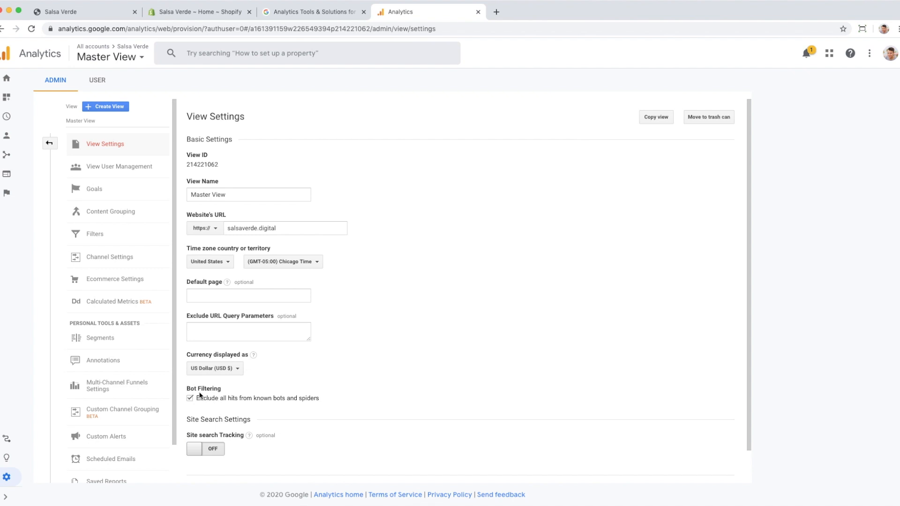
pyautogui.moveTo(259, 408)
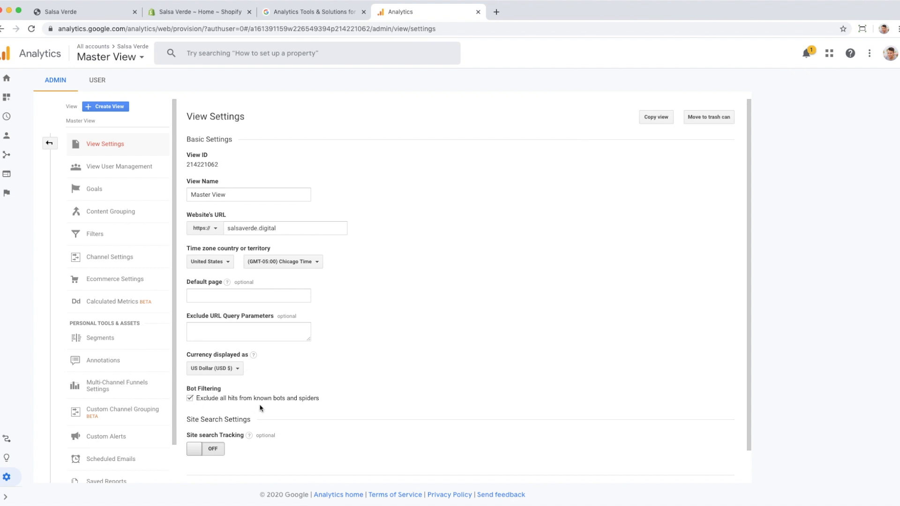
pyautogui.moveTo(333, 406)
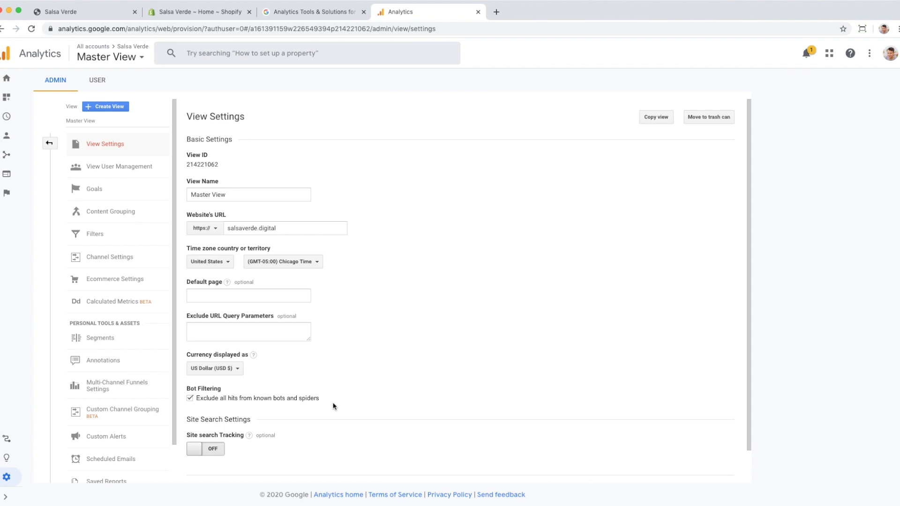
pyautogui.moveTo(254, 398)
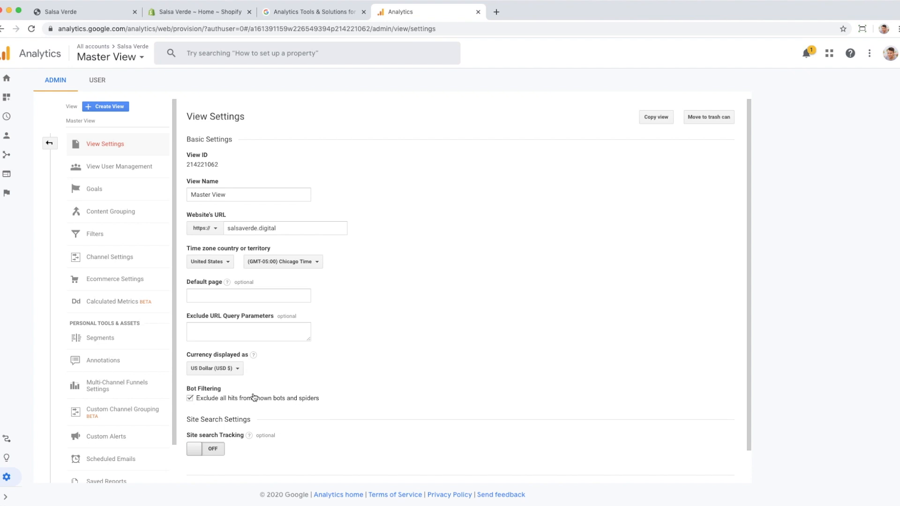
pyautogui.moveTo(217, 405)
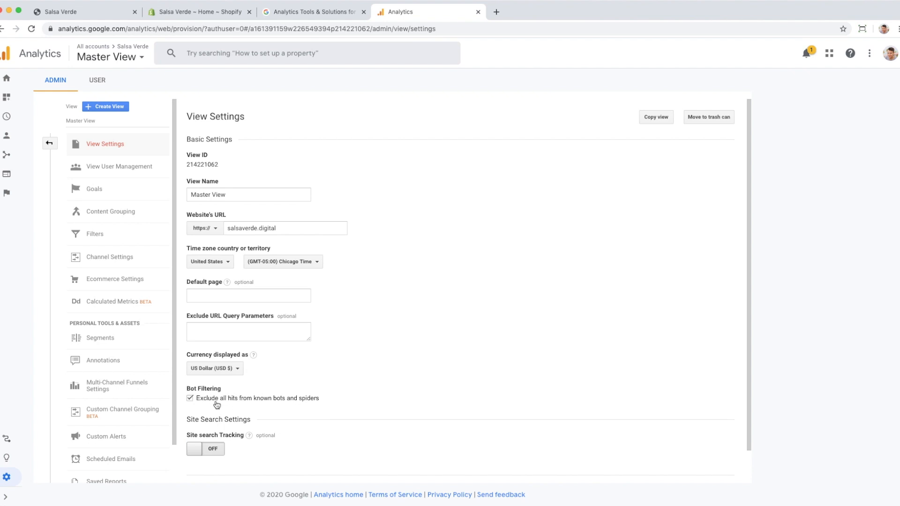
pyautogui.moveTo(230, 402)
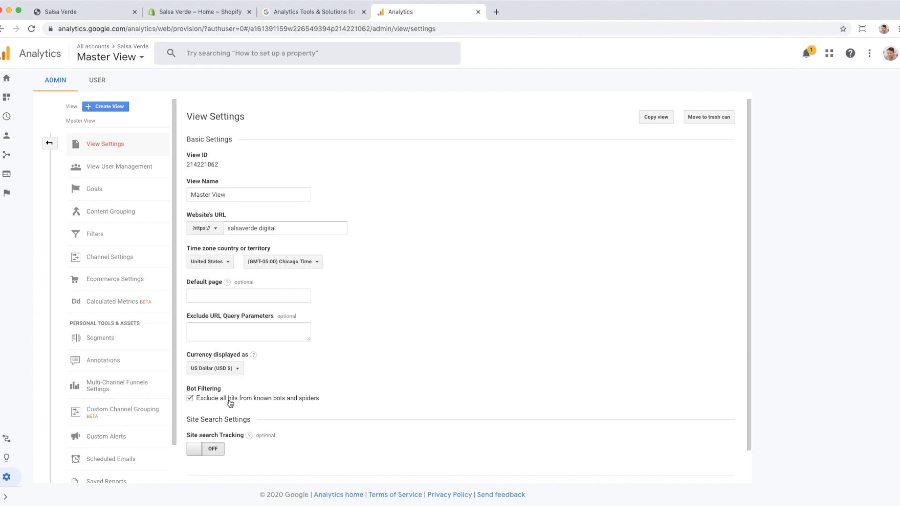
pyautogui.moveTo(53, 136)
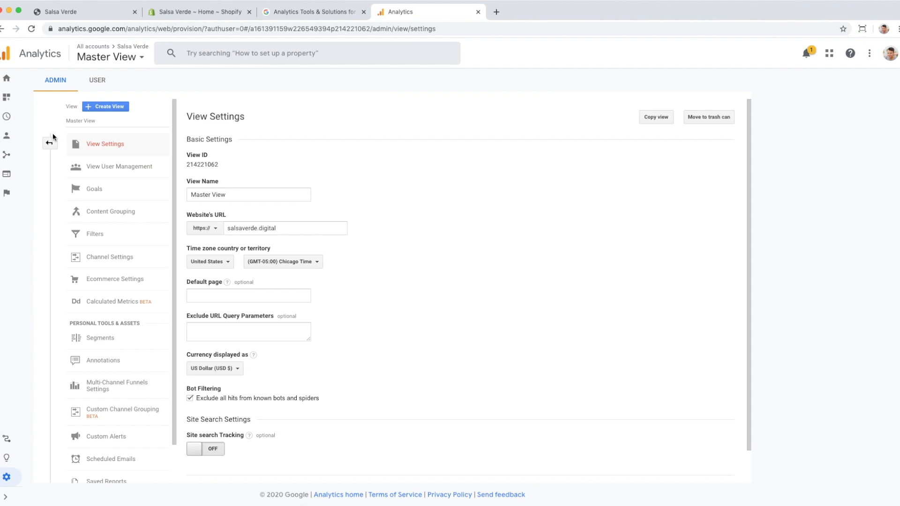
pyautogui.click(50, 143)
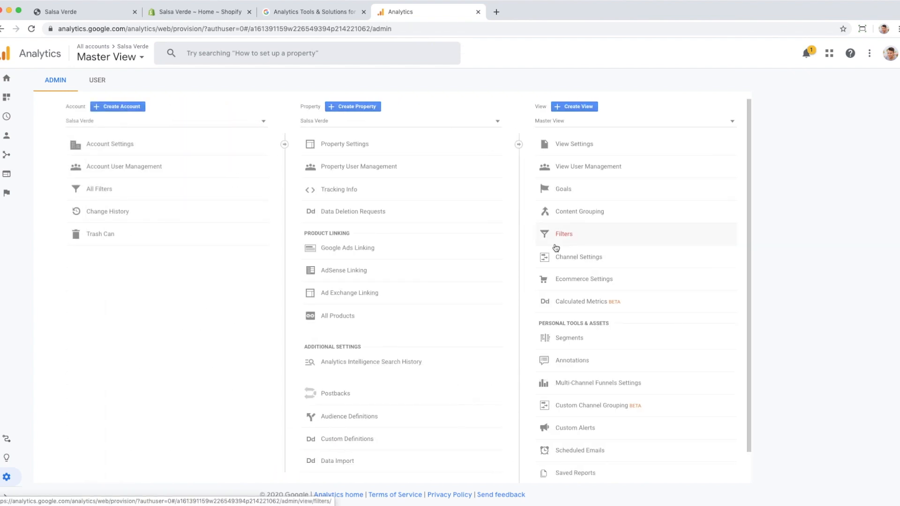
pyautogui.moveTo(578, 247)
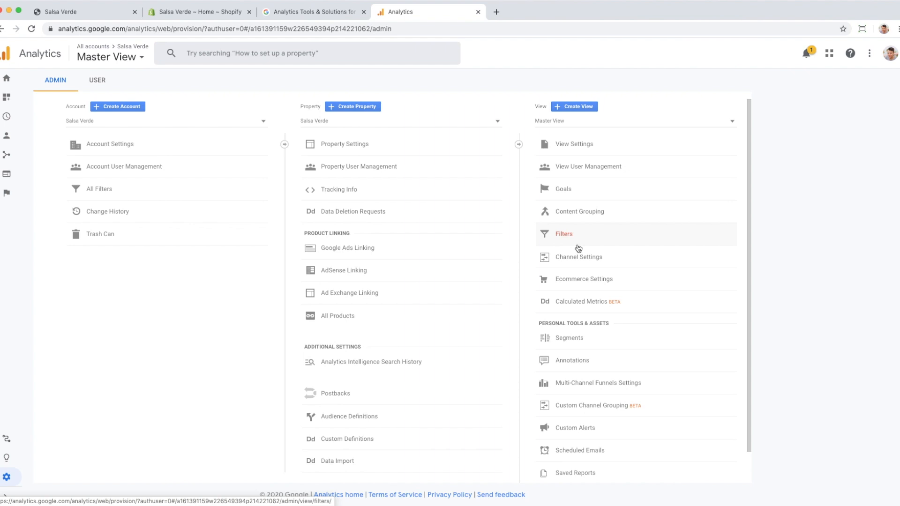
pyautogui.moveTo(837, 270)
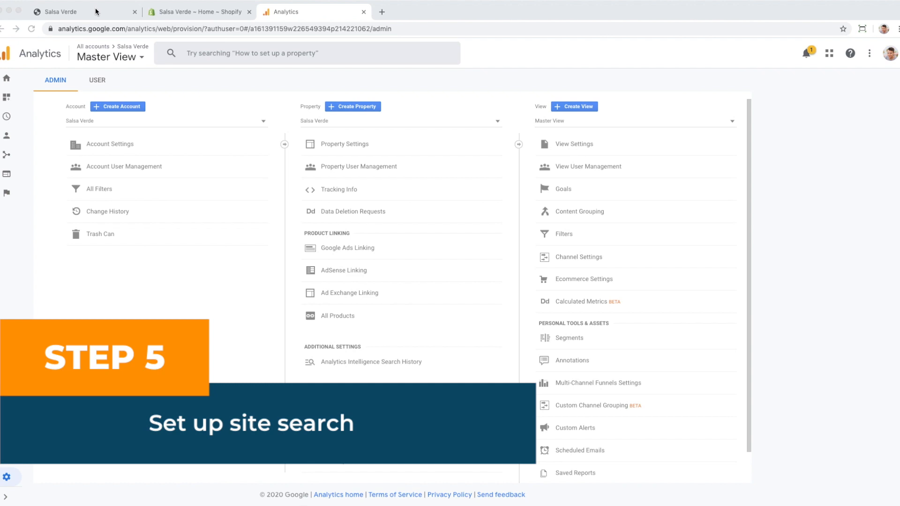
# - Search the Salsa Verde storefront for 'mask' and view its results page
pyautogui.click(57, 12)
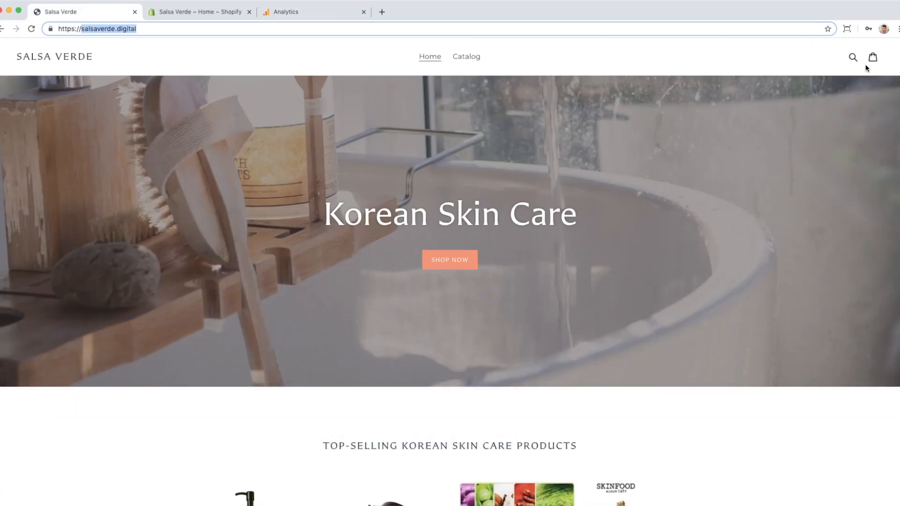
pyautogui.click(852, 57)
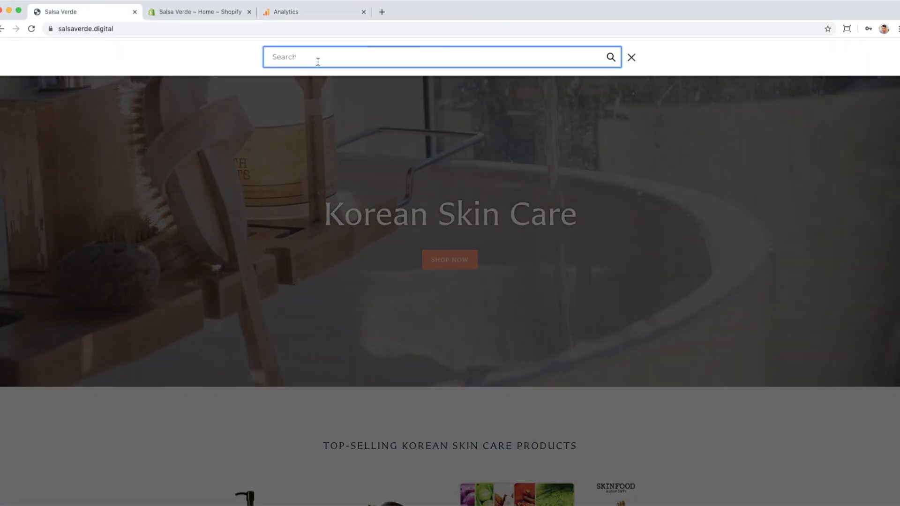
pyautogui.write('mask')
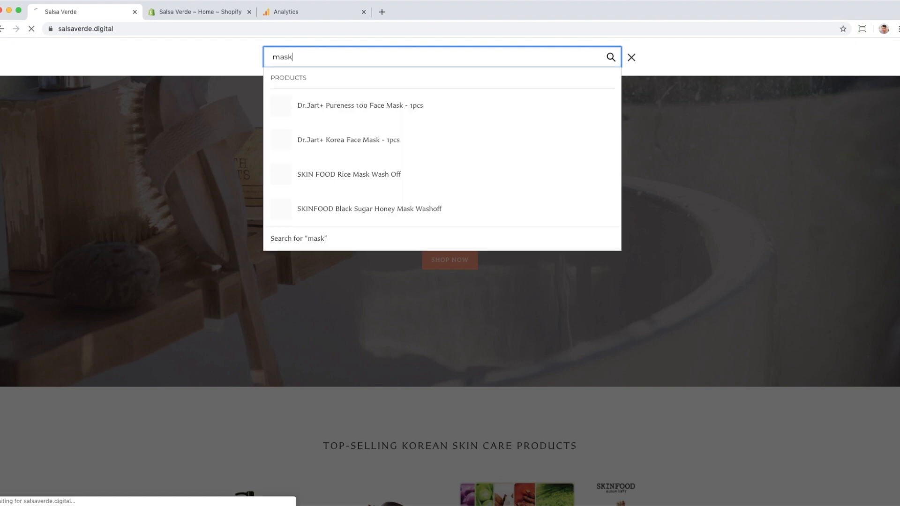
pyautogui.click(610, 57)
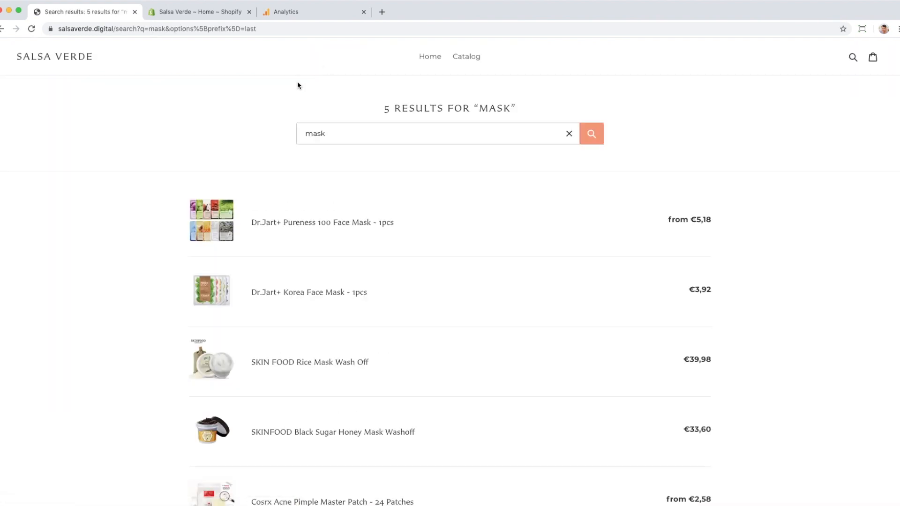
pyautogui.click(143, 29)
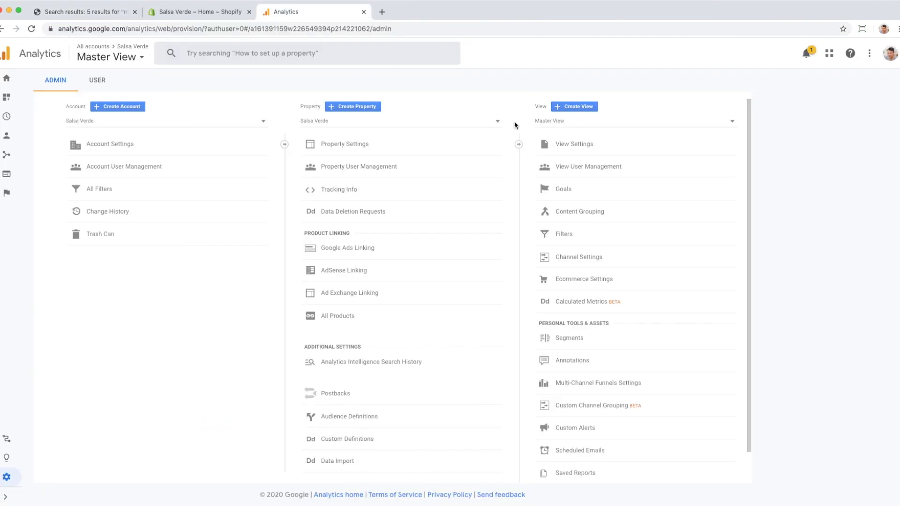
# - Enable Master View site search tracking with query parameter q, stripped from URLs, and save
pyautogui.click(573, 143)
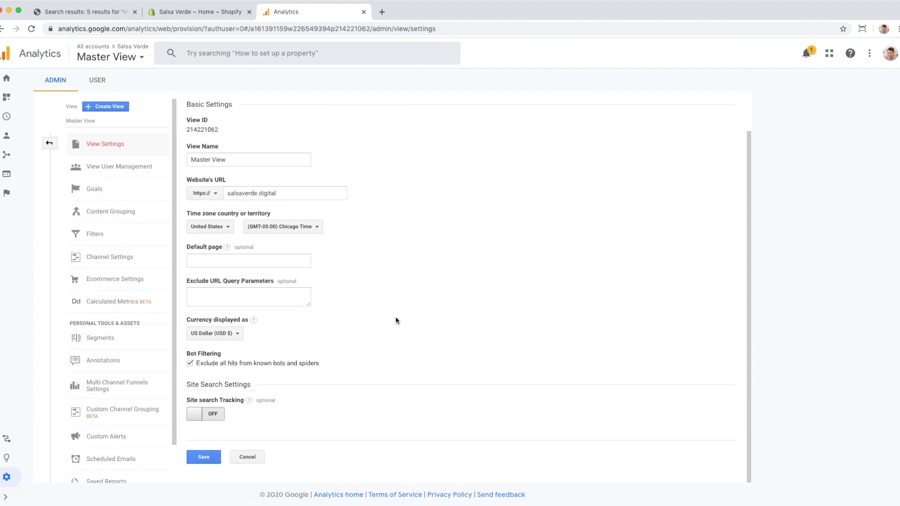
pyautogui.click(205, 413)
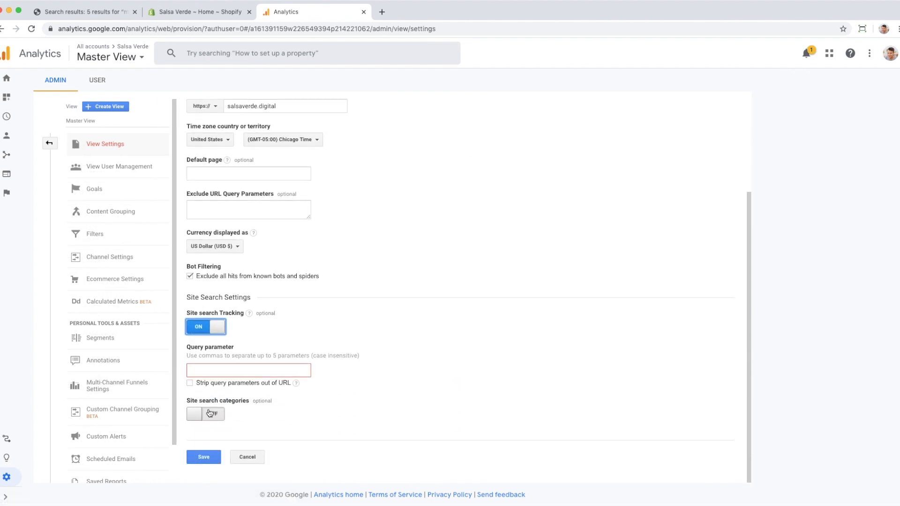
pyautogui.write('q')
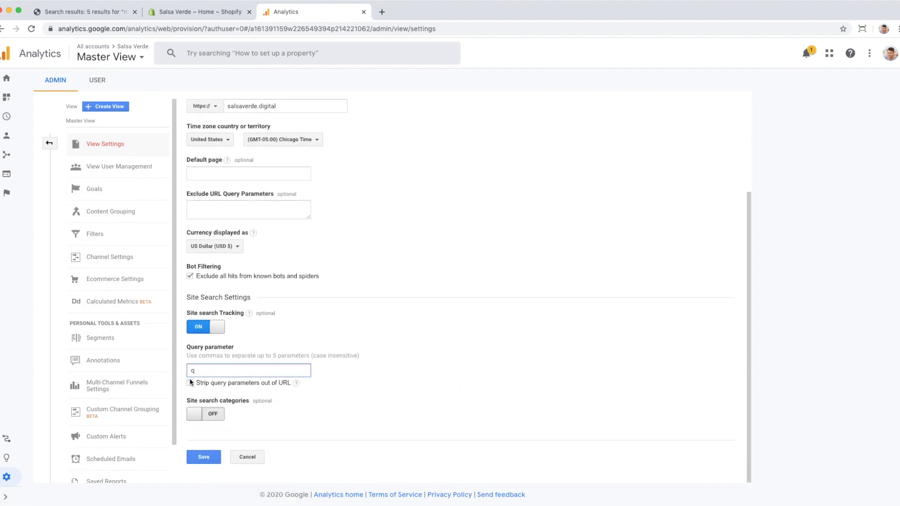
pyautogui.click(189, 382)
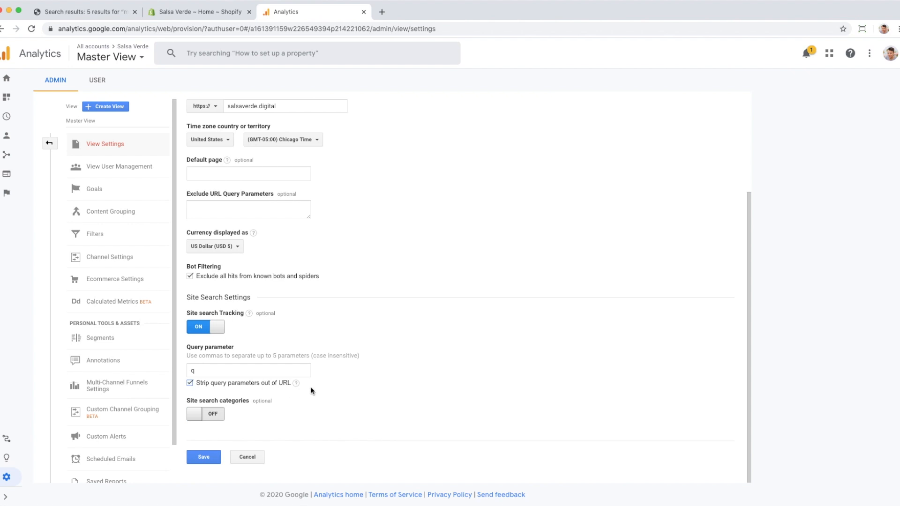
pyautogui.click(203, 456)
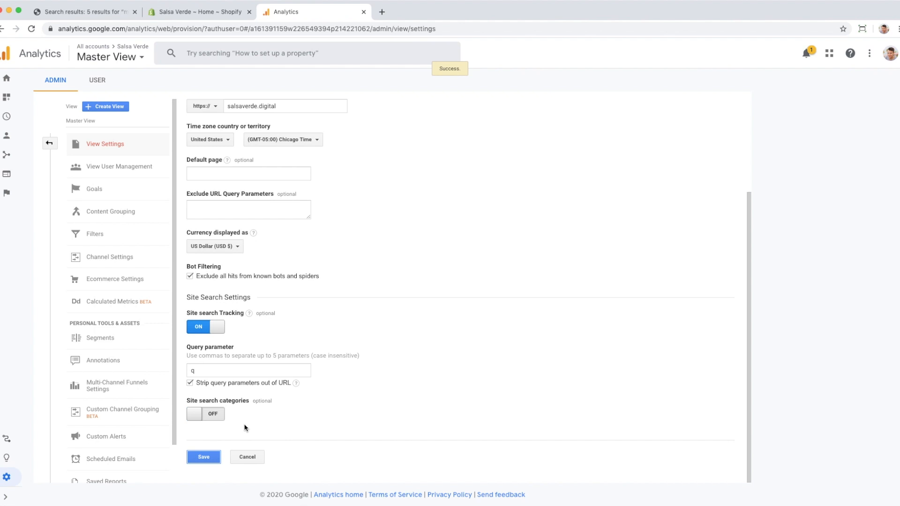
pyautogui.moveTo(217, 423)
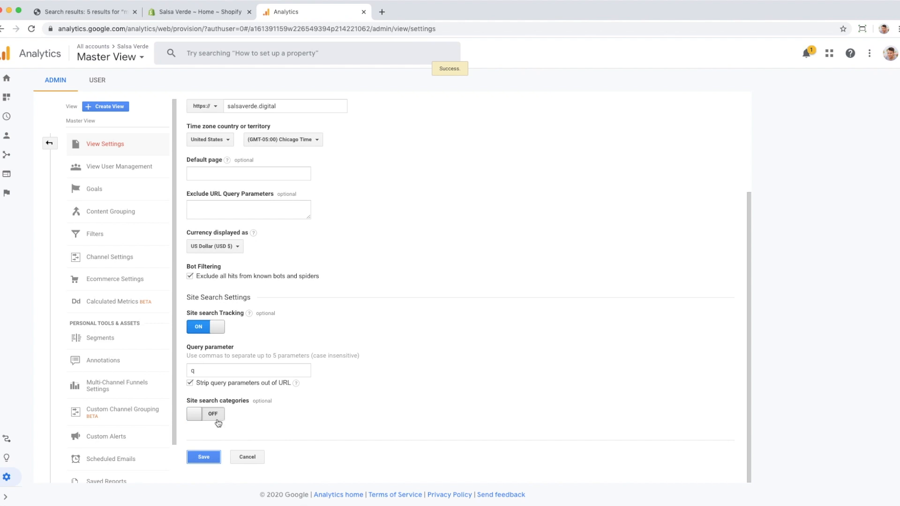
pyautogui.moveTo(258, 412)
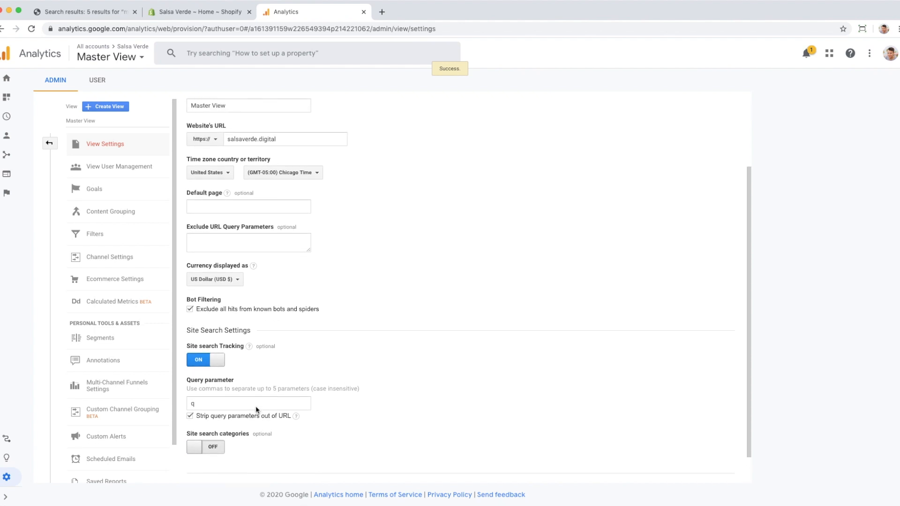
pyautogui.scroll(-3)
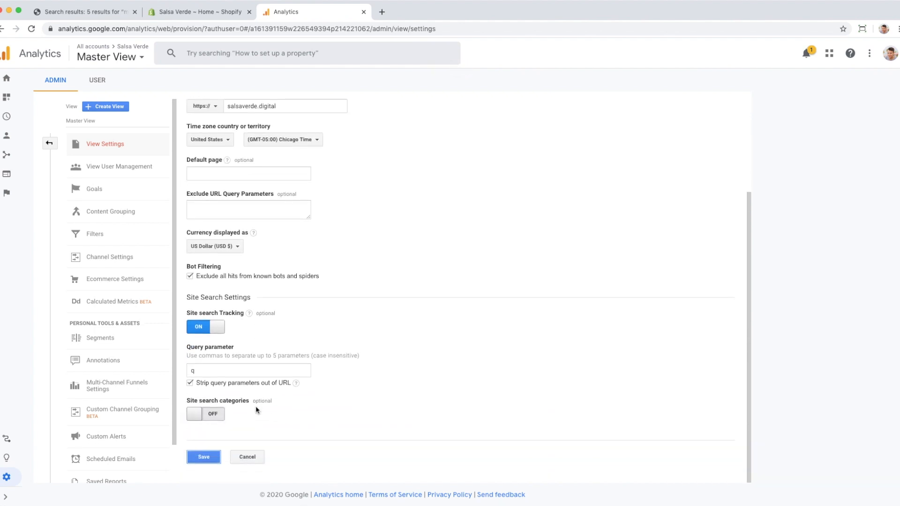
pyautogui.moveTo(57, 151)
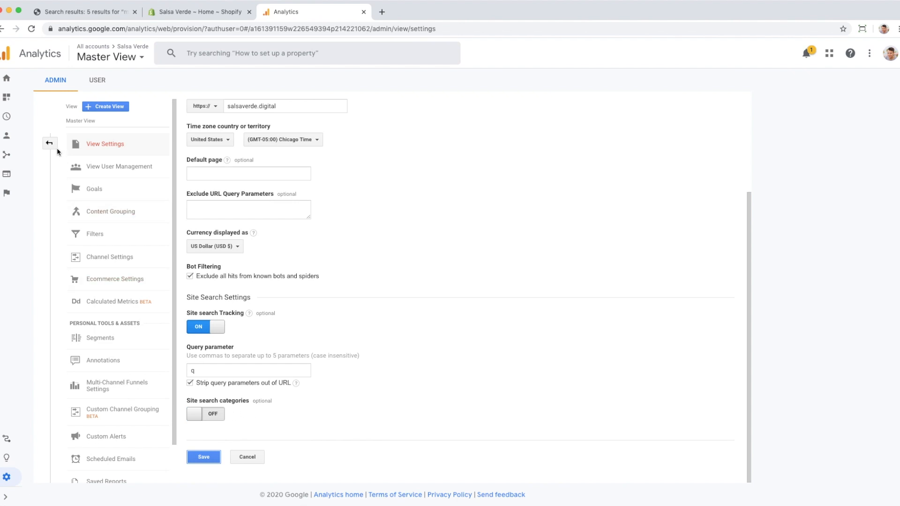
# - Save the same site search tracking with parameter q on the All Web Site Data view
pyautogui.click(50, 142)
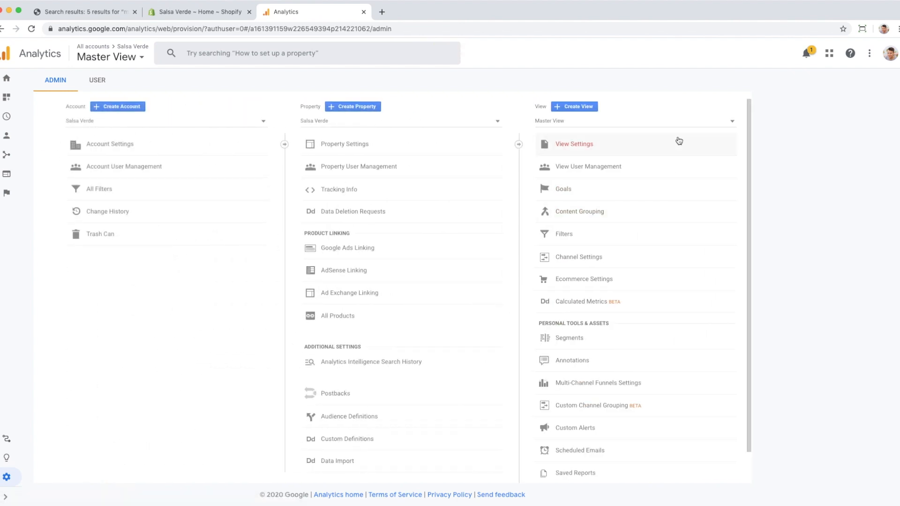
pyautogui.click(631, 121)
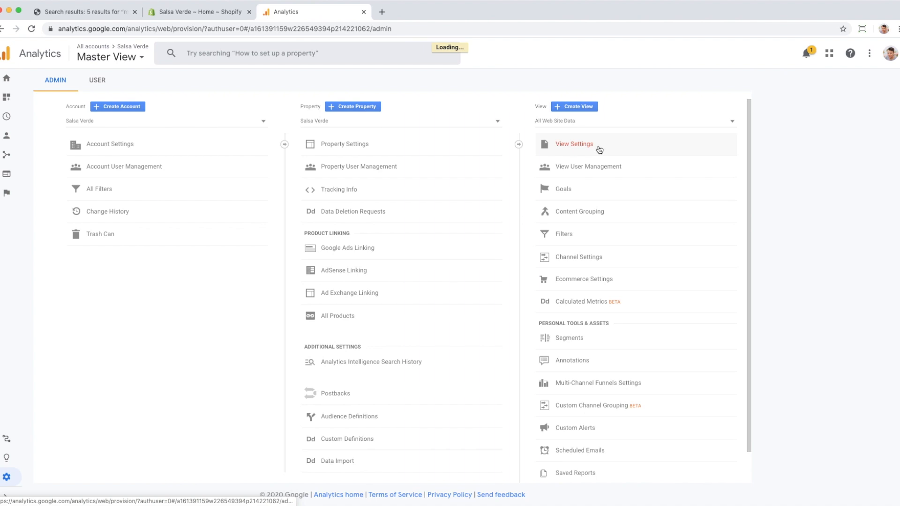
pyautogui.click(574, 143)
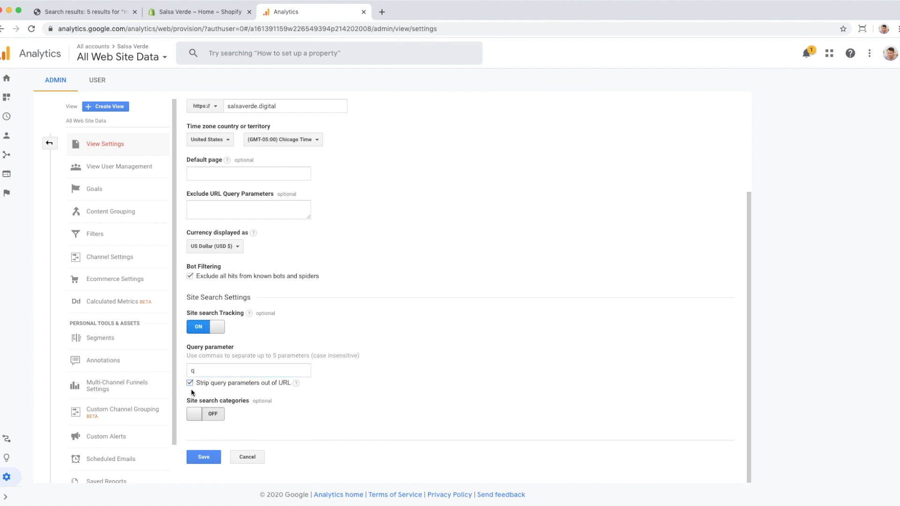
pyautogui.click(203, 456)
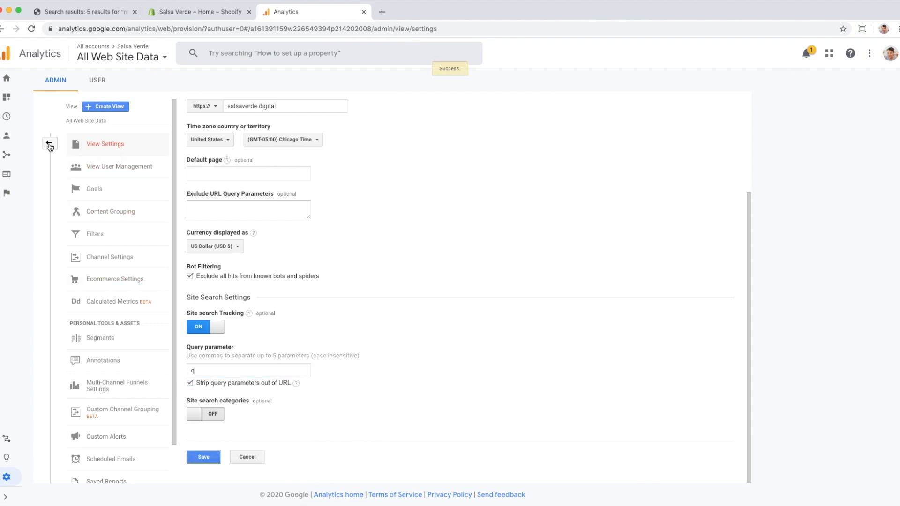
# - Return to Admin and switch to Test View
pyautogui.click(49, 143)
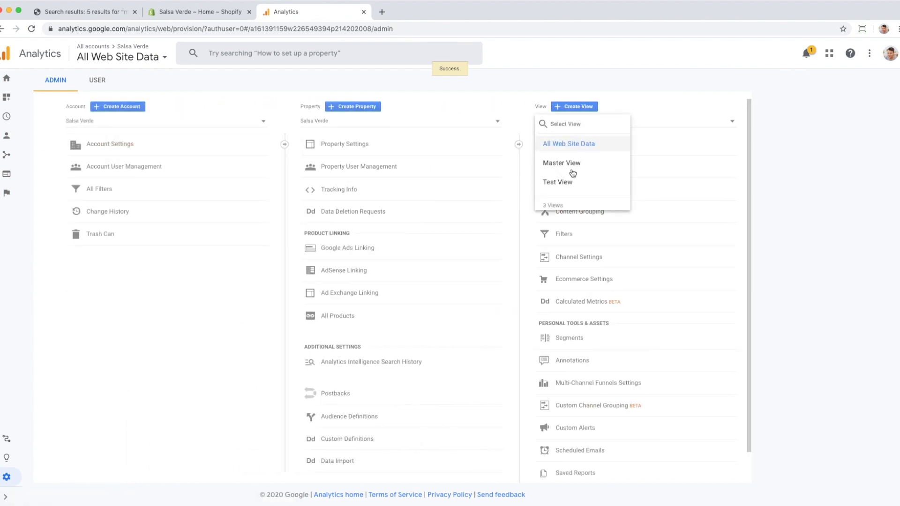
pyautogui.click(557, 182)
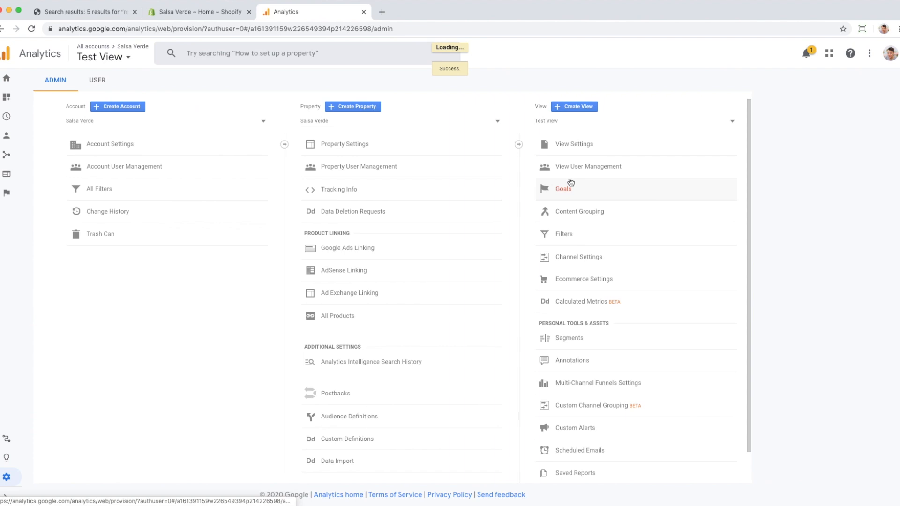
pyautogui.click(574, 143)
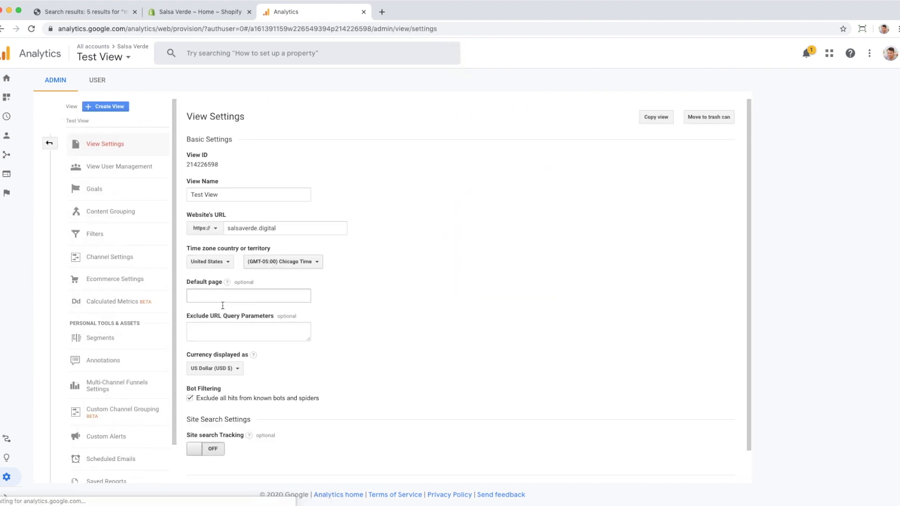
pyautogui.click(205, 448)
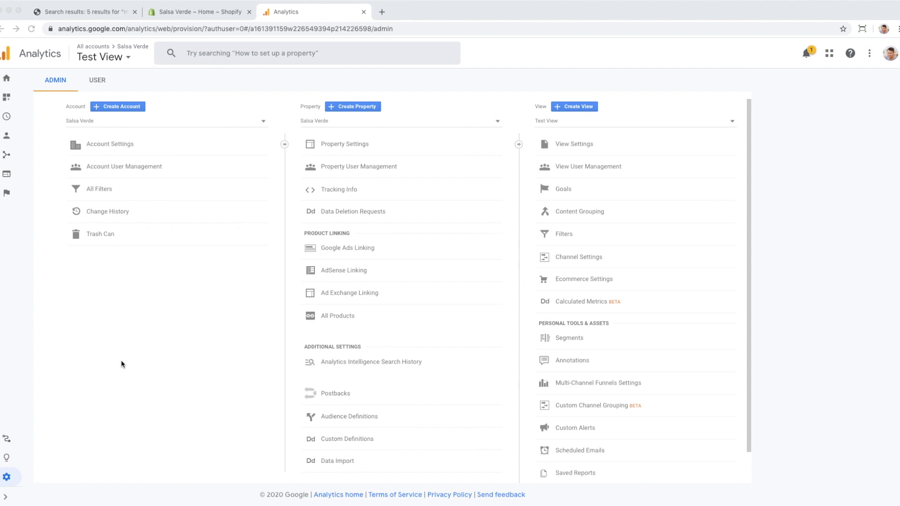
pyautogui.moveTo(227, 336)
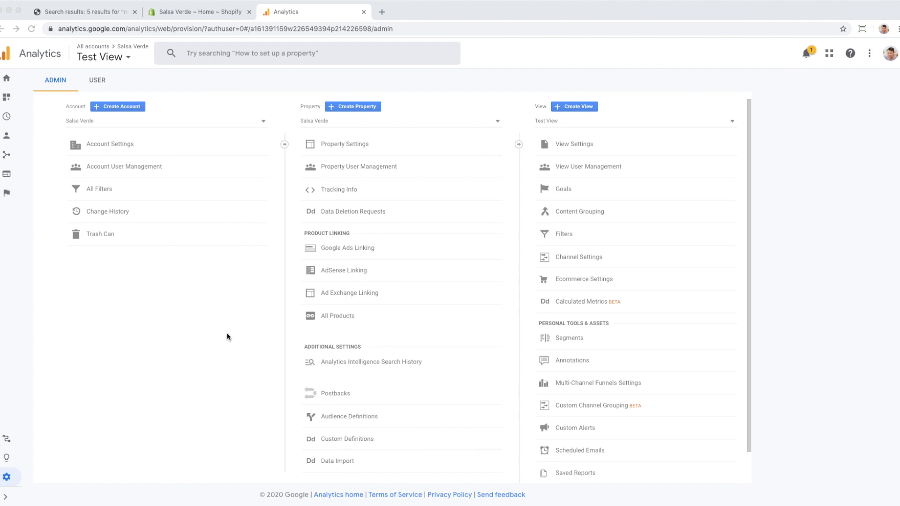
pyautogui.moveTo(8, 467)
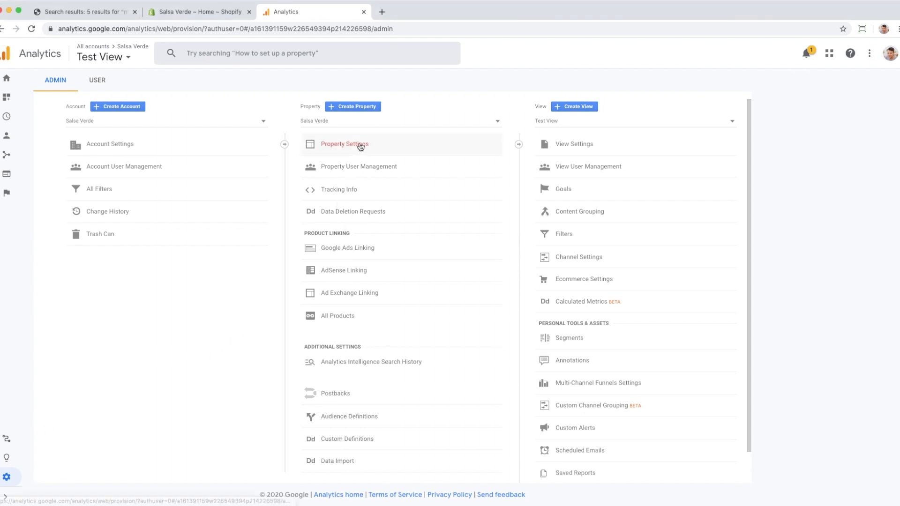
# - Turn on Demographics and Interest Reports in Salsa Verde property settings and save
pyautogui.click(344, 145)
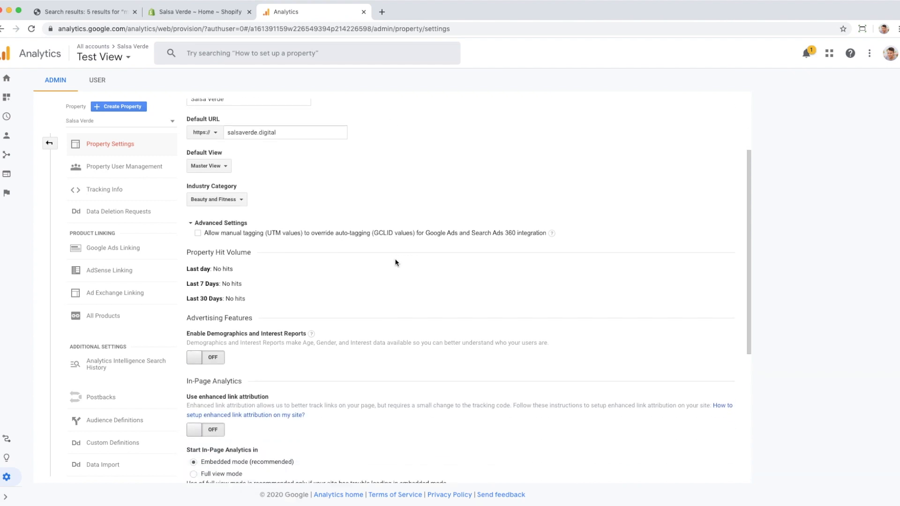
pyautogui.scroll(-3)
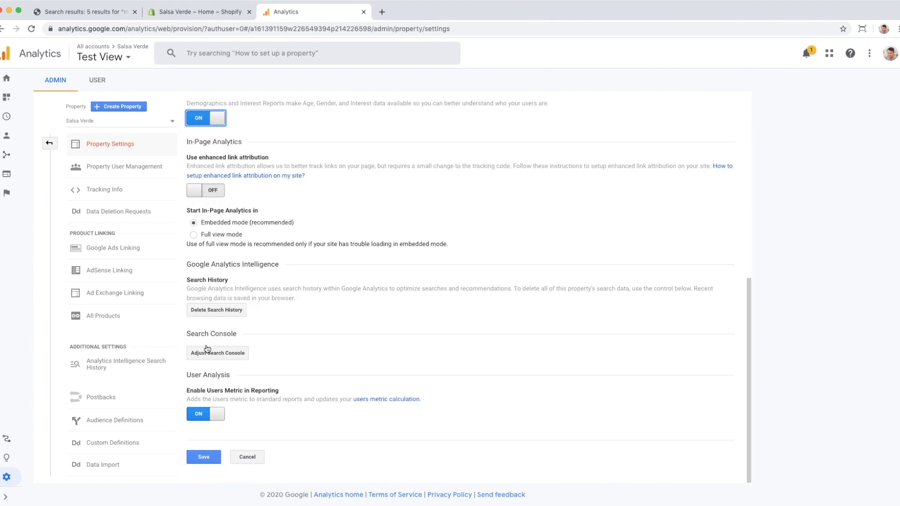
pyautogui.click(203, 456)
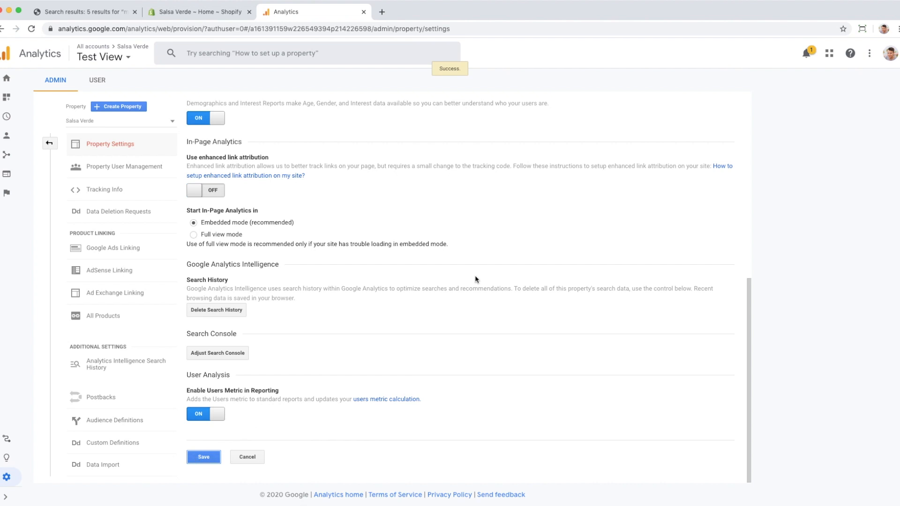
pyautogui.scroll(3)
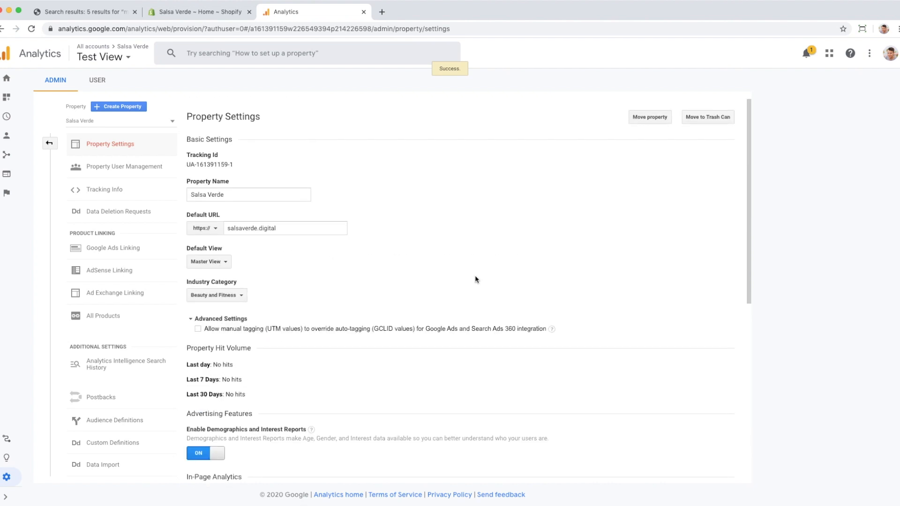
pyautogui.click(50, 143)
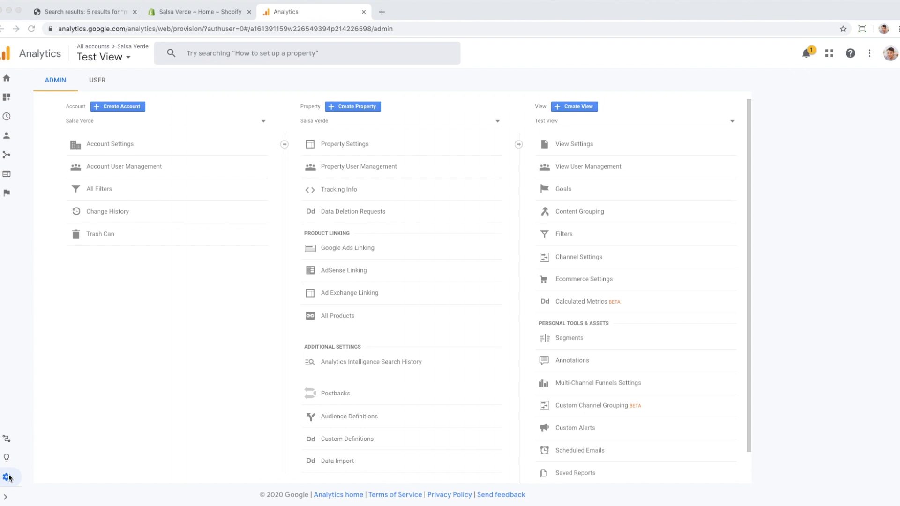
# - Add checkout.shopify.com to the property's Referral Exclusion List
pyautogui.click(338, 189)
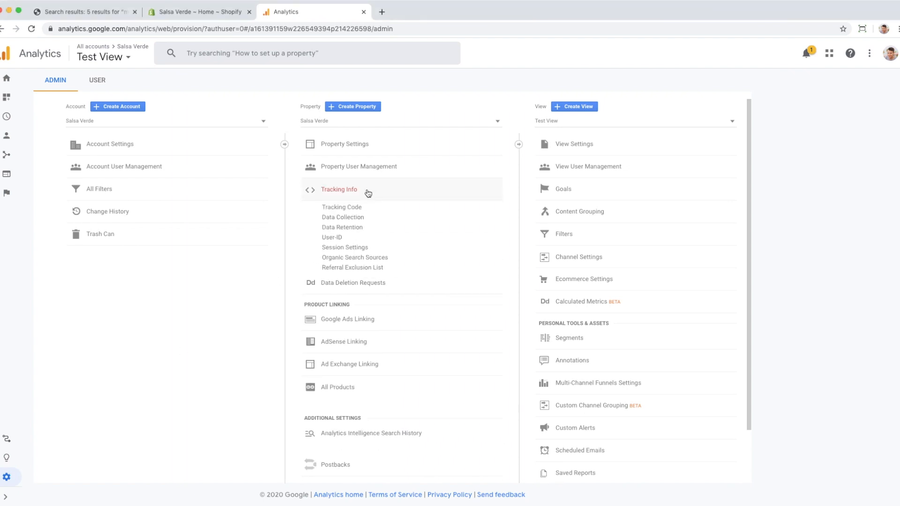
pyautogui.click(353, 267)
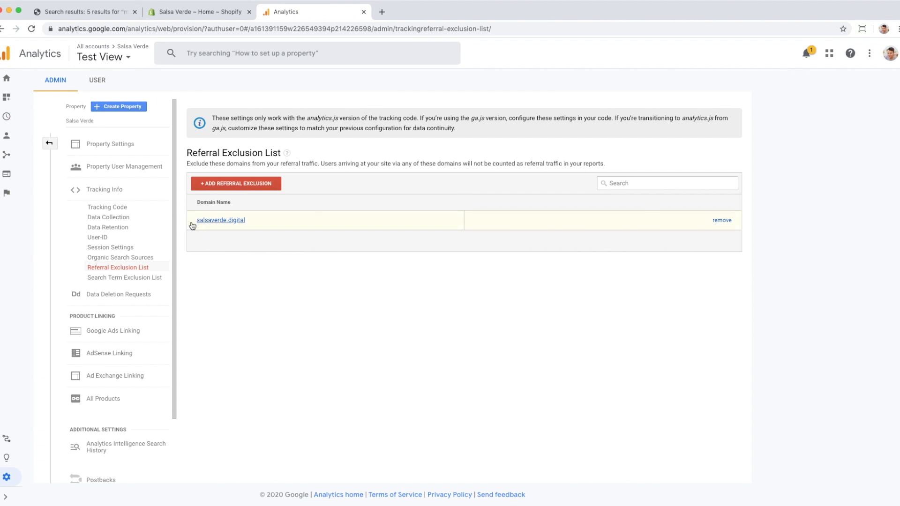
pyautogui.moveTo(245, 240)
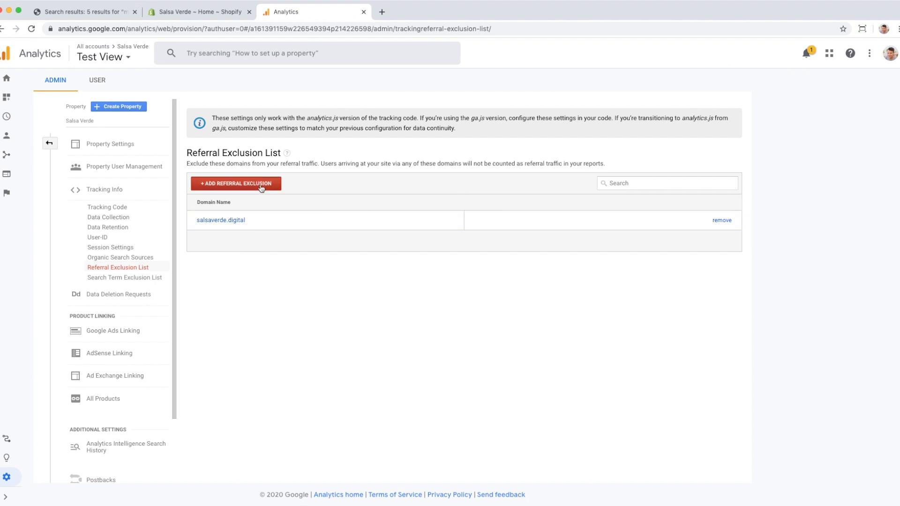
pyautogui.click(235, 183)
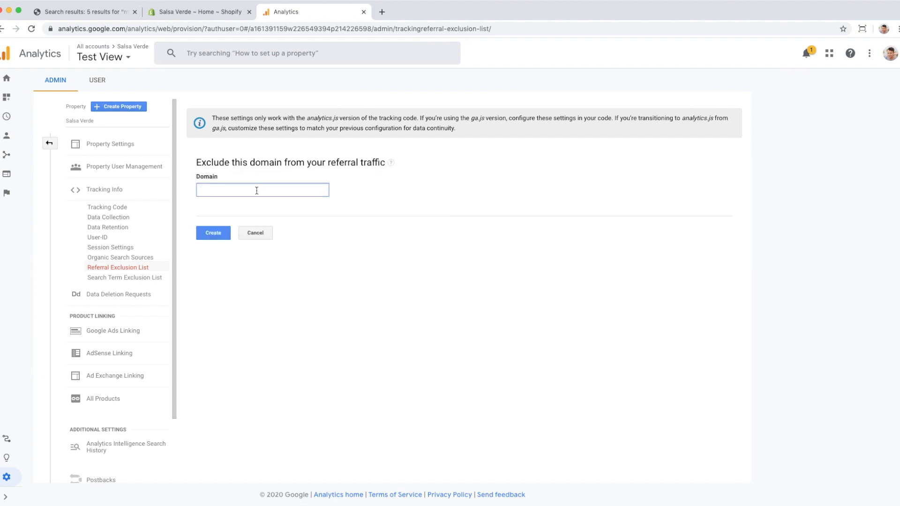
pyautogui.write('checkout.shop')
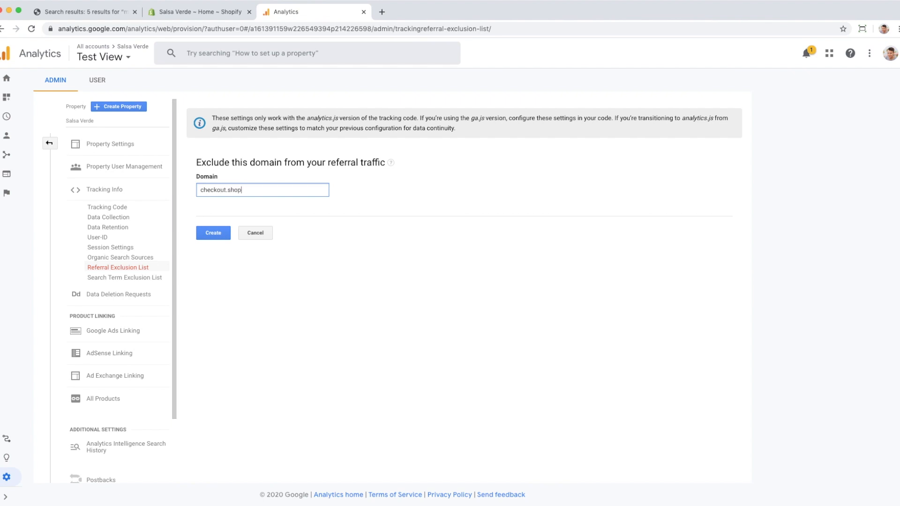
pyautogui.write('ify.com')
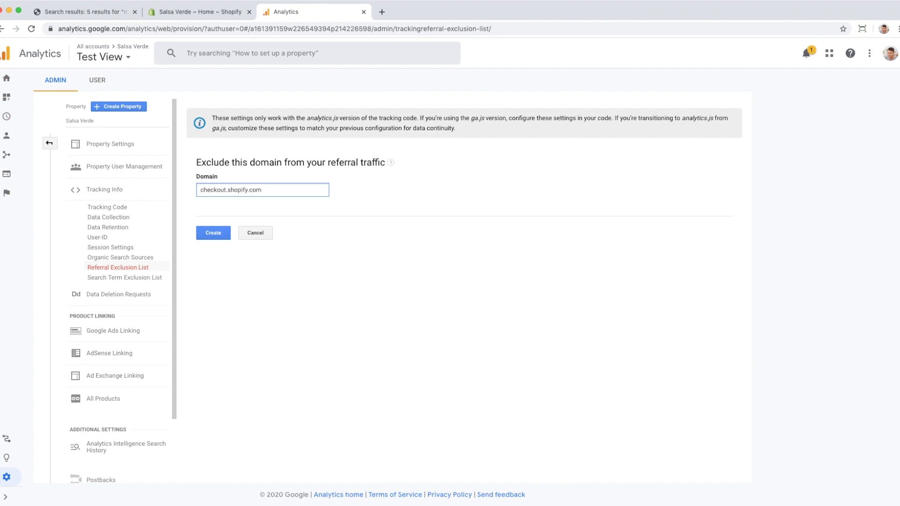
pyautogui.click(213, 232)
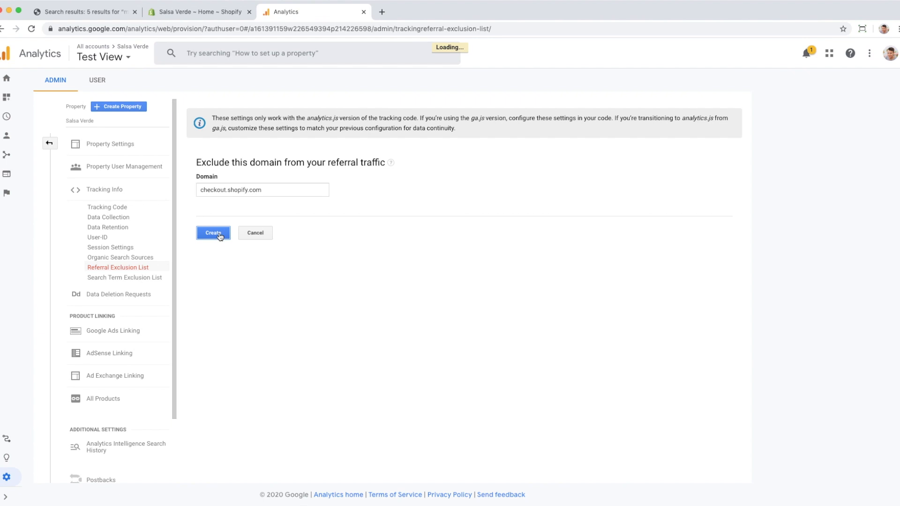
pyautogui.click(213, 234)
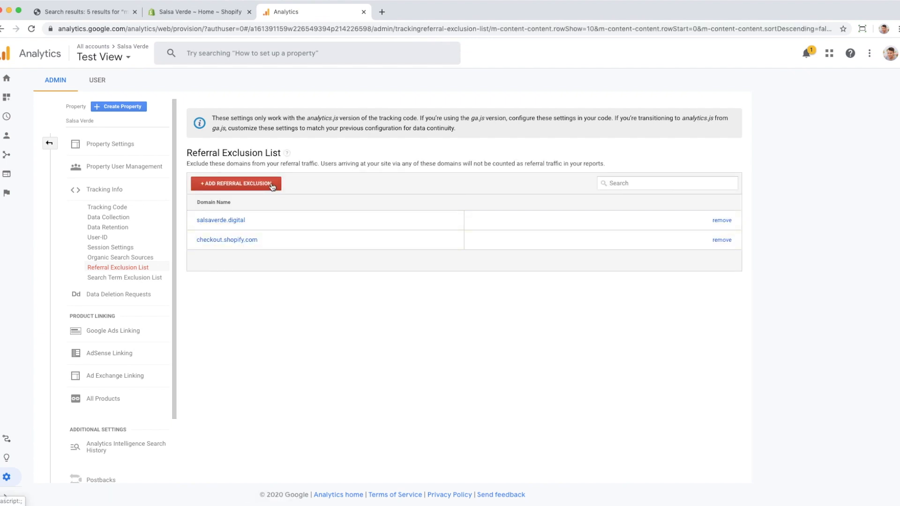
# - Add paypal.com as a second referral exclusion
pyautogui.click(236, 182)
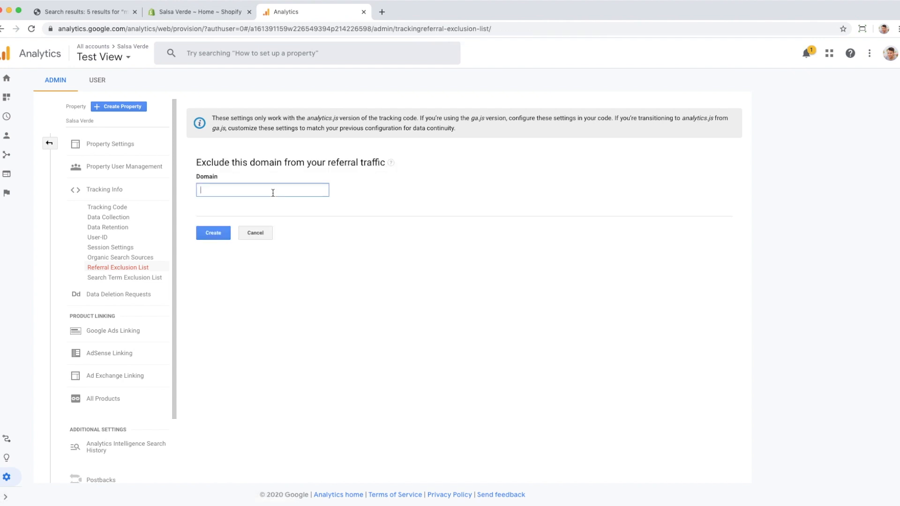
pyautogui.write('paypal.com')
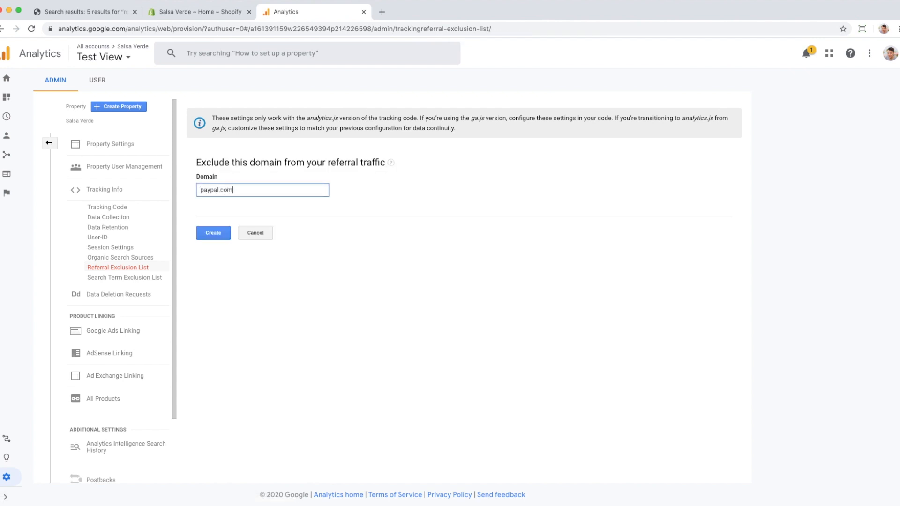
pyautogui.click(212, 233)
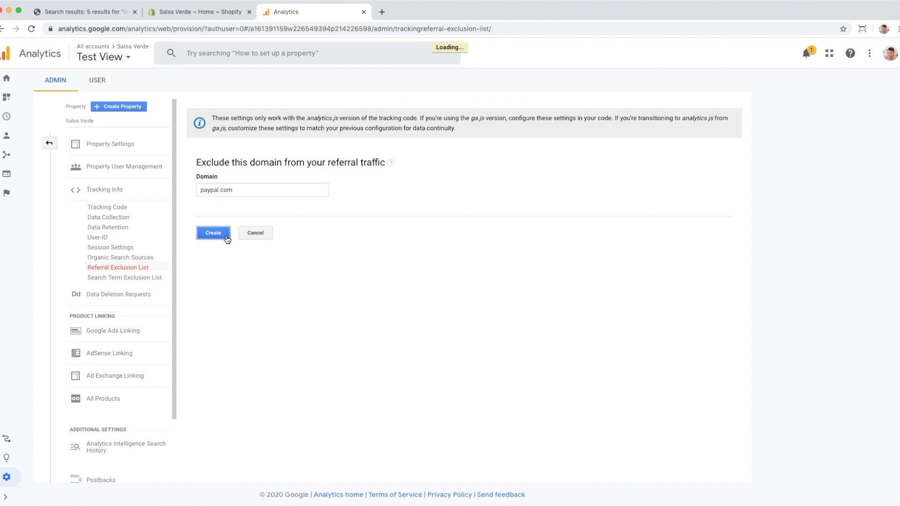
pyautogui.click(213, 233)
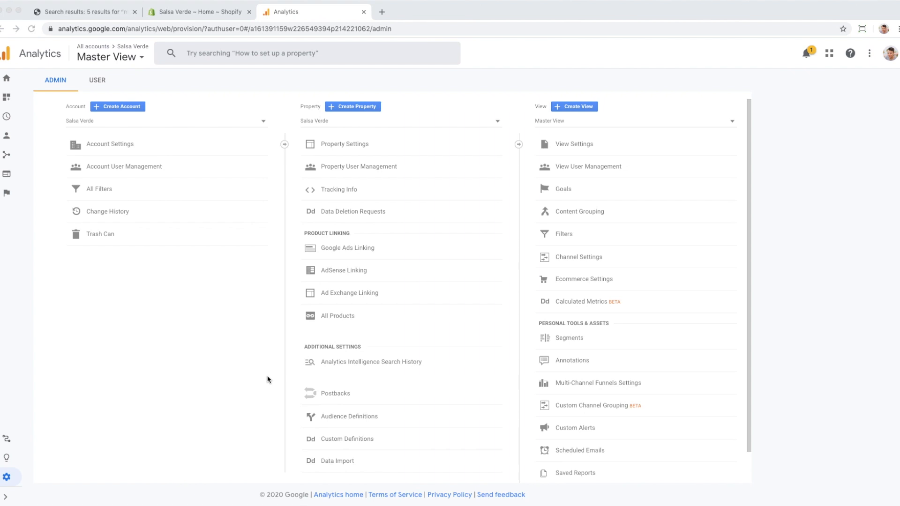
pyautogui.moveTo(314, 199)
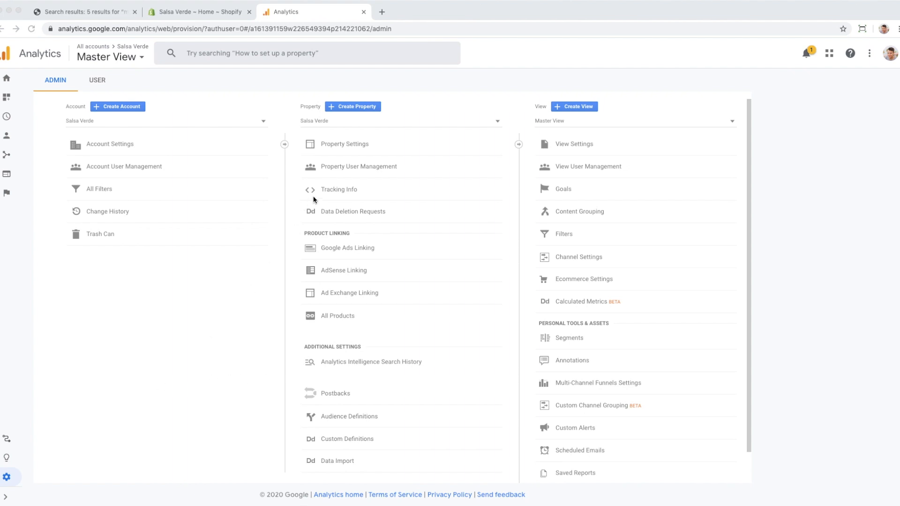
# - Activate Google signals for the Salsa Verde property via Data Collection
pyautogui.click(339, 190)
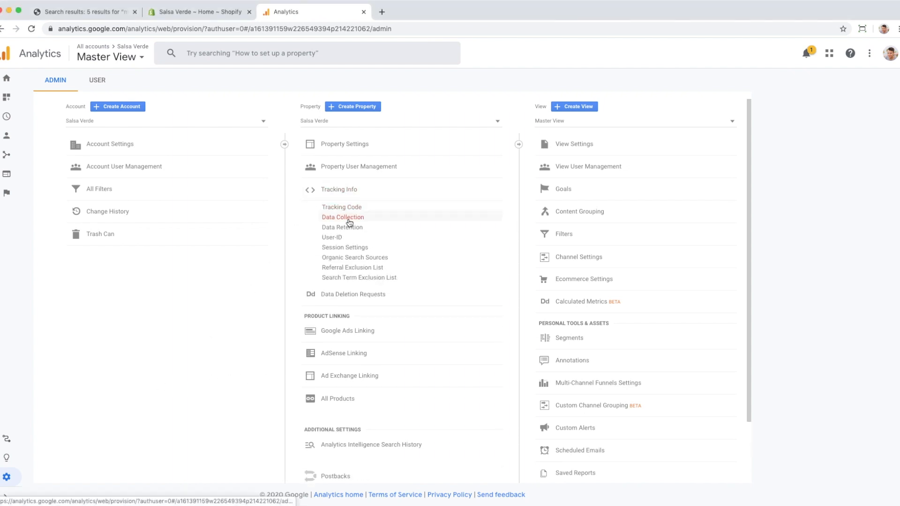
pyautogui.click(343, 217)
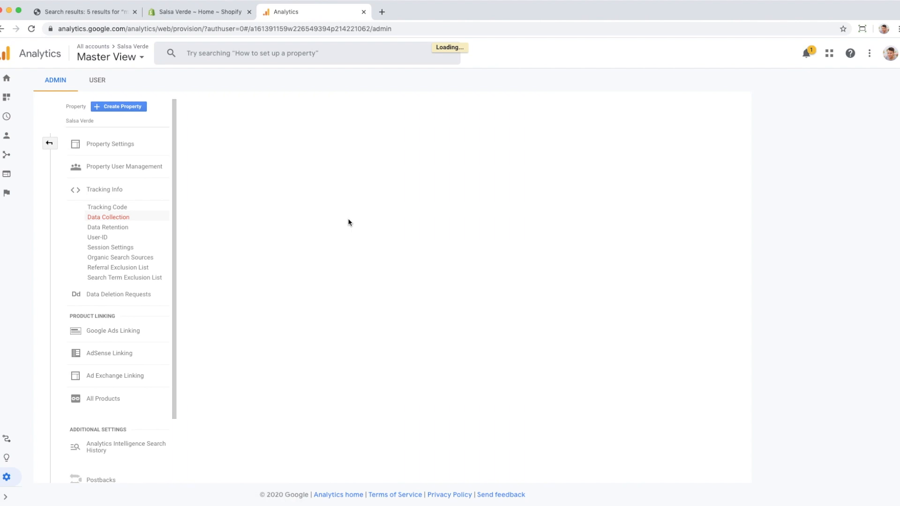
pyautogui.click(108, 217)
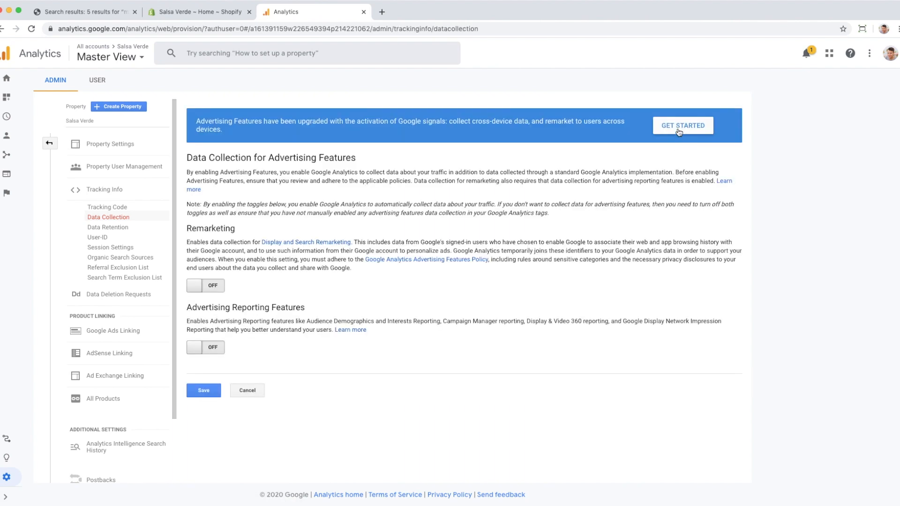
pyautogui.click(681, 125)
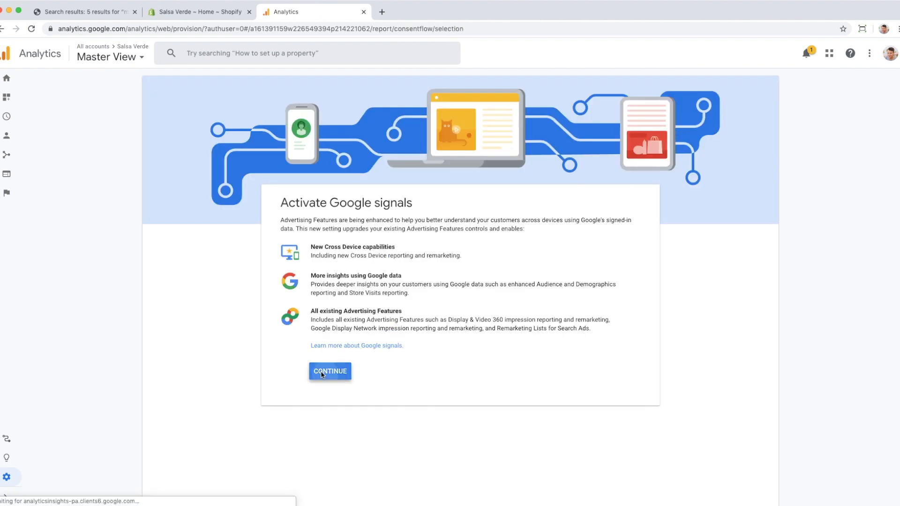
pyautogui.click(329, 371)
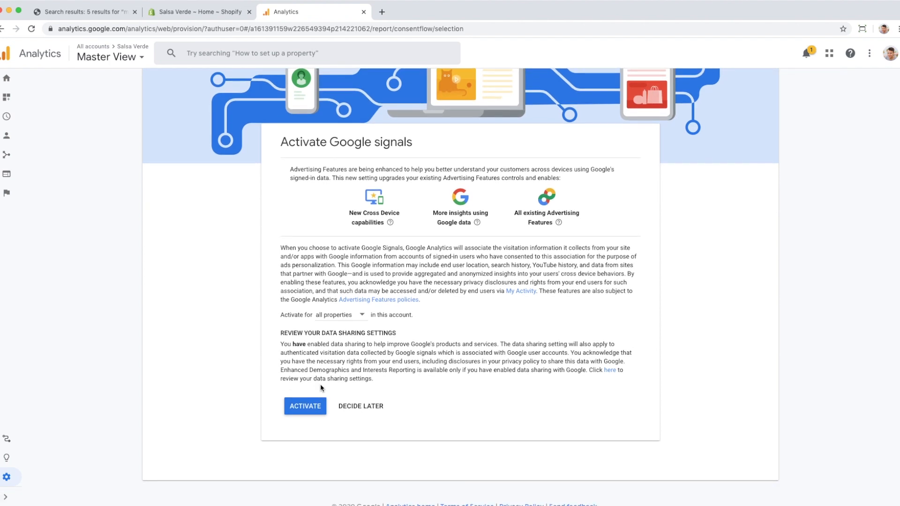
pyautogui.click(304, 406)
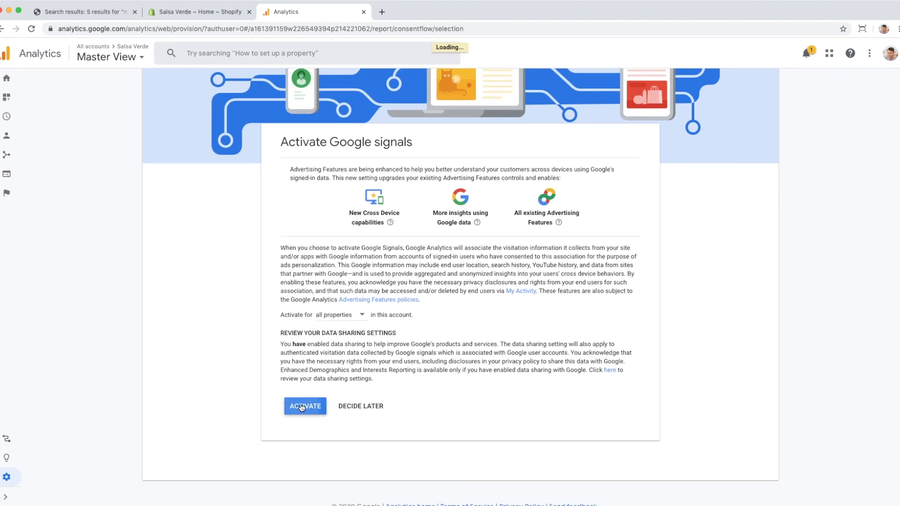
pyautogui.click(305, 405)
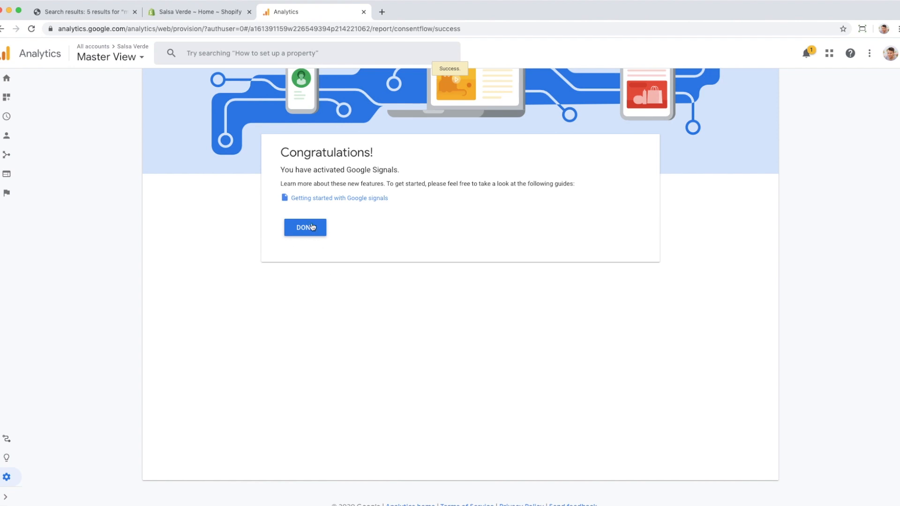
pyautogui.click(305, 227)
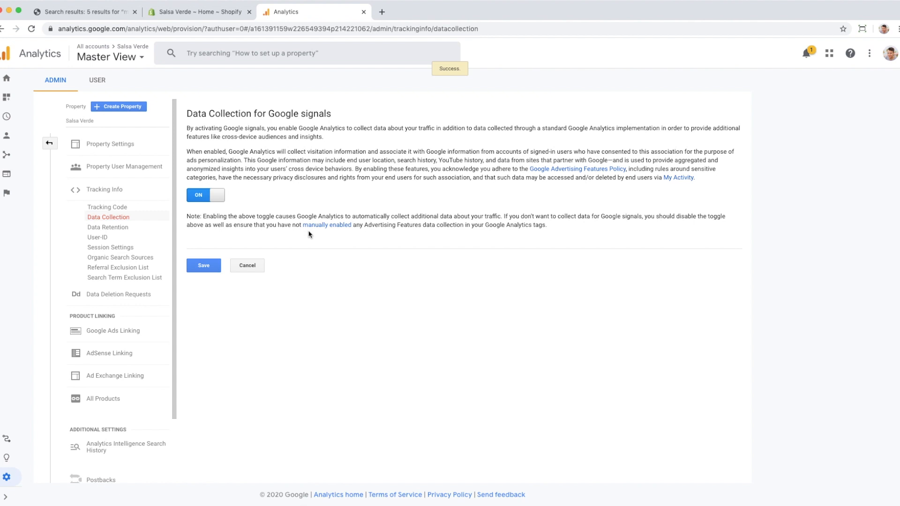
# - Save data collection for Google signals as on
pyautogui.click(203, 265)
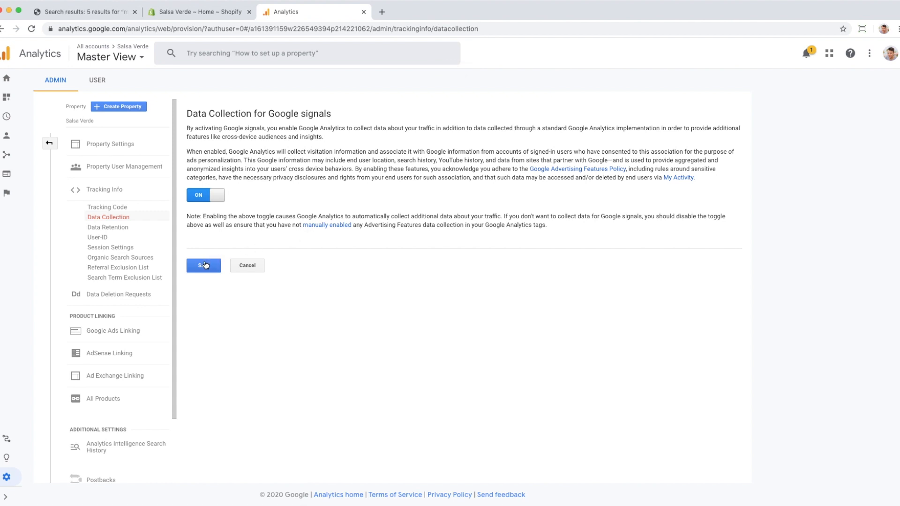
pyautogui.click(204, 266)
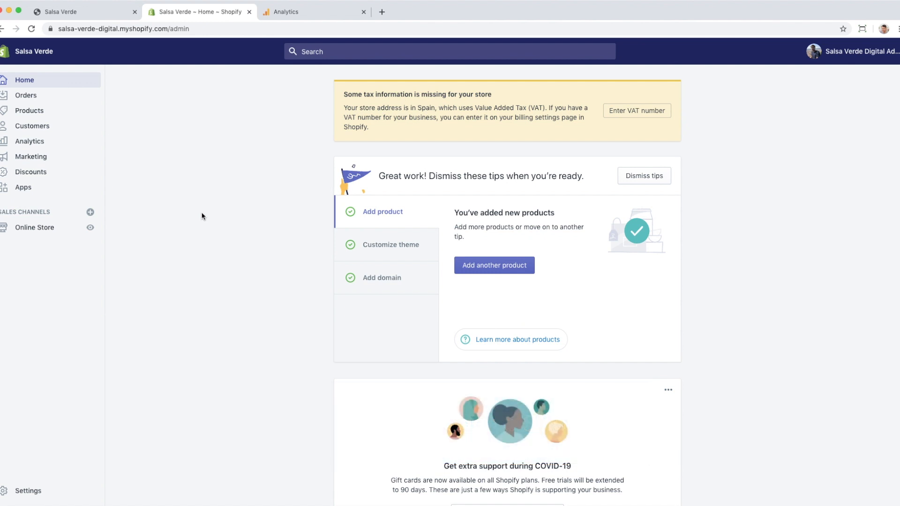
pyautogui.moveTo(35, 227)
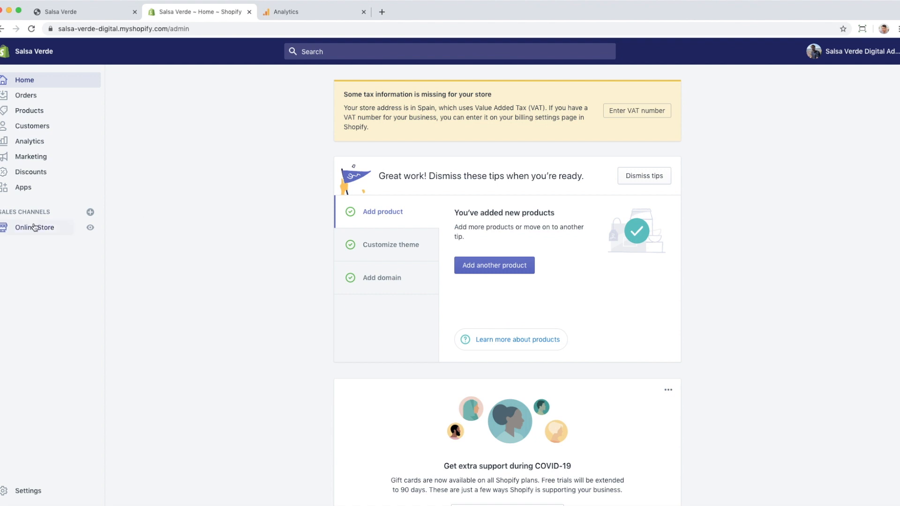
# - Open Shopify's Online Store Preferences with the Google Analytics account field, then return to Analytics
pyautogui.click(34, 227)
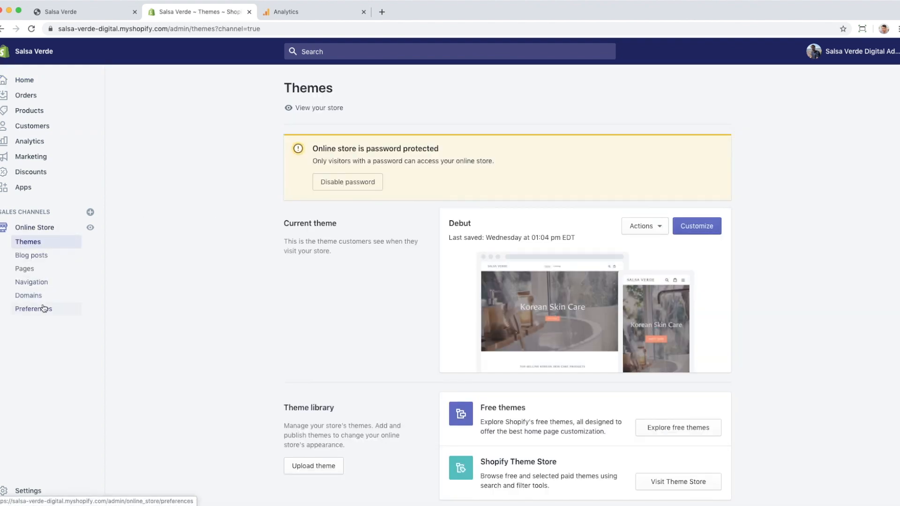
pyautogui.click(34, 308)
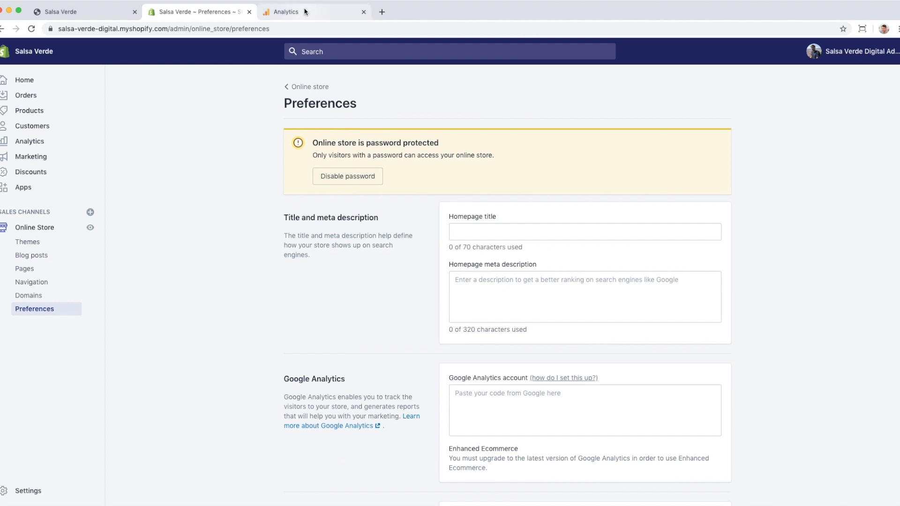
pyautogui.click(285, 11)
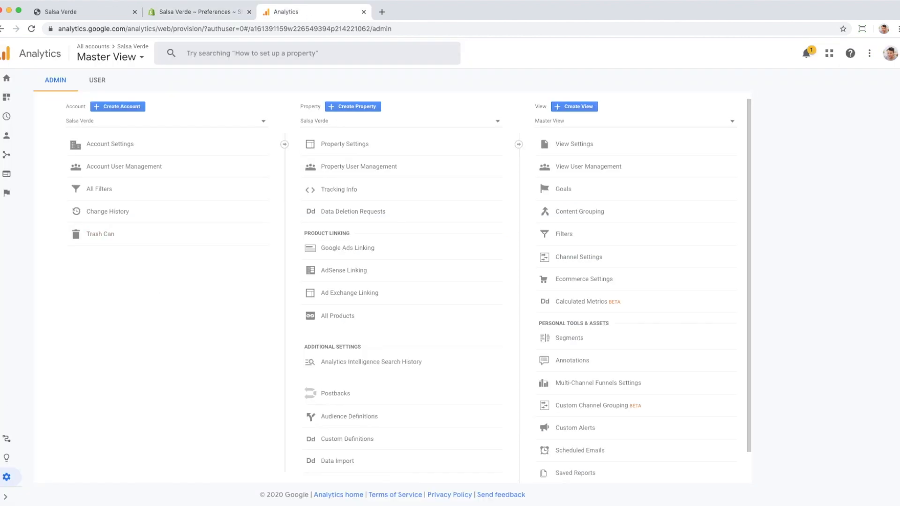
pyautogui.click(339, 190)
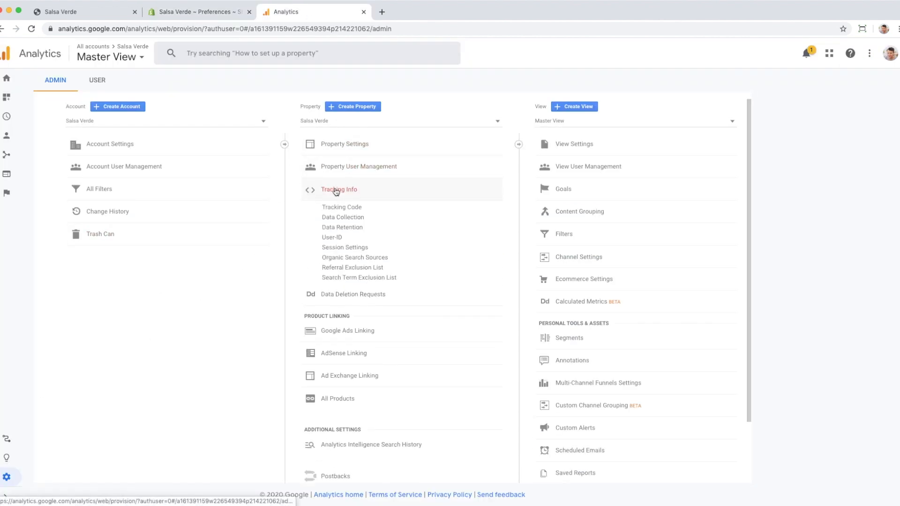
pyautogui.click(341, 208)
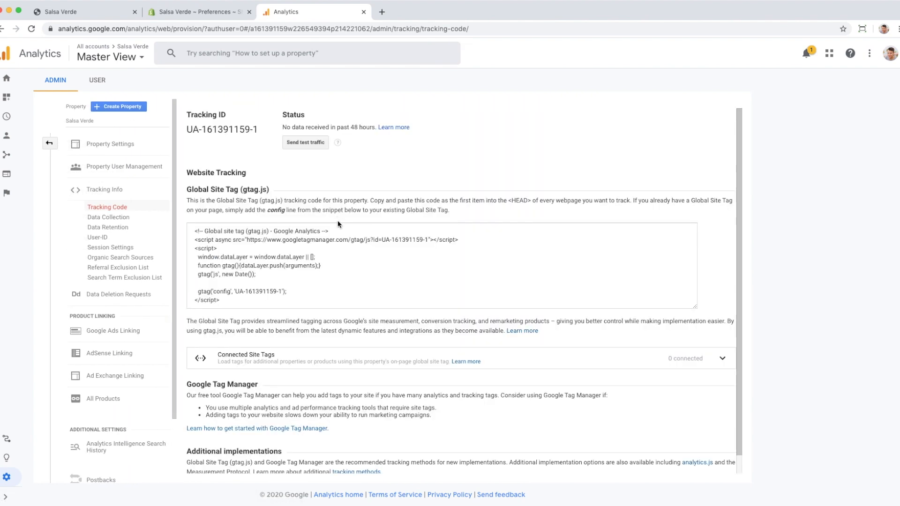
pyautogui.click(344, 265)
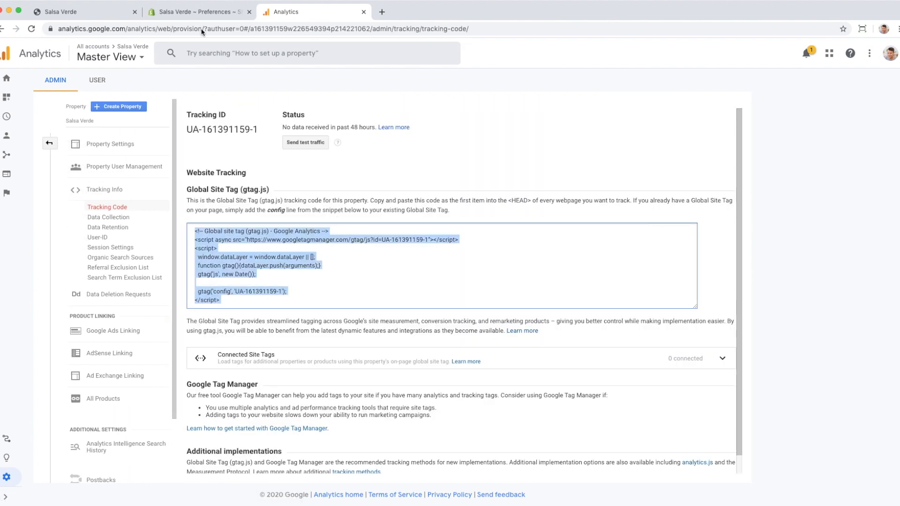
pyautogui.click(197, 11)
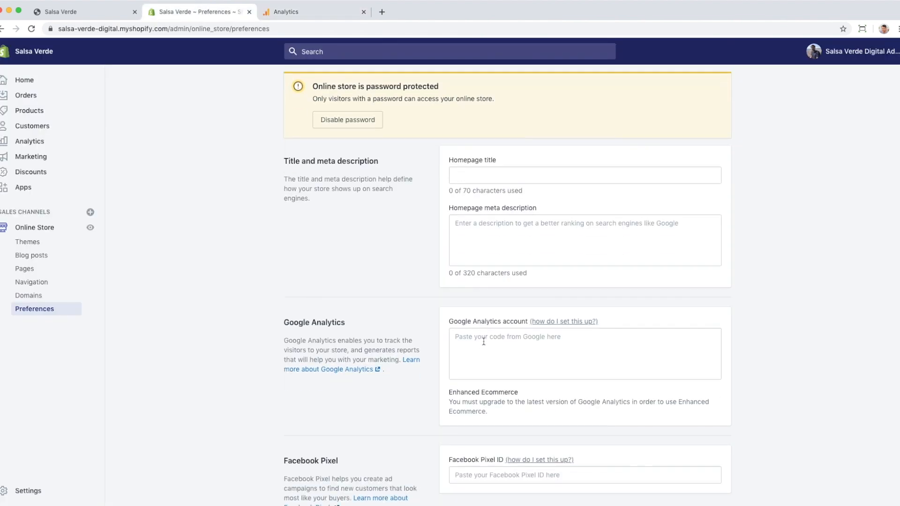
# - Paste the Google Analytics gtag.js tracking code into the account box and save it
pyautogui.write('<!-- Global site tag (gtag.js) - Google Analytics -->')
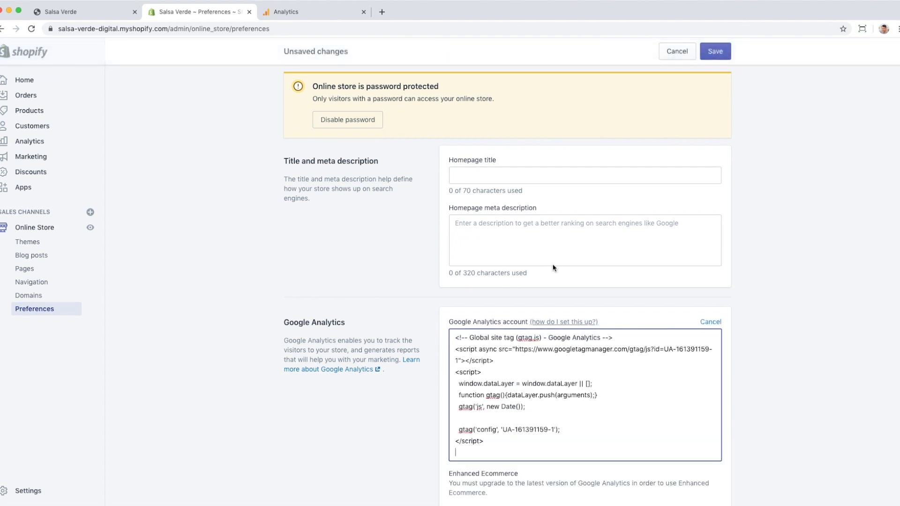
pyautogui.click(715, 51)
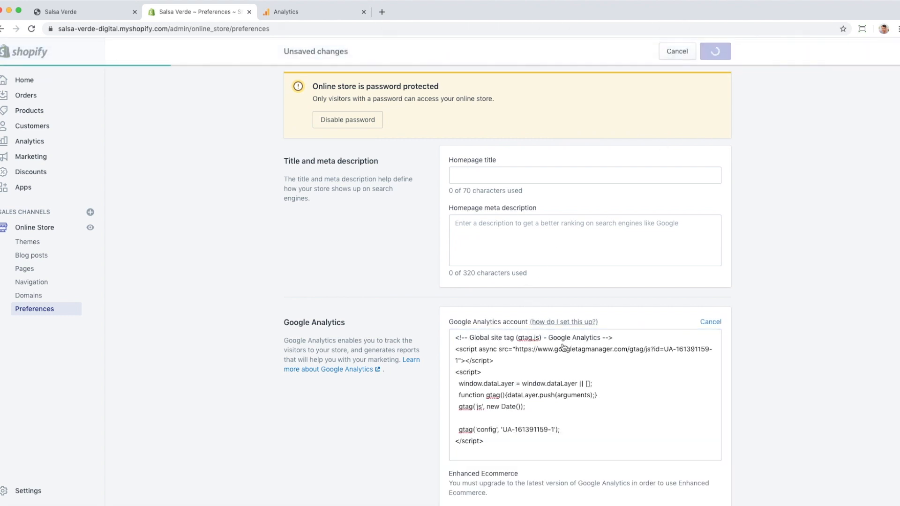
pyautogui.click(716, 50)
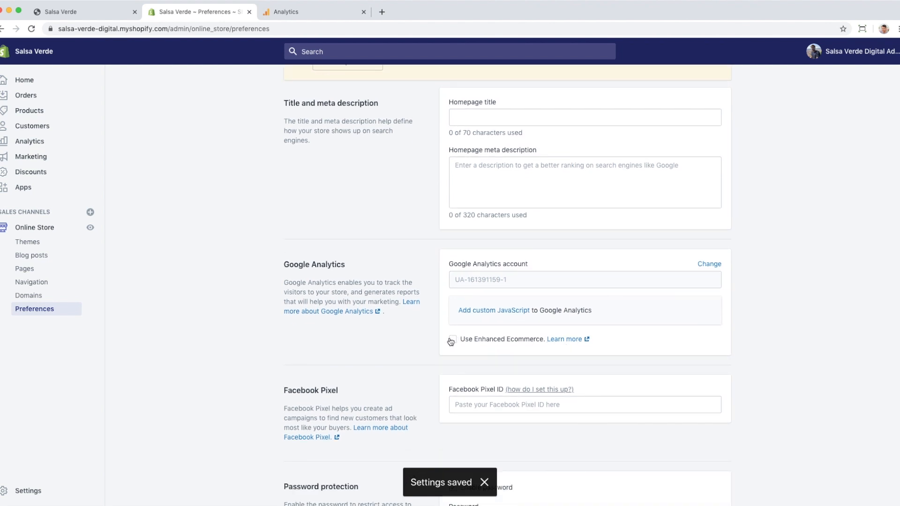
# - Enable Use Enhanced Ecommerce for the store and save the setting
pyautogui.click(452, 339)
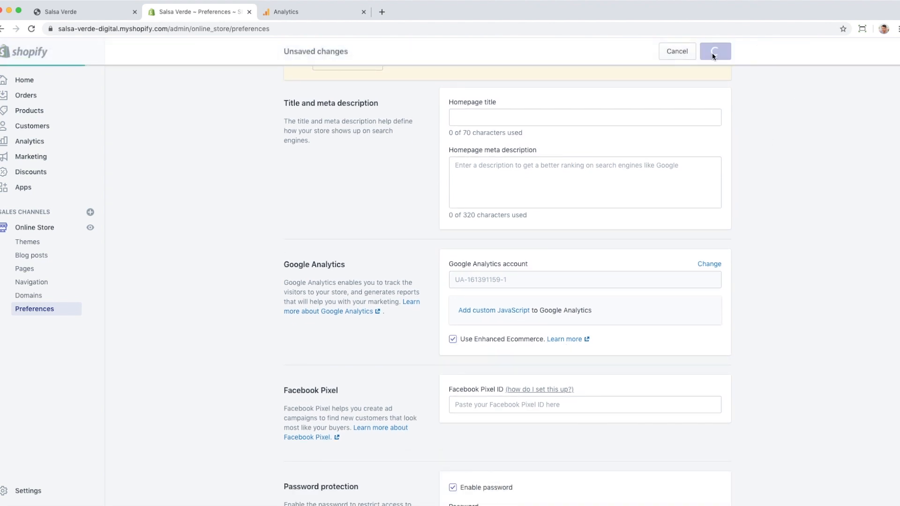
pyautogui.click(714, 51)
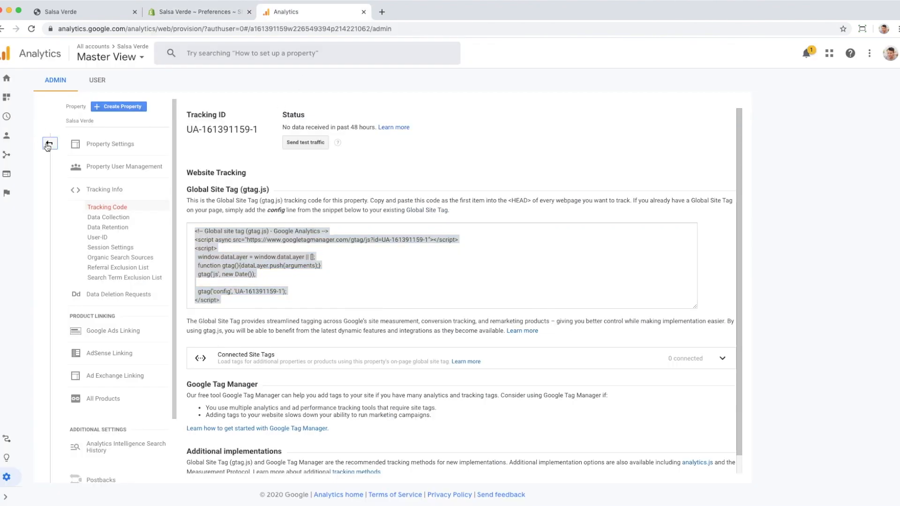
# - Enable Ecommerce and Enhanced Ecommerce Reporting for Master View, save, and switch to the storefront
pyautogui.click(49, 143)
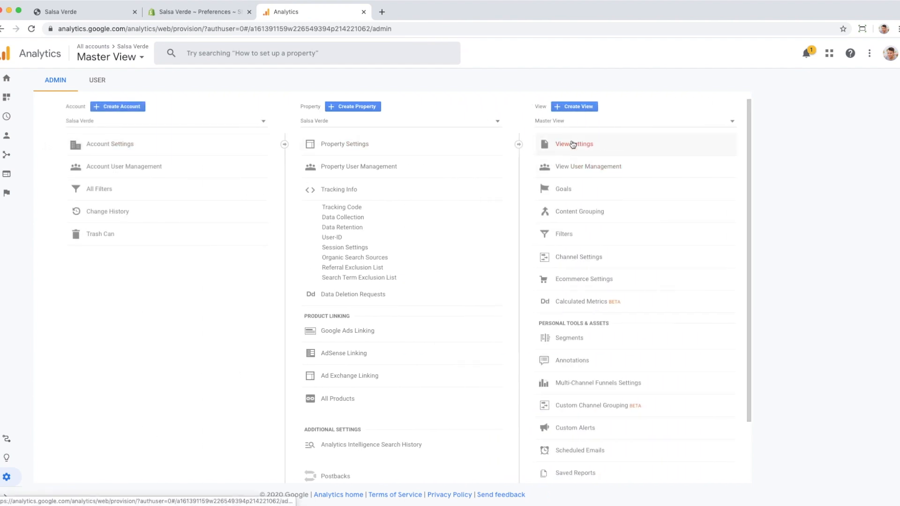
pyautogui.moveTo(586, 188)
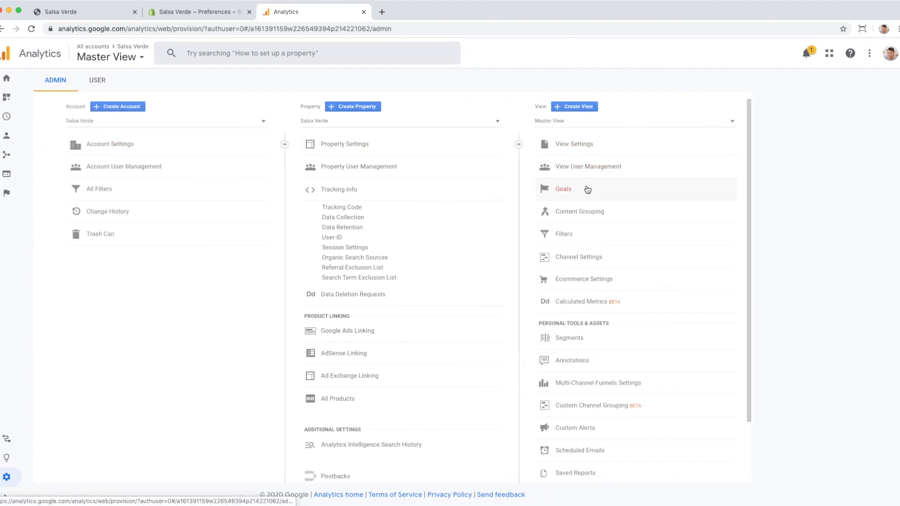
pyautogui.click(584, 280)
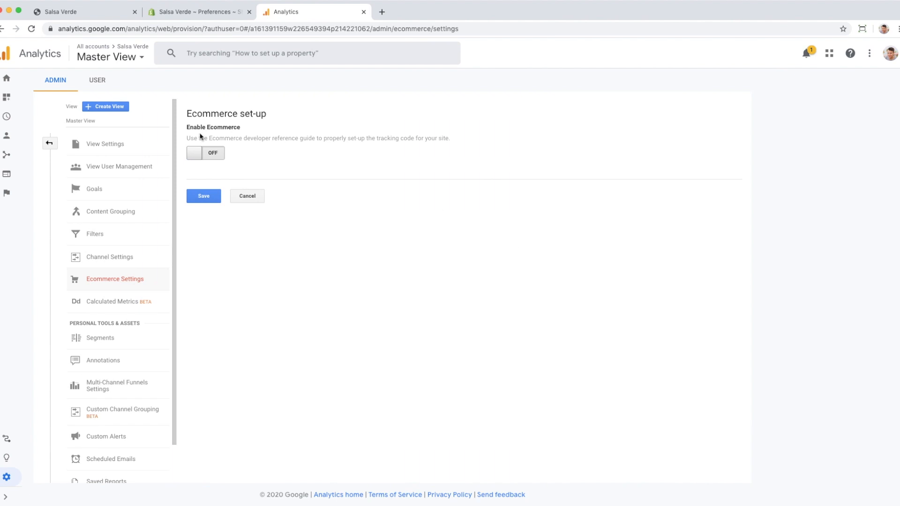
pyautogui.click(206, 152)
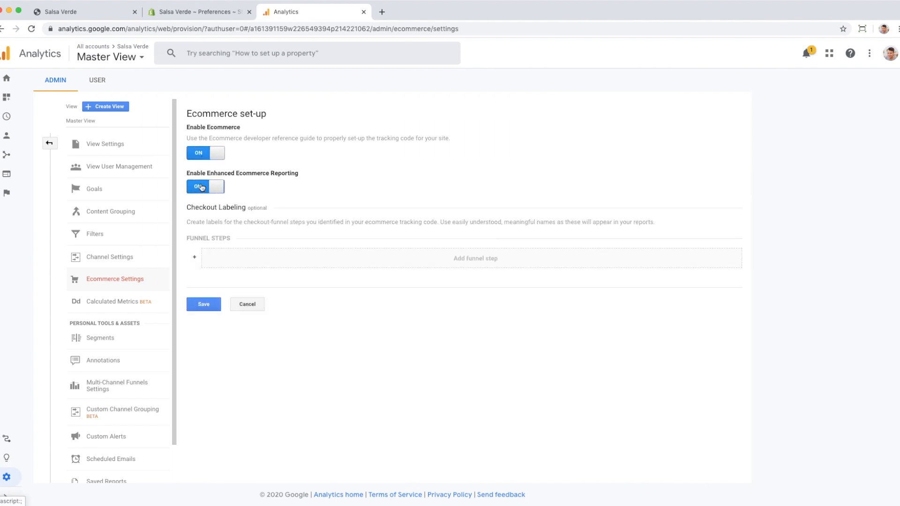
pyautogui.click(203, 304)
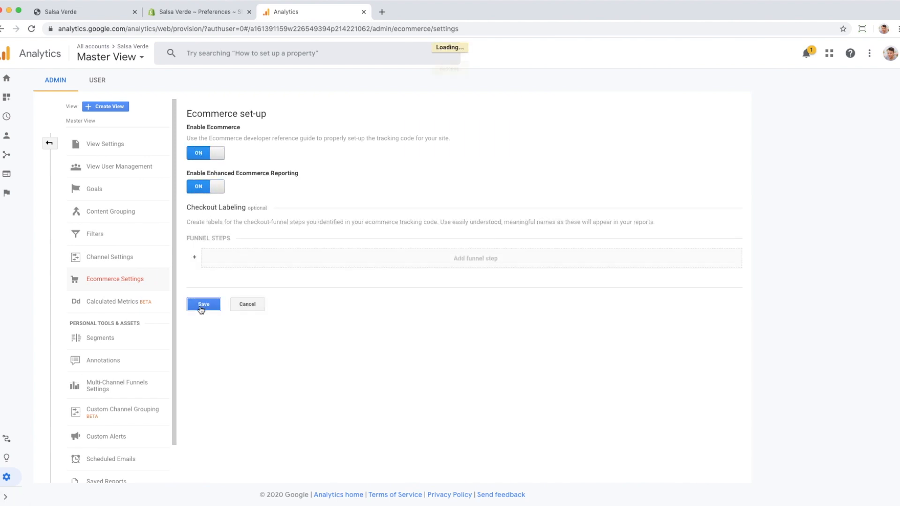
pyautogui.click(204, 304)
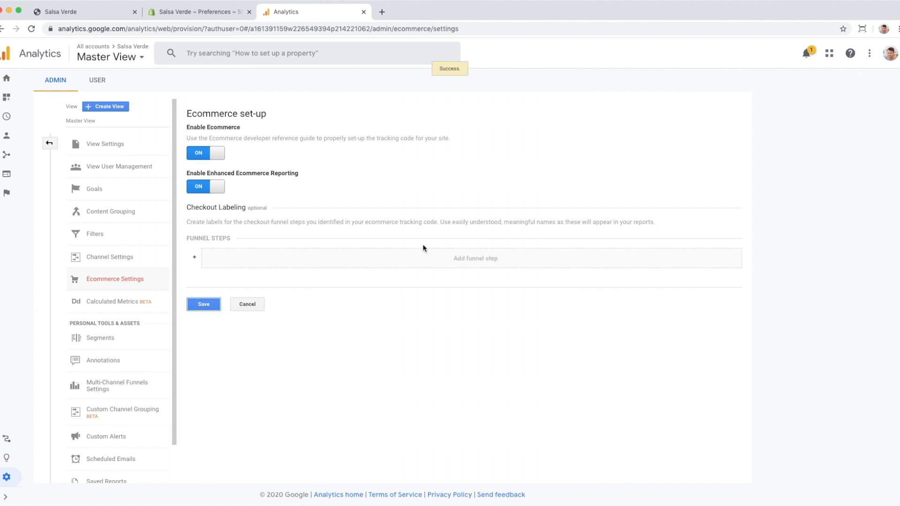
pyautogui.moveTo(105, 41)
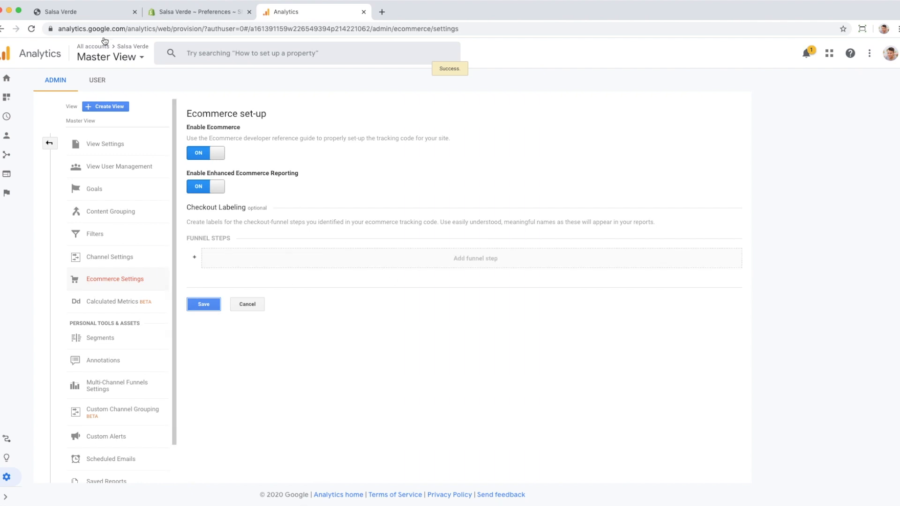
pyautogui.click(83, 12)
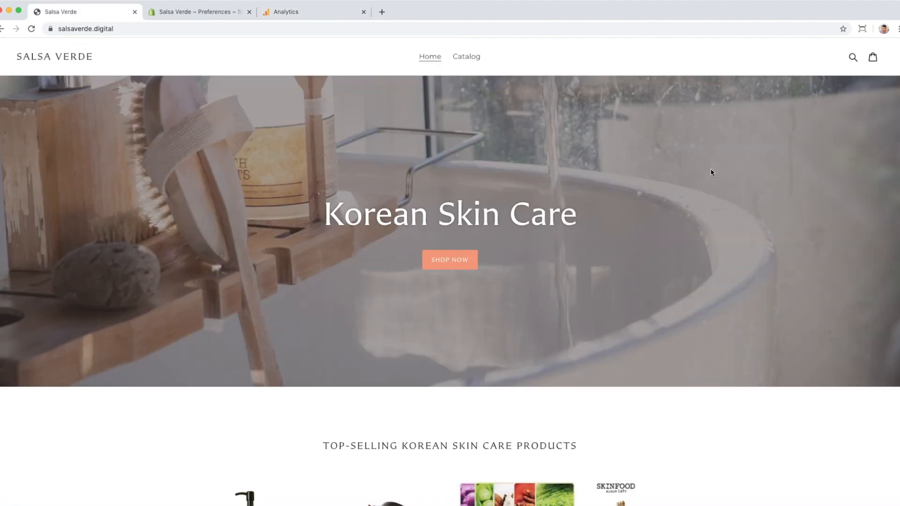
# - Add the Dr.Jart+ face mask to the cart, reach checkout, and return to the analytics settings
pyautogui.scroll(-3)
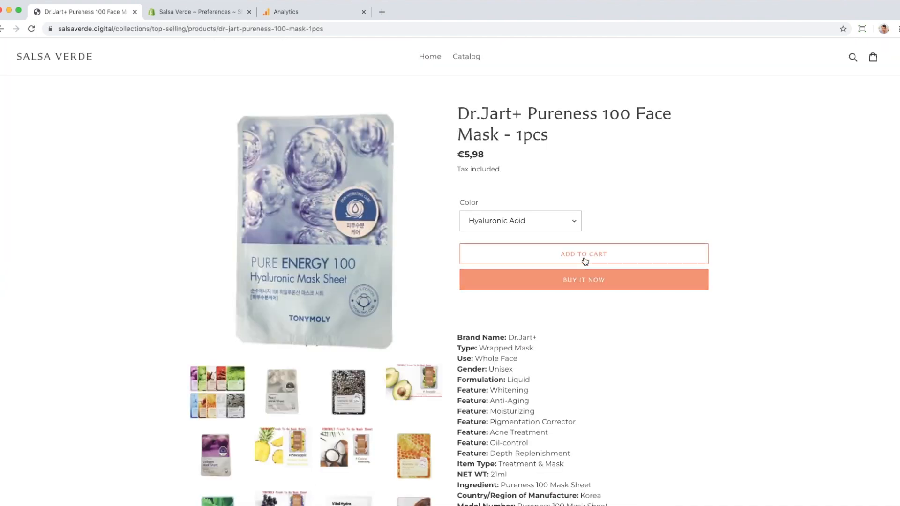
pyautogui.click(582, 254)
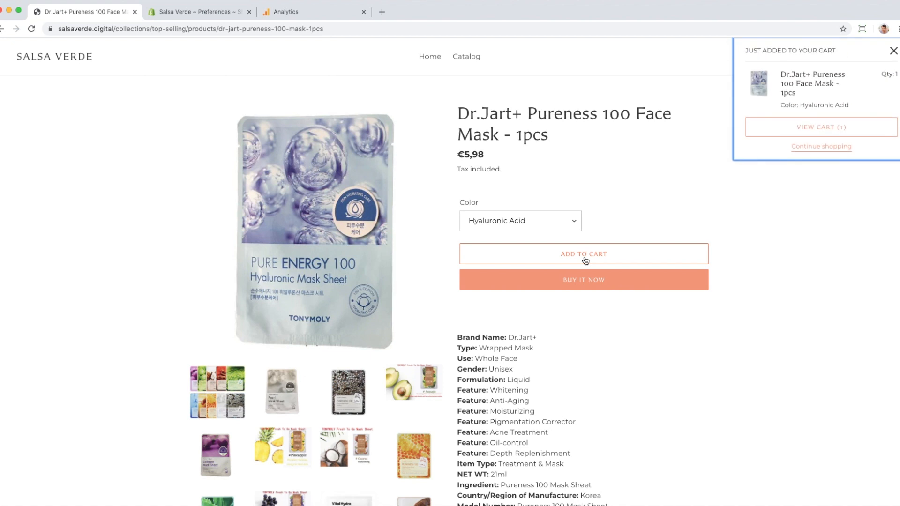
pyautogui.click(821, 127)
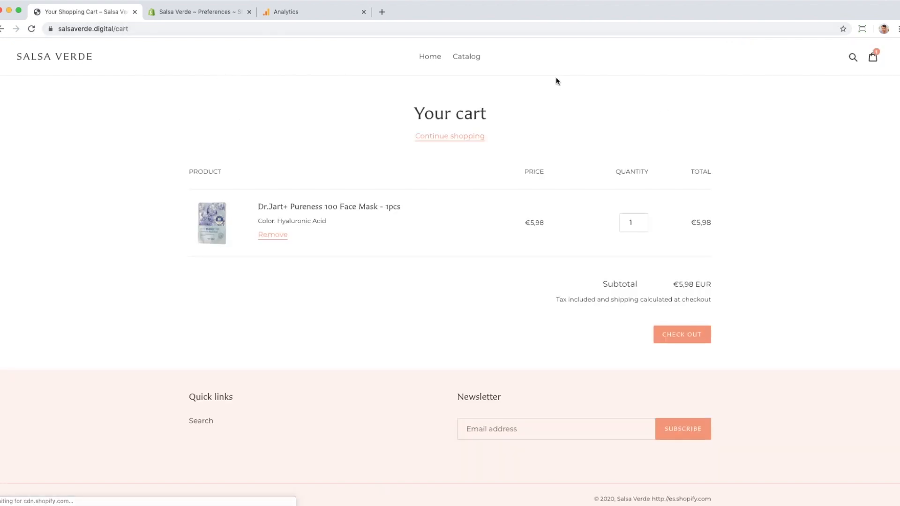
pyautogui.click(682, 334)
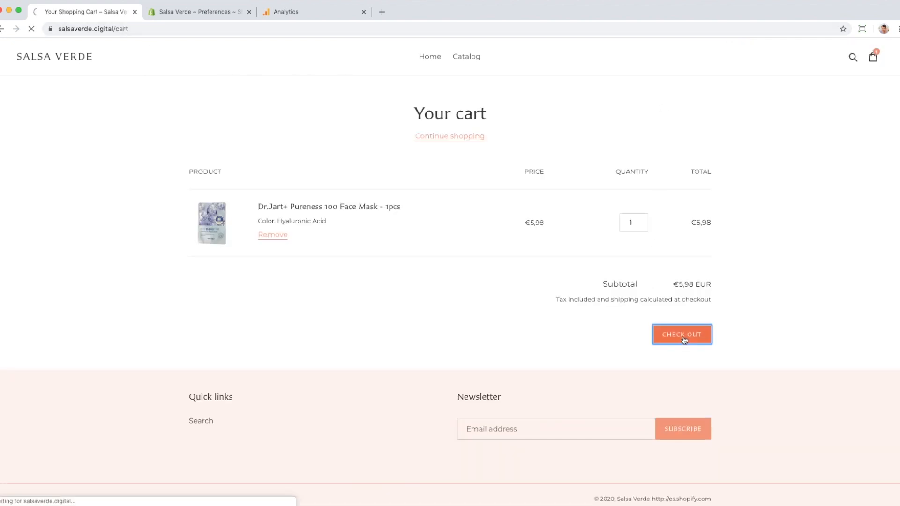
pyautogui.click(681, 334)
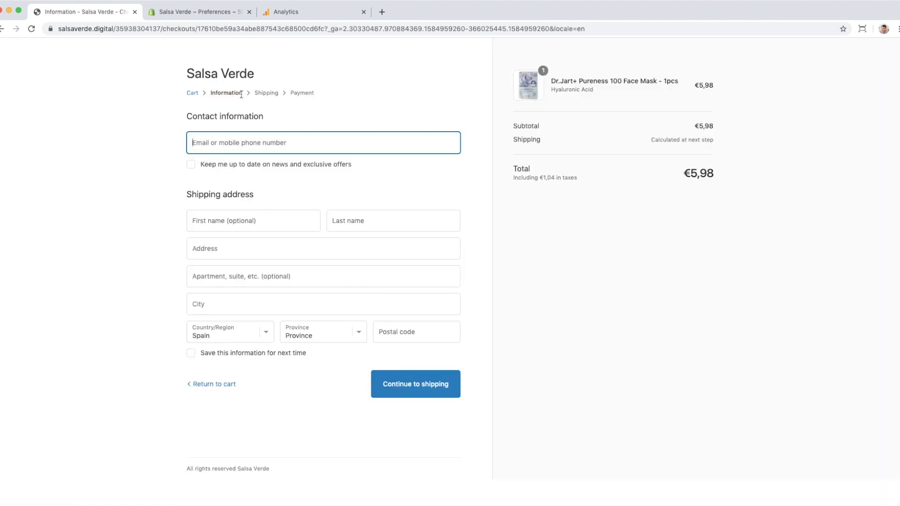
pyautogui.click(313, 11)
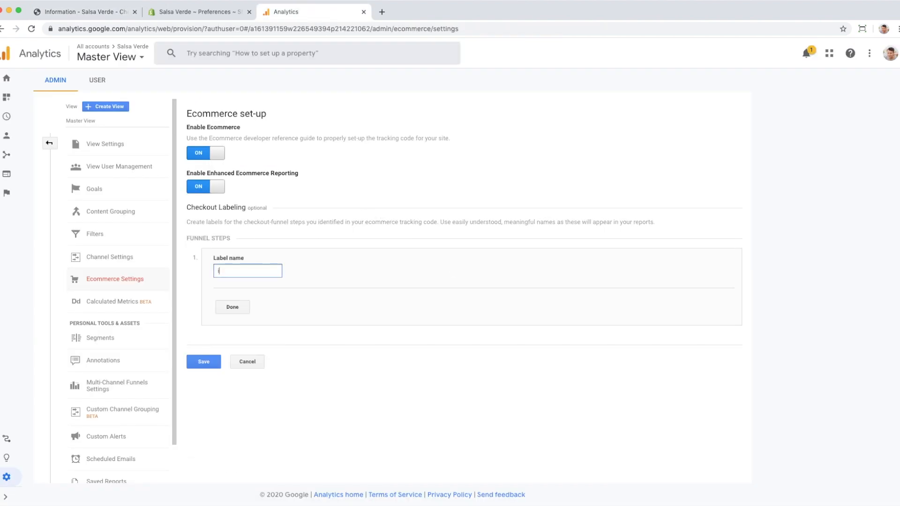
# - Label the checkout funnel steps Information, Shipping and Payment and save them
pyautogui.write('Informatio')
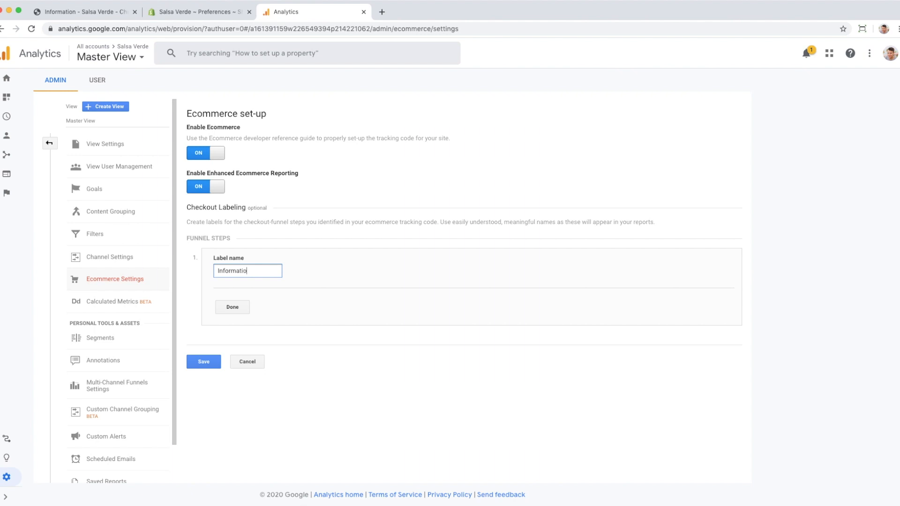
pyautogui.click(232, 308)
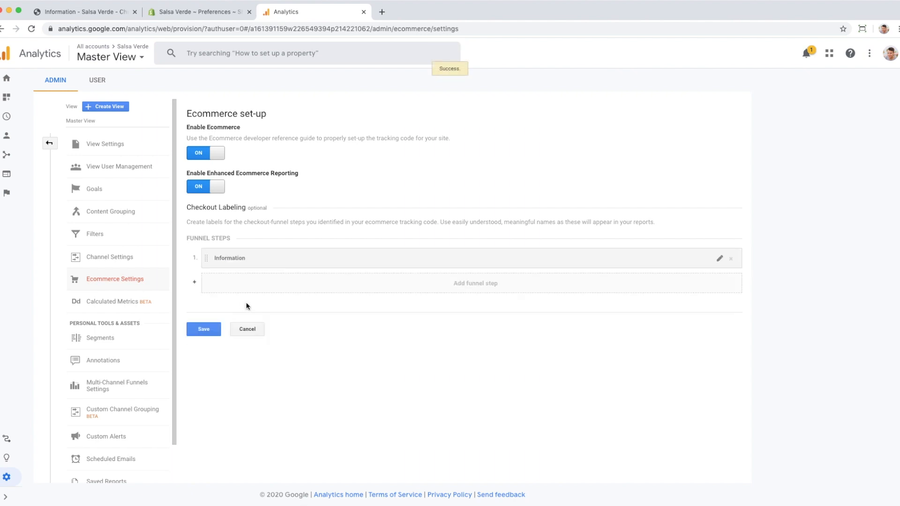
pyautogui.write('Shopping')
pyautogui.write('Pa')
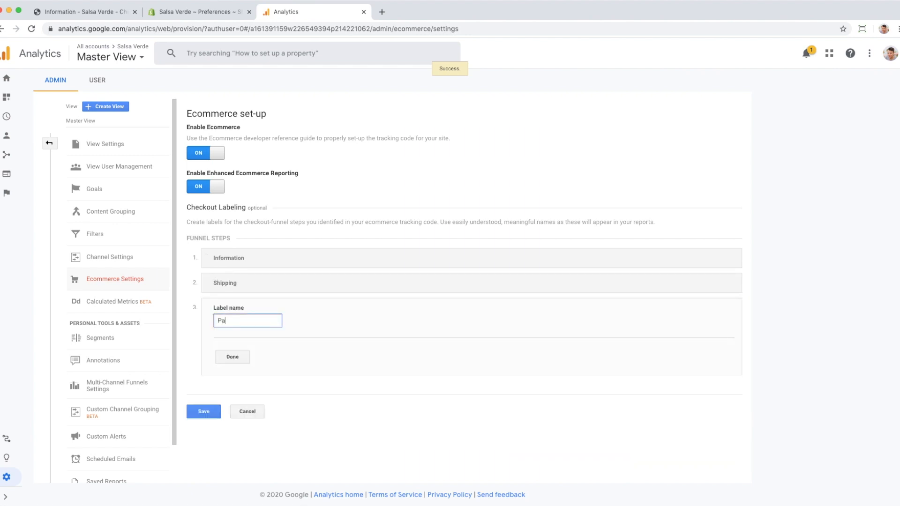
pyautogui.click(232, 356)
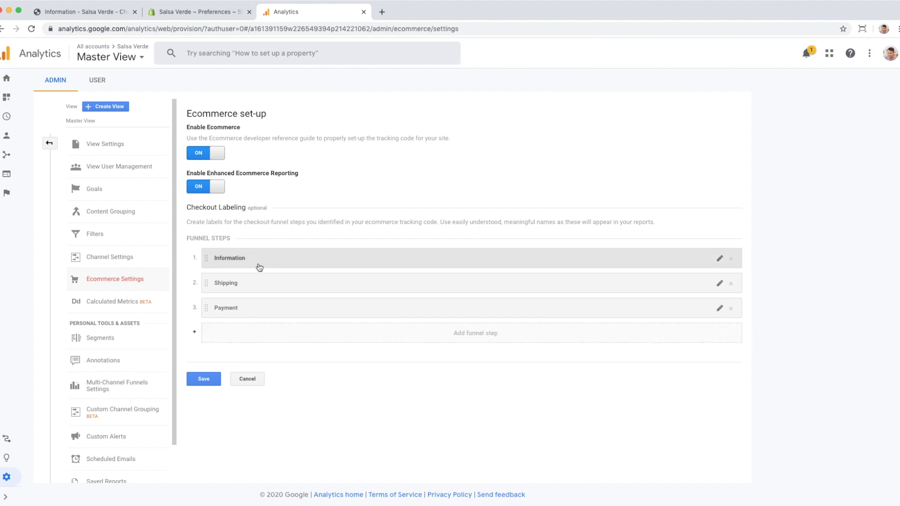
pyautogui.click(204, 379)
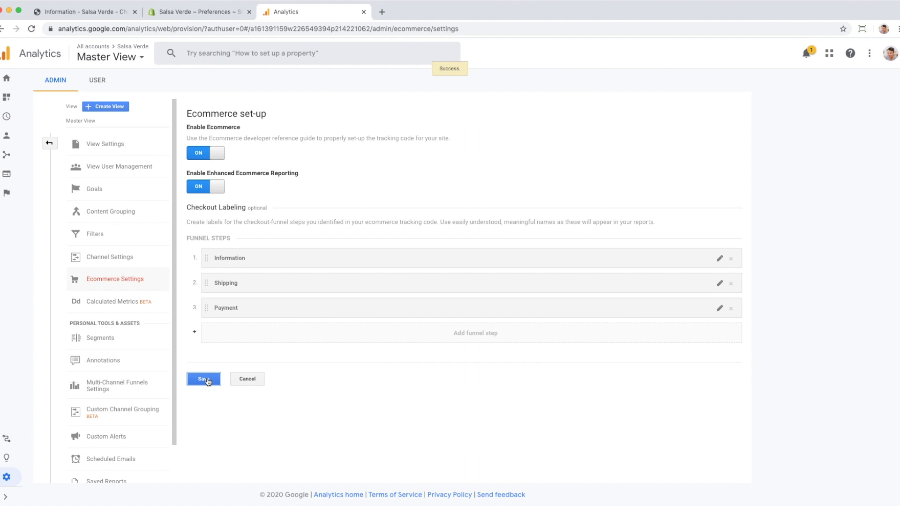
pyautogui.moveTo(62, 165)
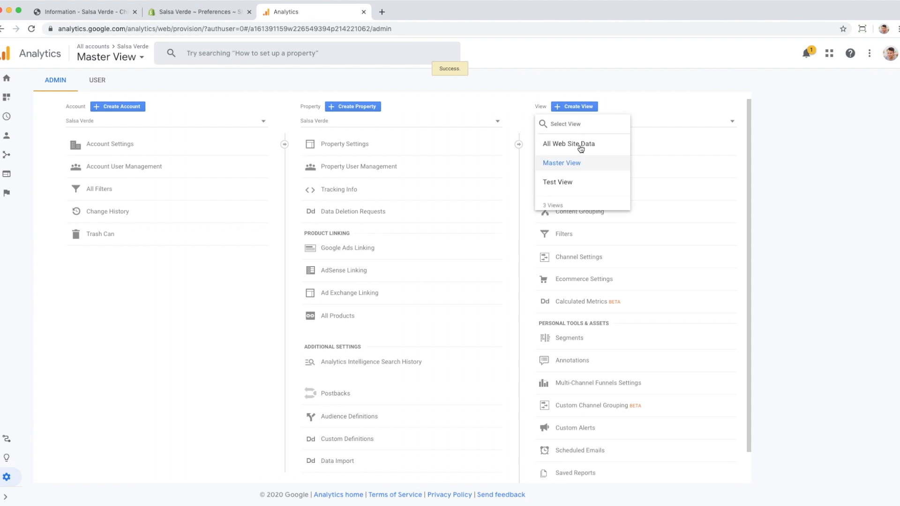
pyautogui.moveTo(578, 186)
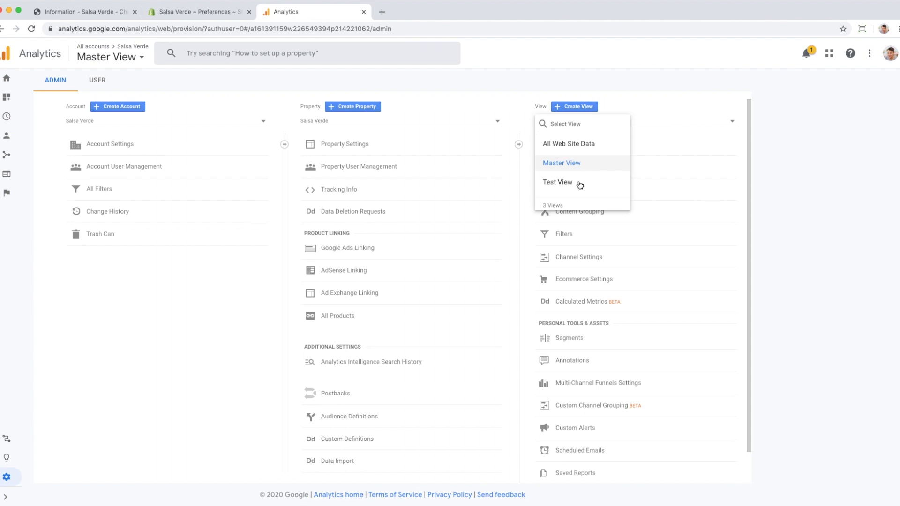
pyautogui.click(86, 11)
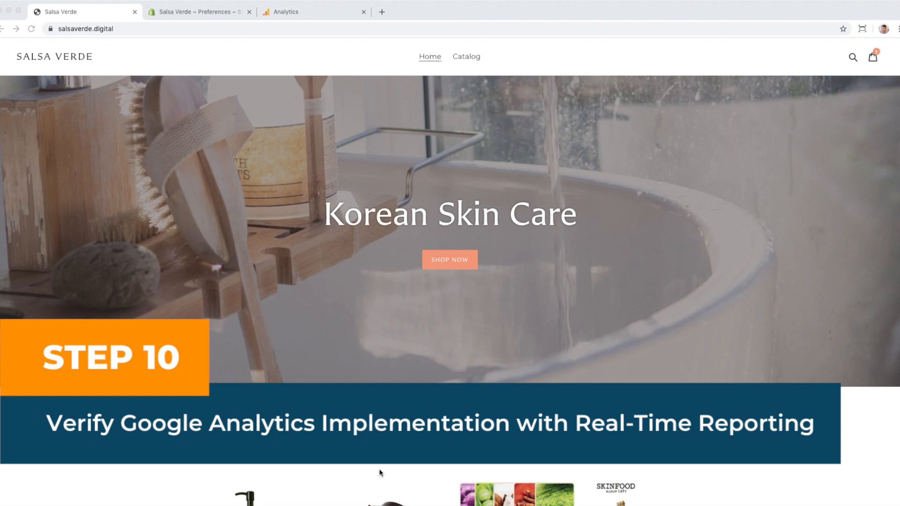
pyautogui.moveTo(322, 315)
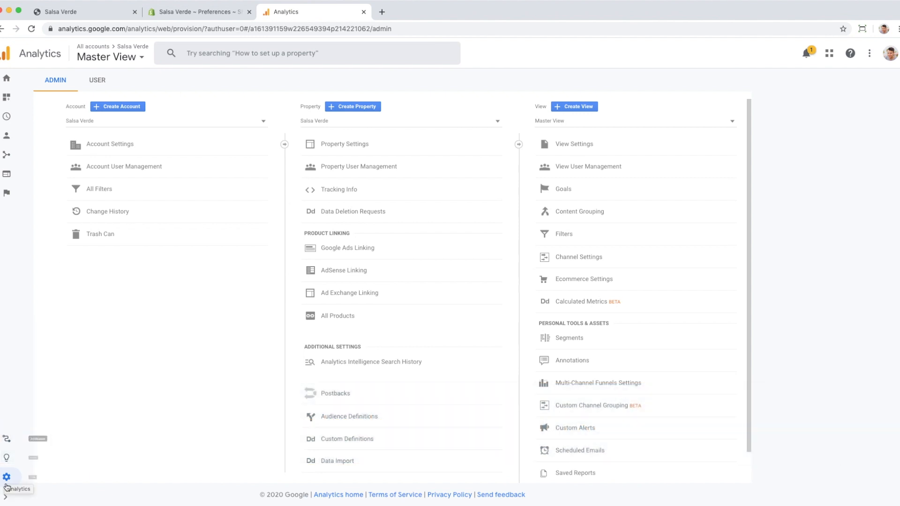
# - Show the Realtime overview reporting one active user on the home page
pyautogui.click(6, 477)
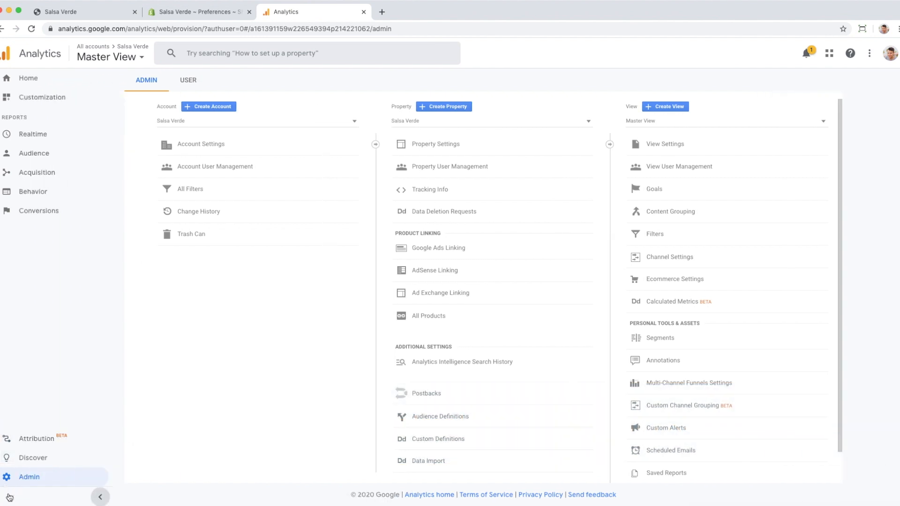
pyautogui.click(32, 134)
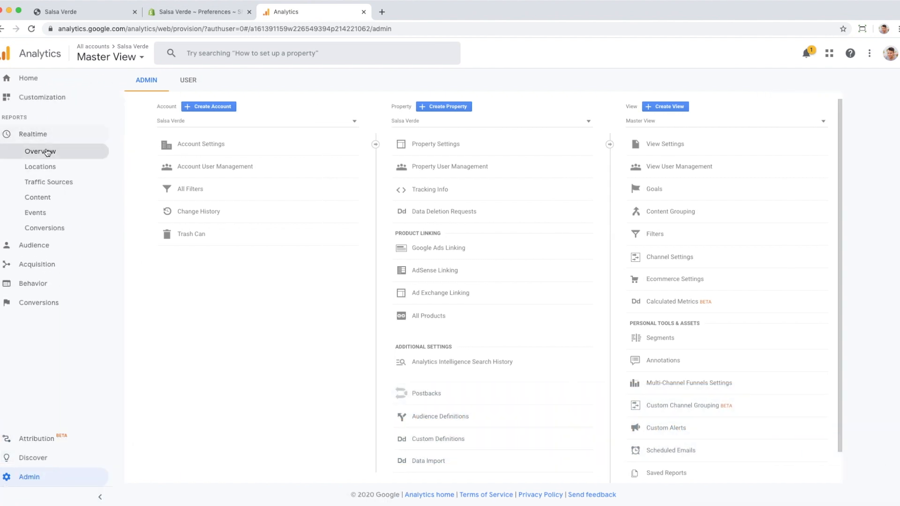
pyautogui.click(40, 151)
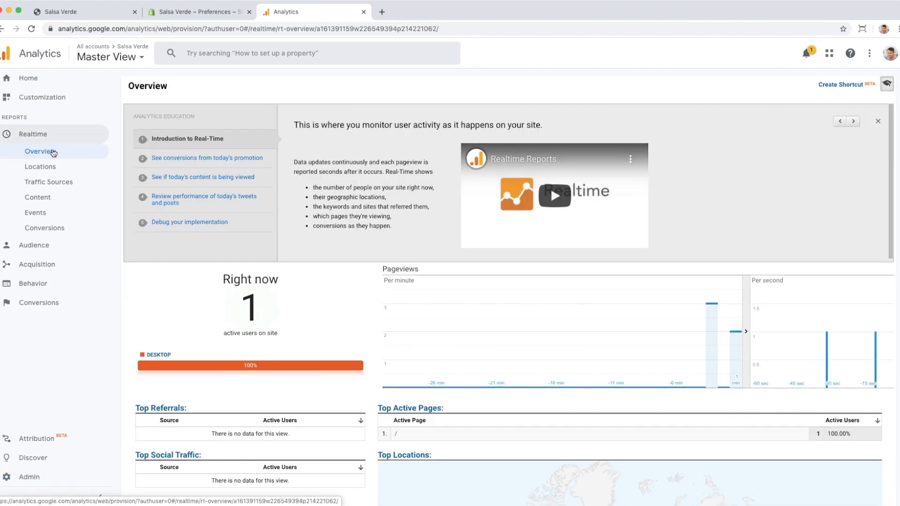
pyautogui.scroll(-3)
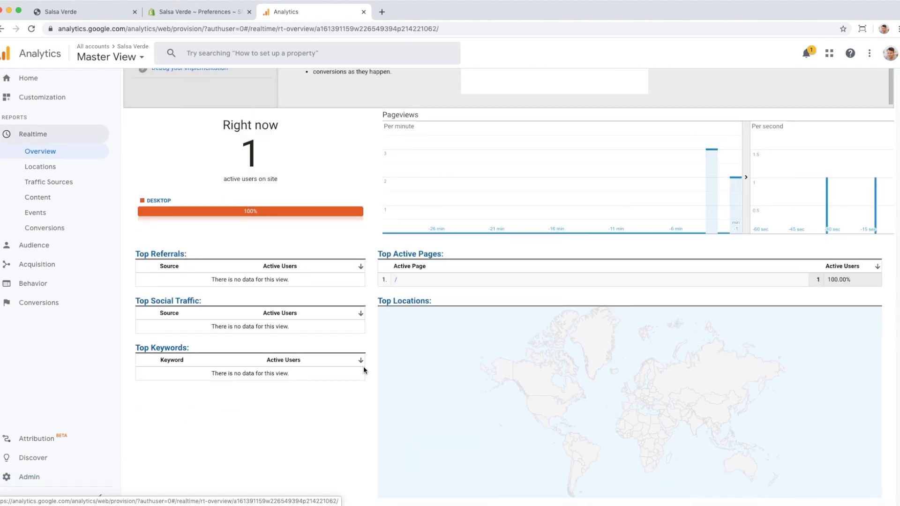
pyautogui.click(40, 167)
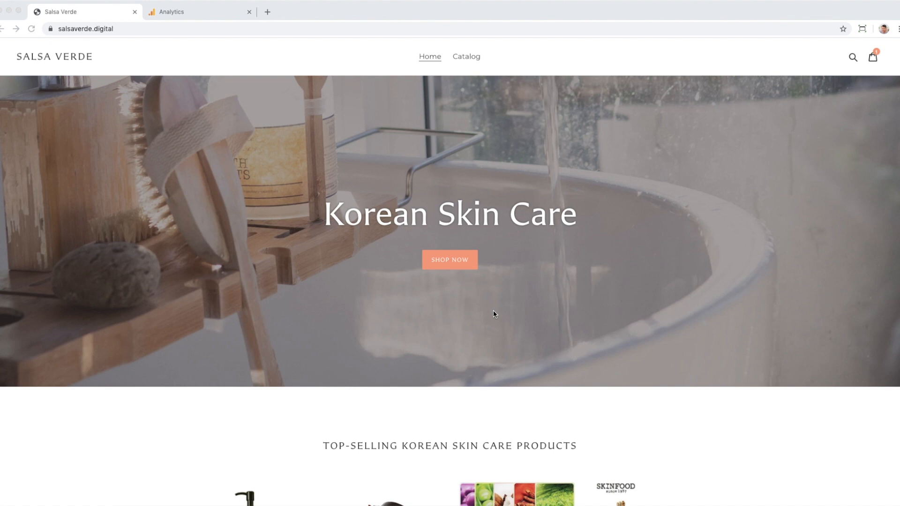
# - Scroll the home page down to the Top-Selling Korean Skin Care Products
pyautogui.scroll(-3)
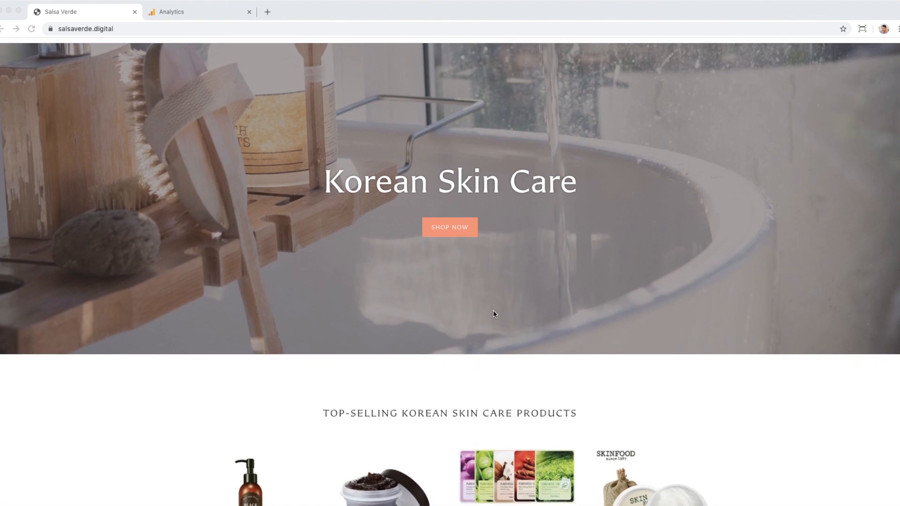
pyautogui.scroll(-3)
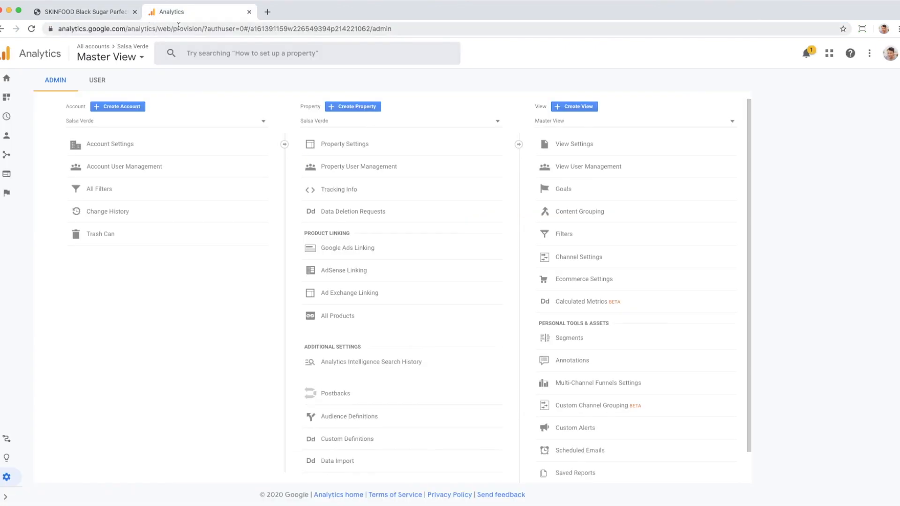
pyautogui.moveTo(574, 143)
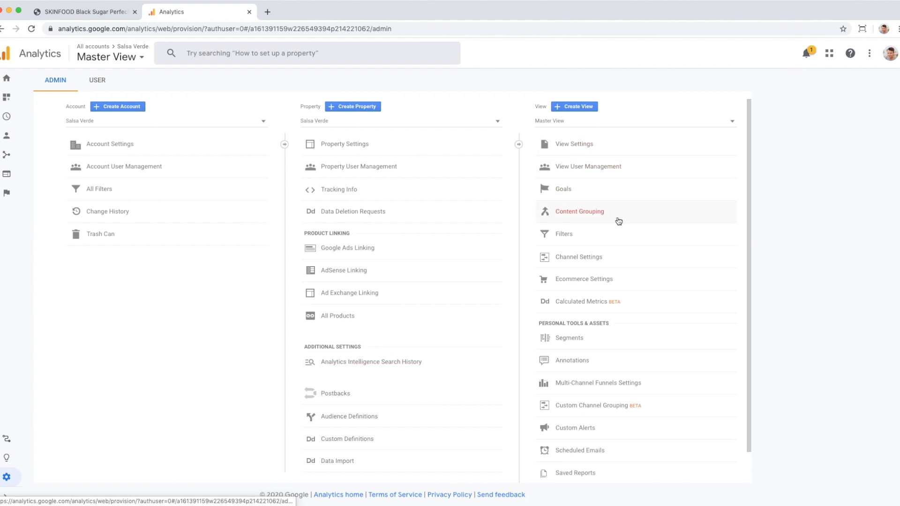
# - Go to the Goals page for Master View in Admin
pyautogui.click(564, 189)
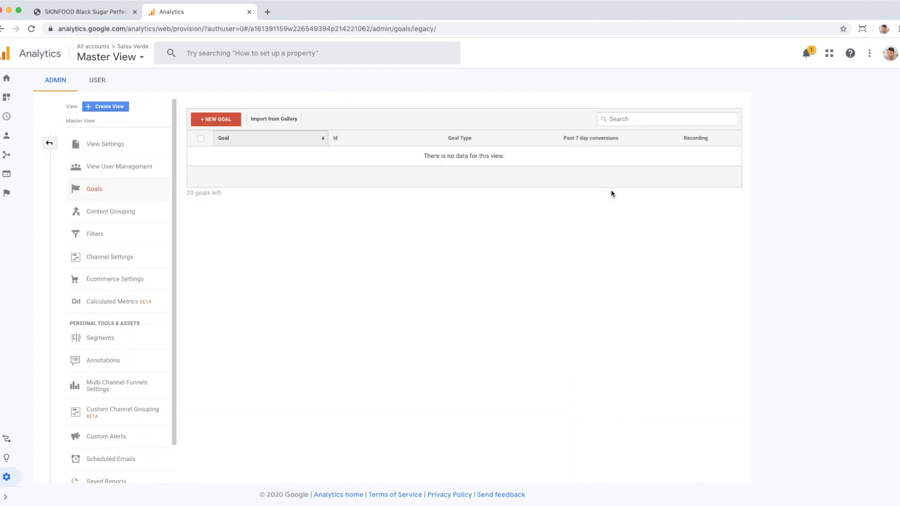
pyautogui.moveTo(274, 122)
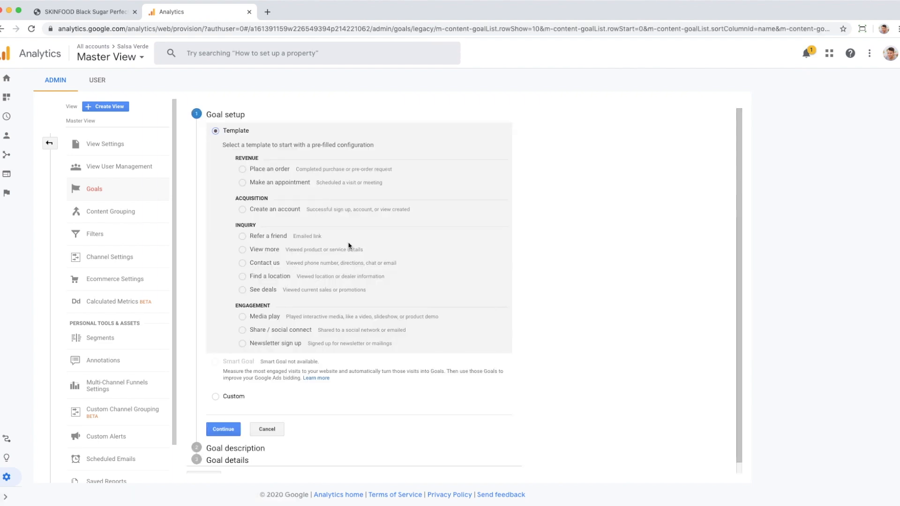
pyautogui.moveTo(297, 199)
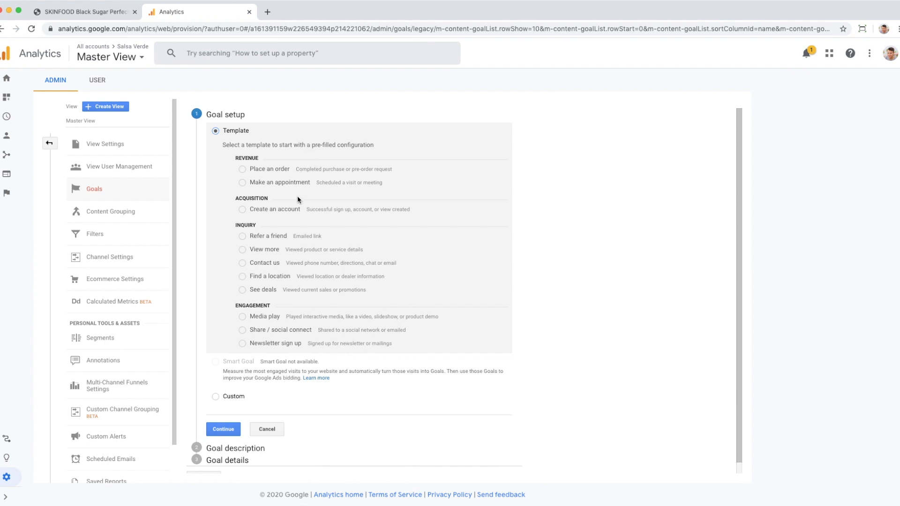
pyautogui.moveTo(247, 201)
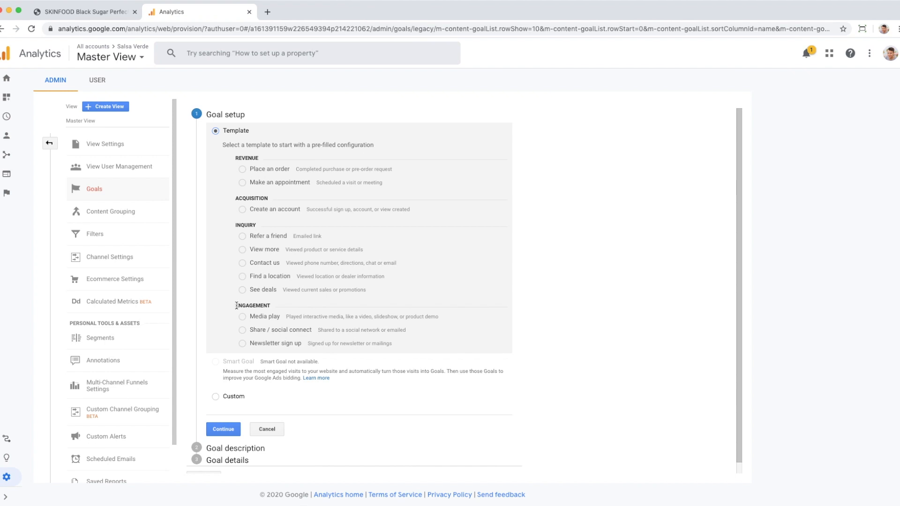
pyautogui.moveTo(269, 318)
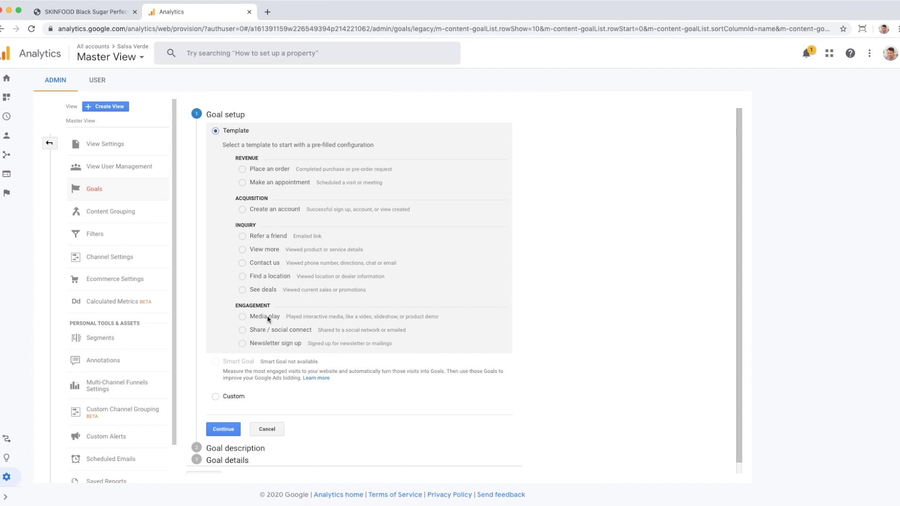
# - Choose a custom goal and start describing it
pyautogui.click(215, 396)
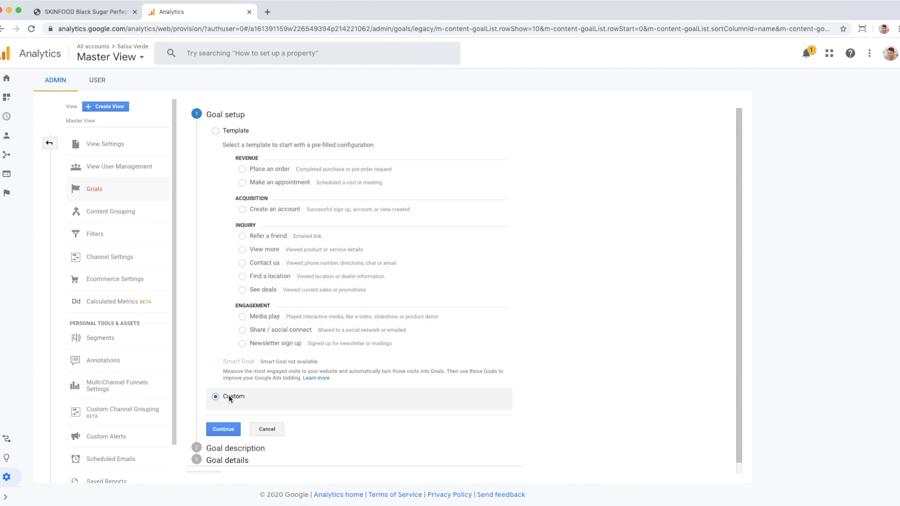
pyautogui.click(223, 428)
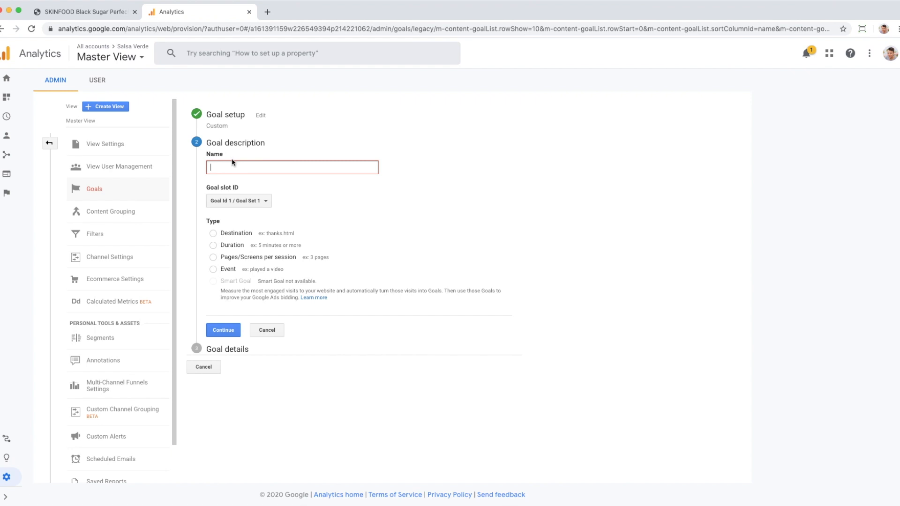
pyautogui.click(237, 201)
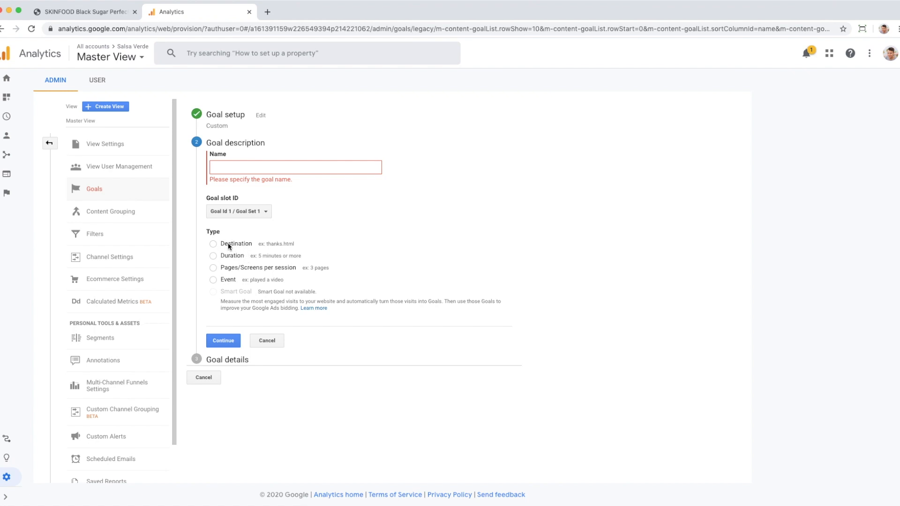
pyautogui.moveTo(235, 260)
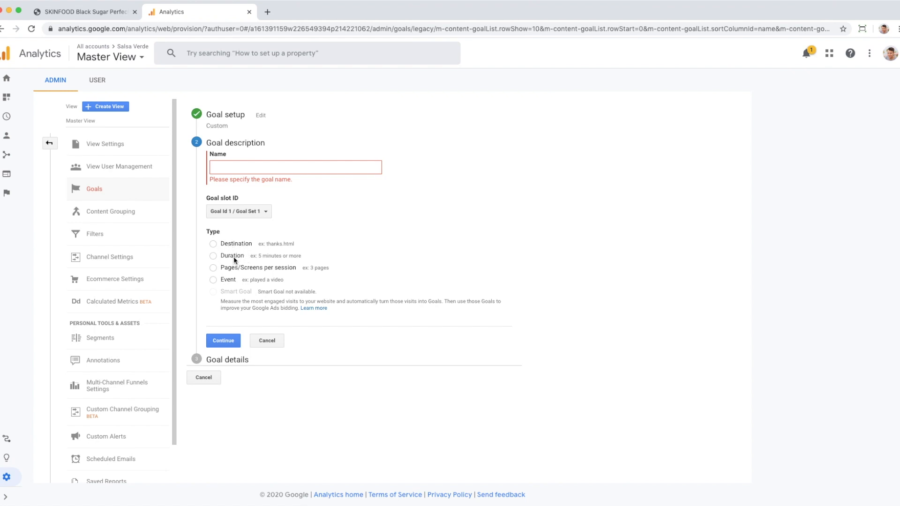
pyautogui.moveTo(233, 272)
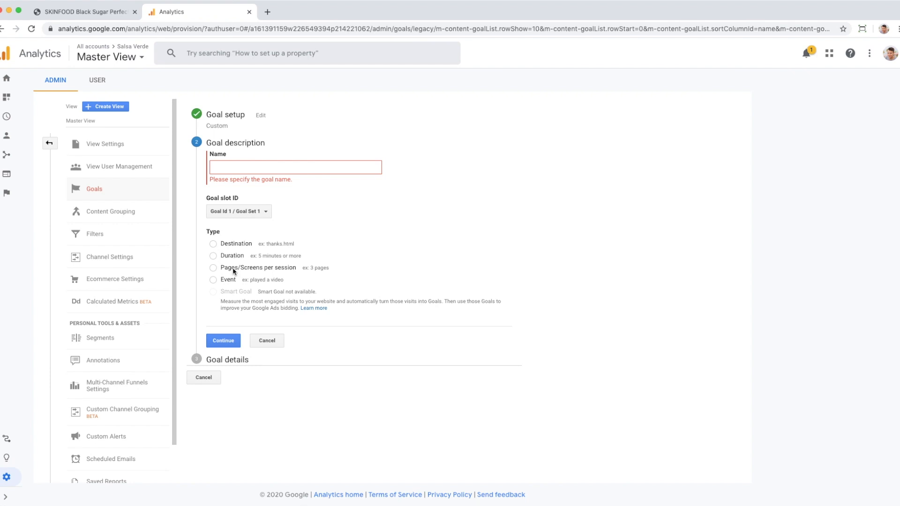
pyautogui.moveTo(288, 275)
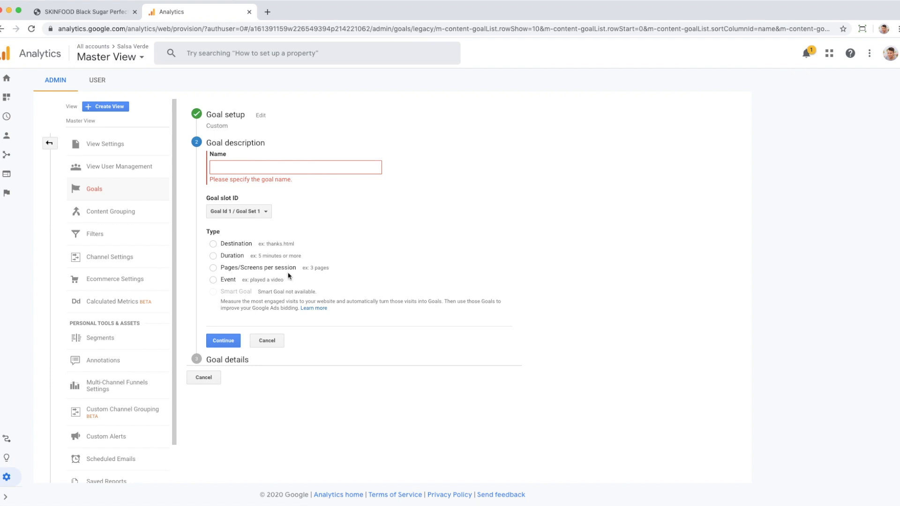
pyautogui.moveTo(234, 286)
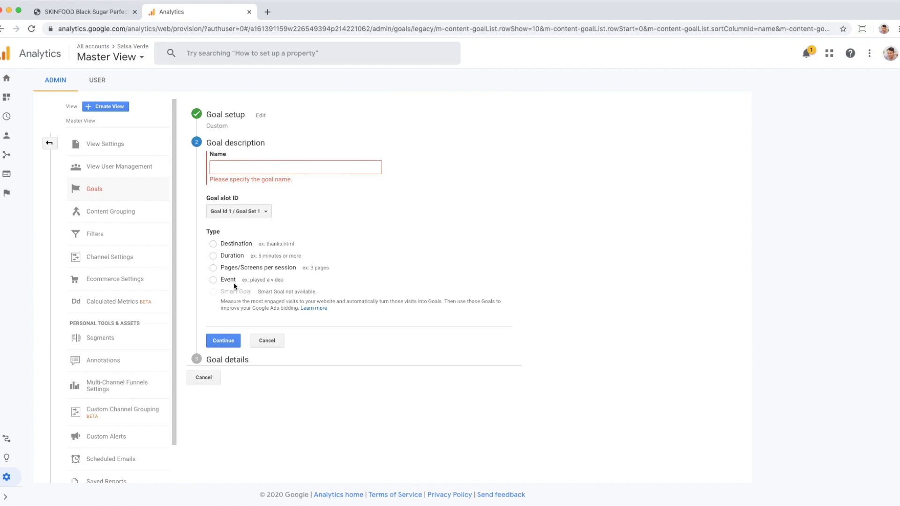
pyautogui.moveTo(240, 285)
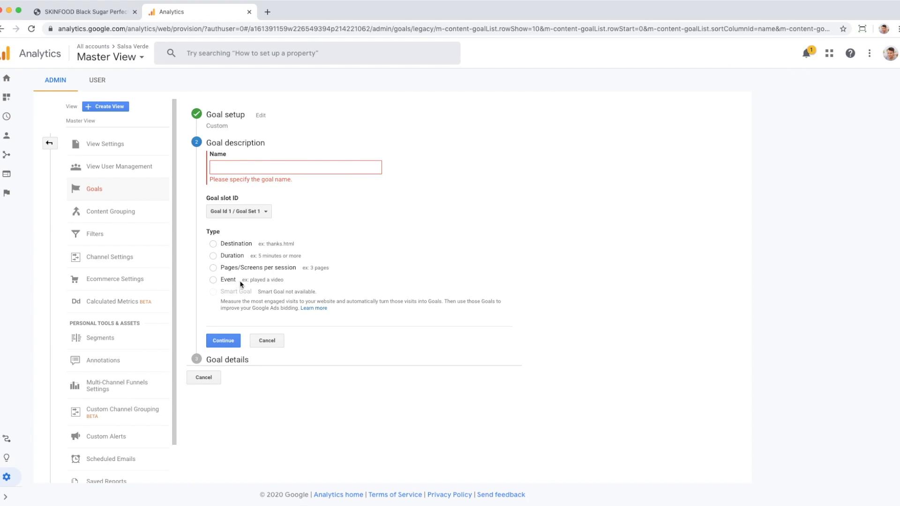
pyautogui.moveTo(242, 283)
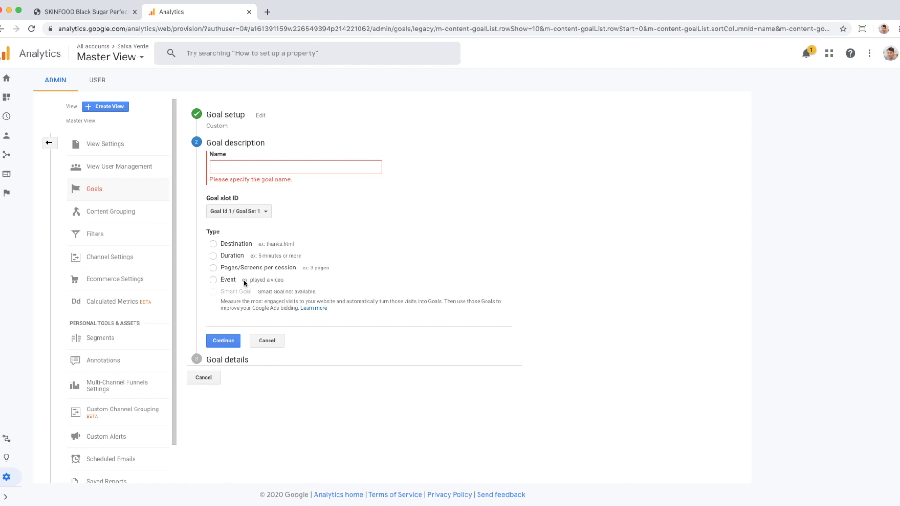
pyautogui.moveTo(217, 245)
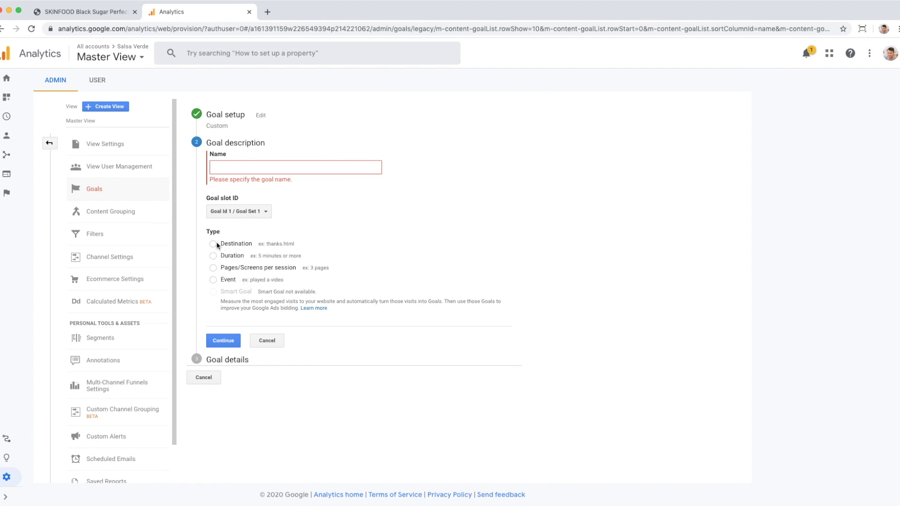
# - Name the goal 'View Black Sugar' as a Destination type and continue to goal details
pyautogui.click(213, 243)
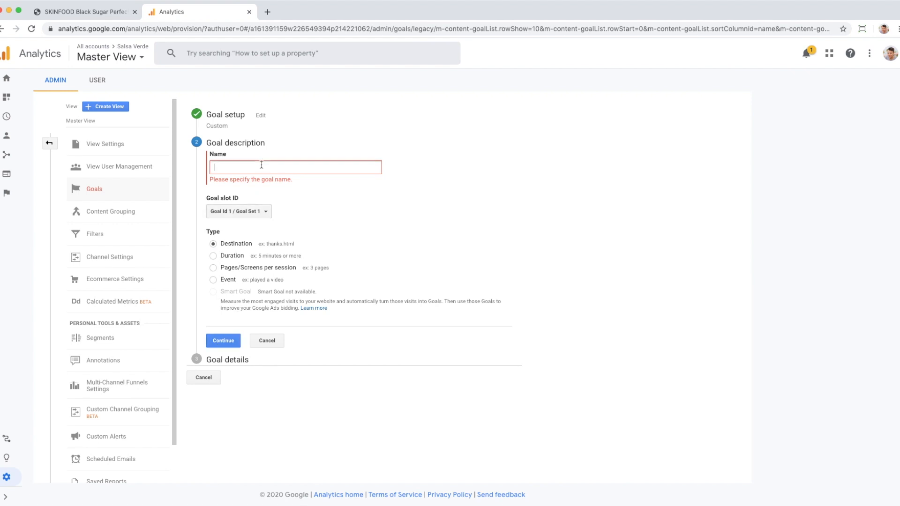
pyautogui.write('Vide B')
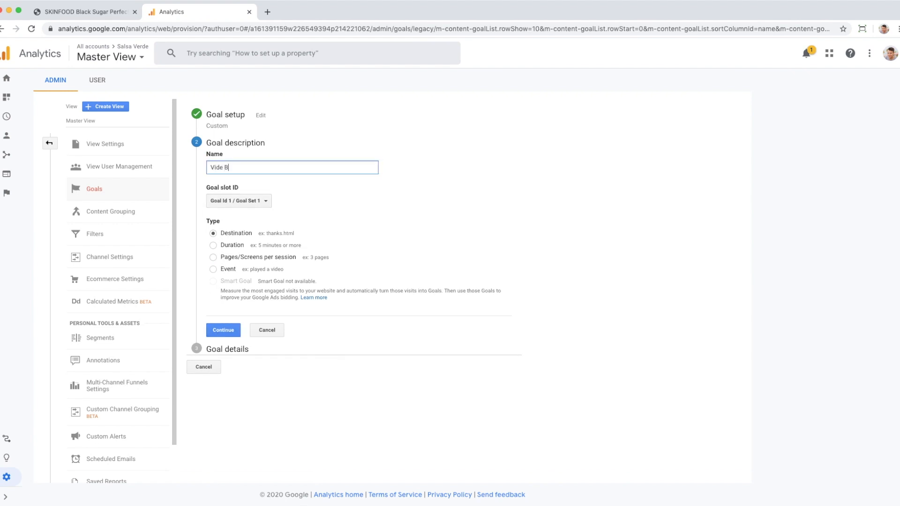
pyautogui.write('View')
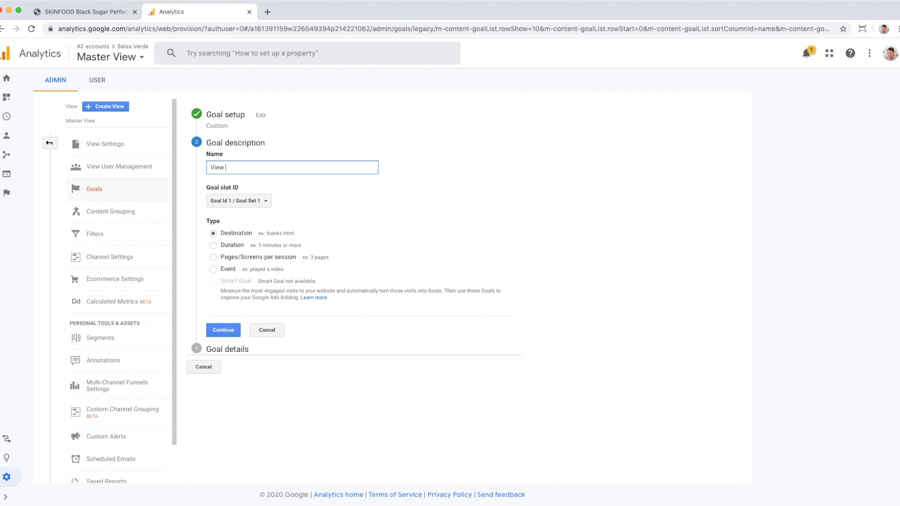
pyautogui.write('Black Sugar')
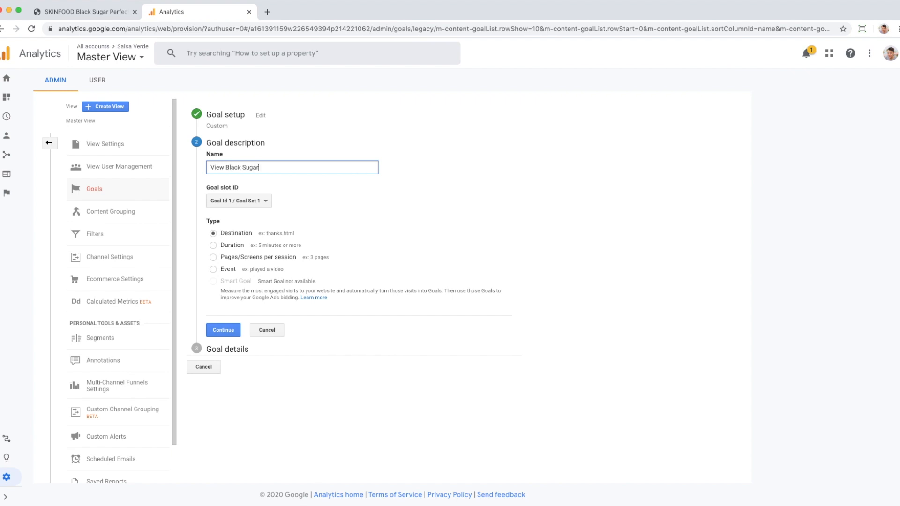
pyautogui.click(223, 329)
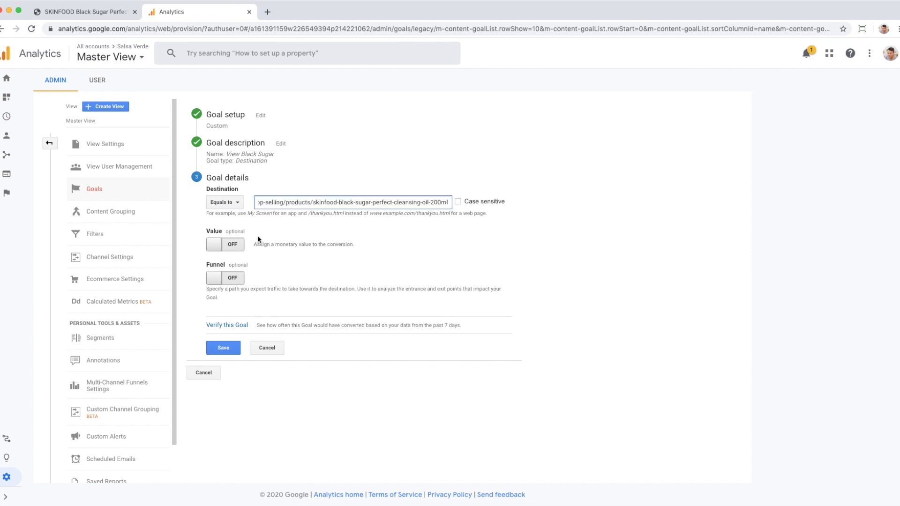
pyautogui.moveTo(231, 279)
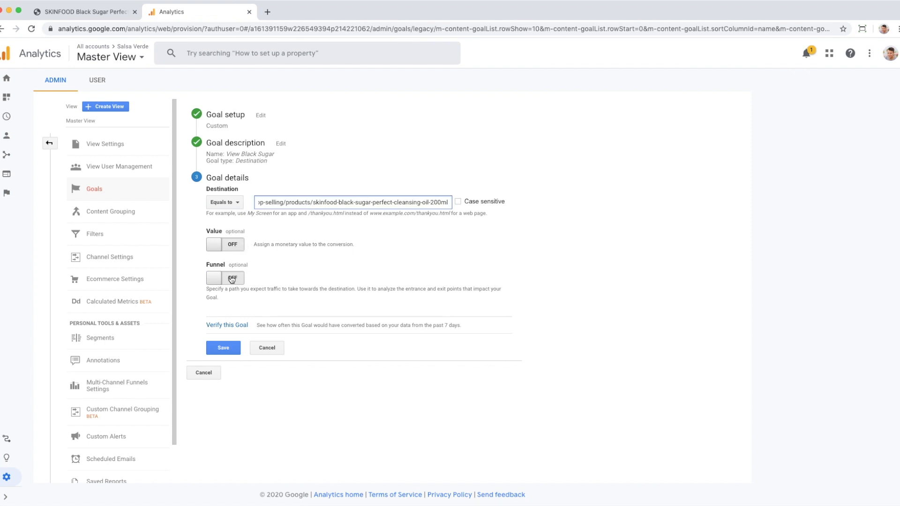
pyautogui.moveTo(235, 282)
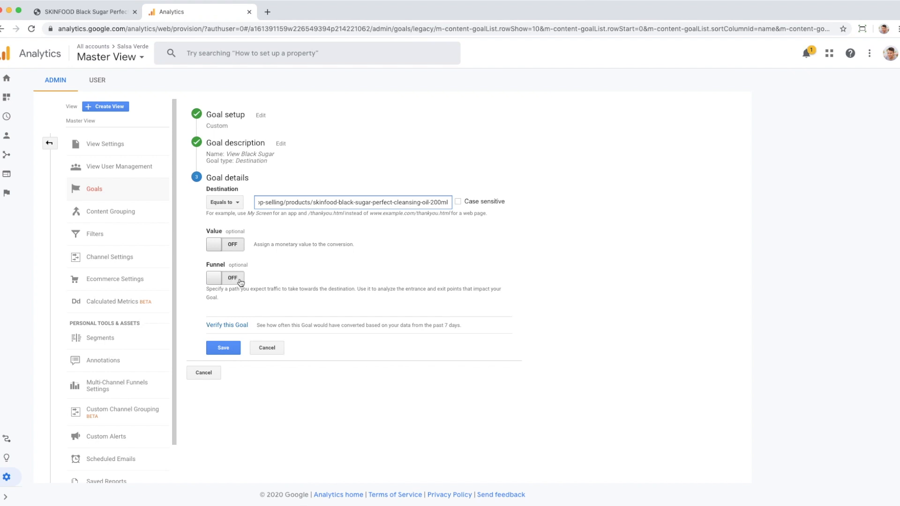
pyautogui.moveTo(235, 285)
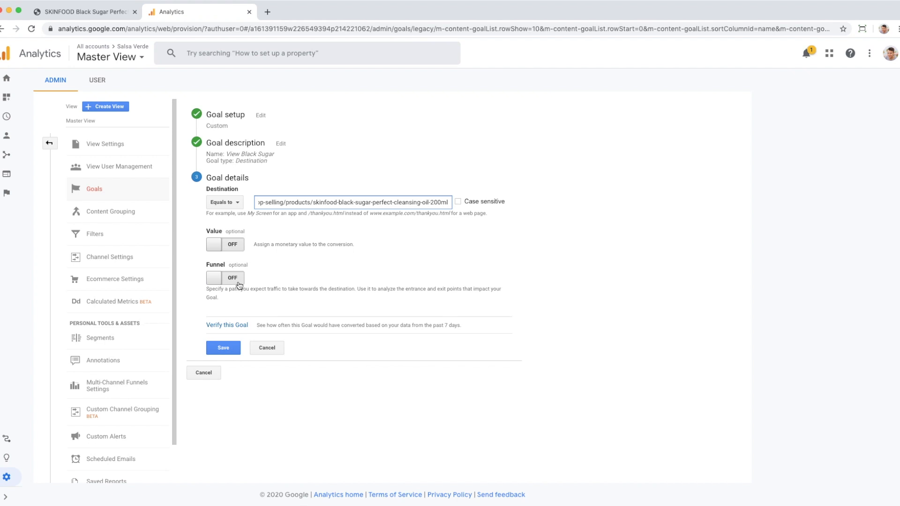
# - Save the View Black Sugar goal with the product URL as its destination
pyautogui.click(223, 347)
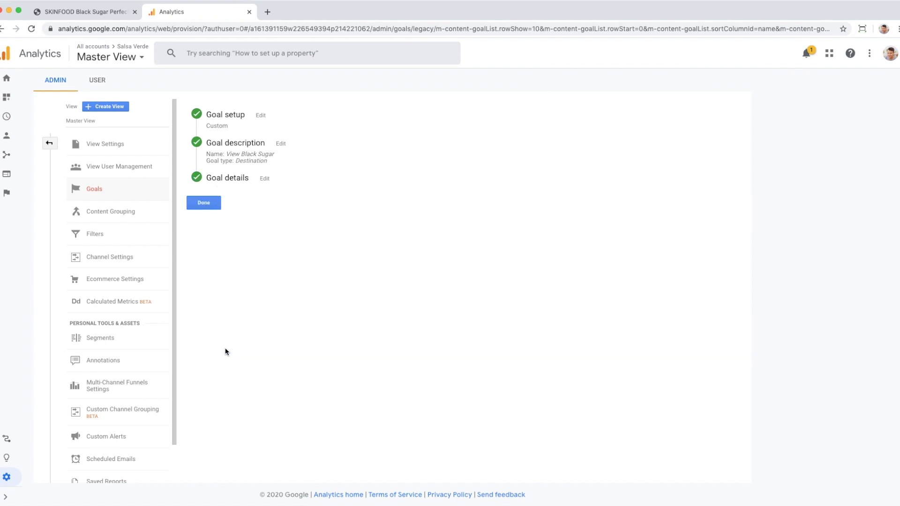
# - Finish the setup so View Black Sugar is listed as a recording Destination goal
pyautogui.click(203, 202)
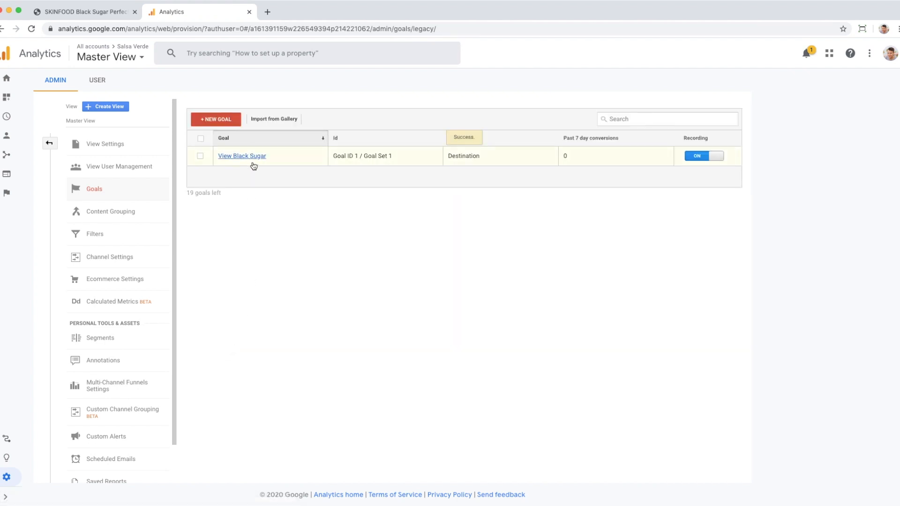
pyautogui.moveTo(588, 163)
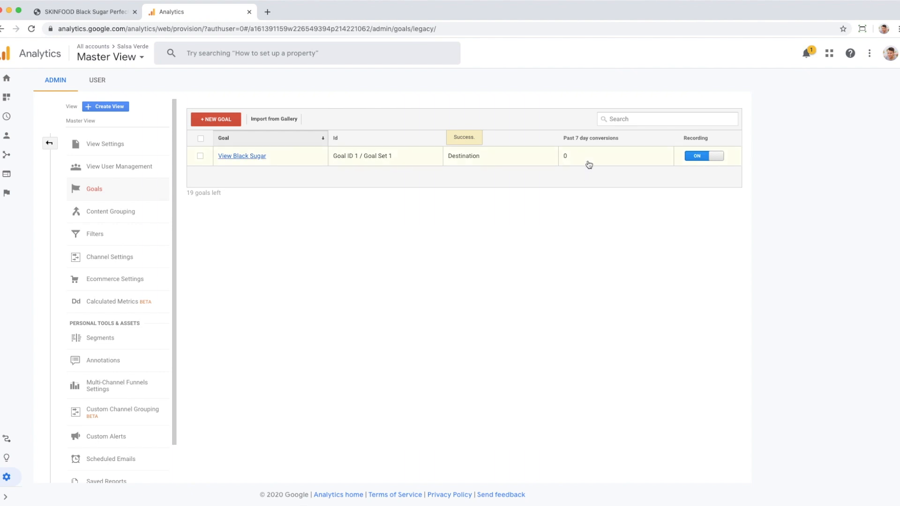
pyautogui.moveTo(518, 272)
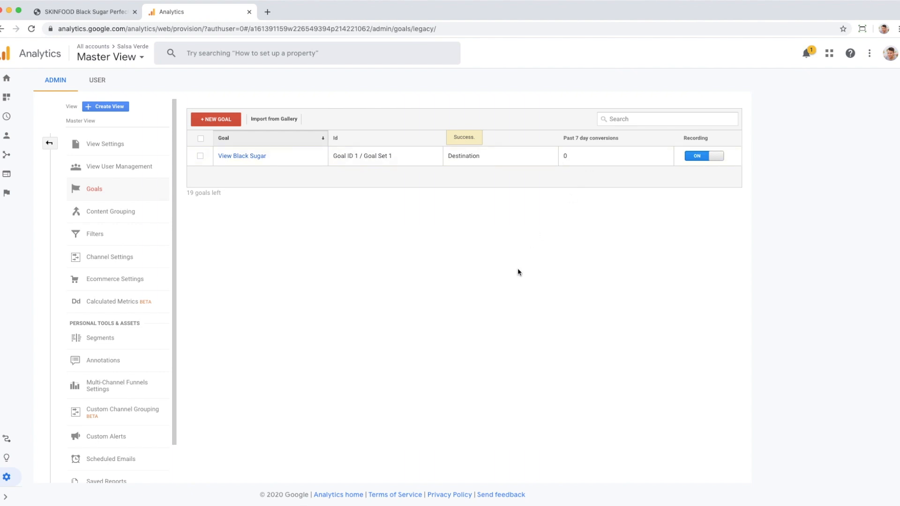
pyautogui.moveTo(7, 136)
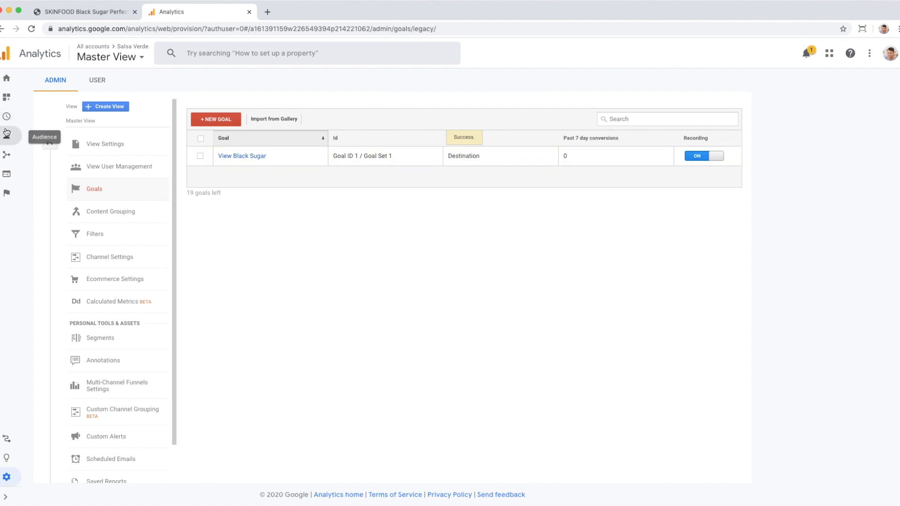
pyautogui.moveTo(7, 193)
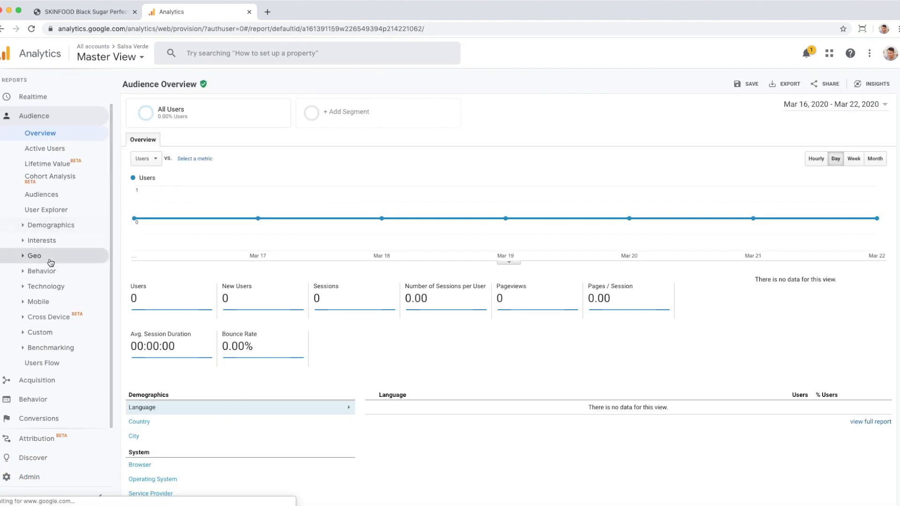
pyautogui.scroll(3)
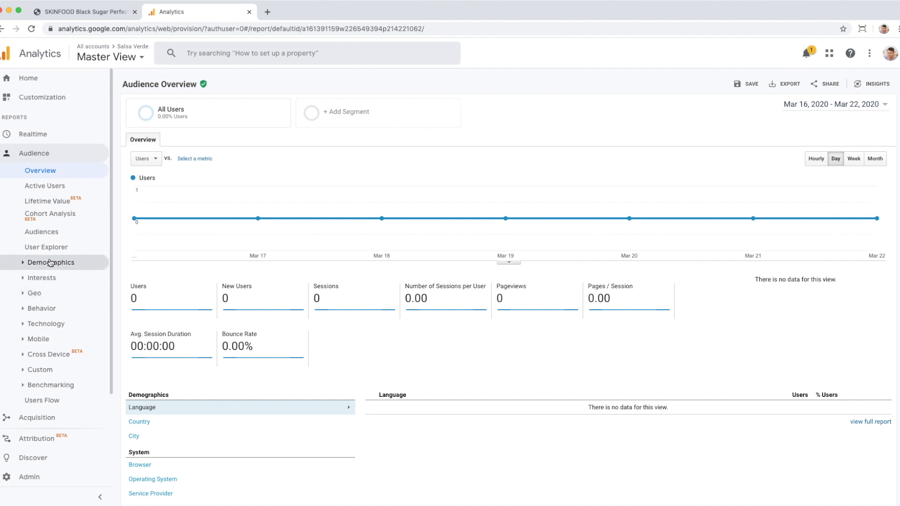
pyautogui.moveTo(246, 255)
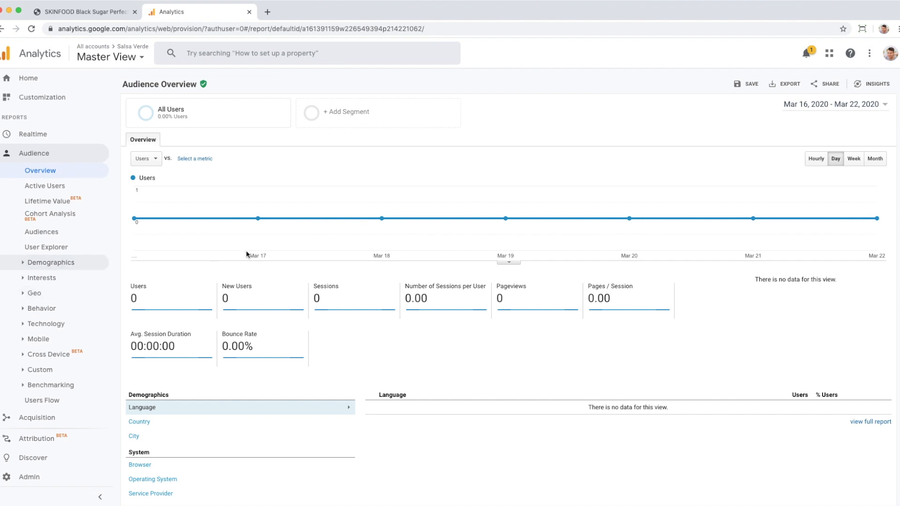